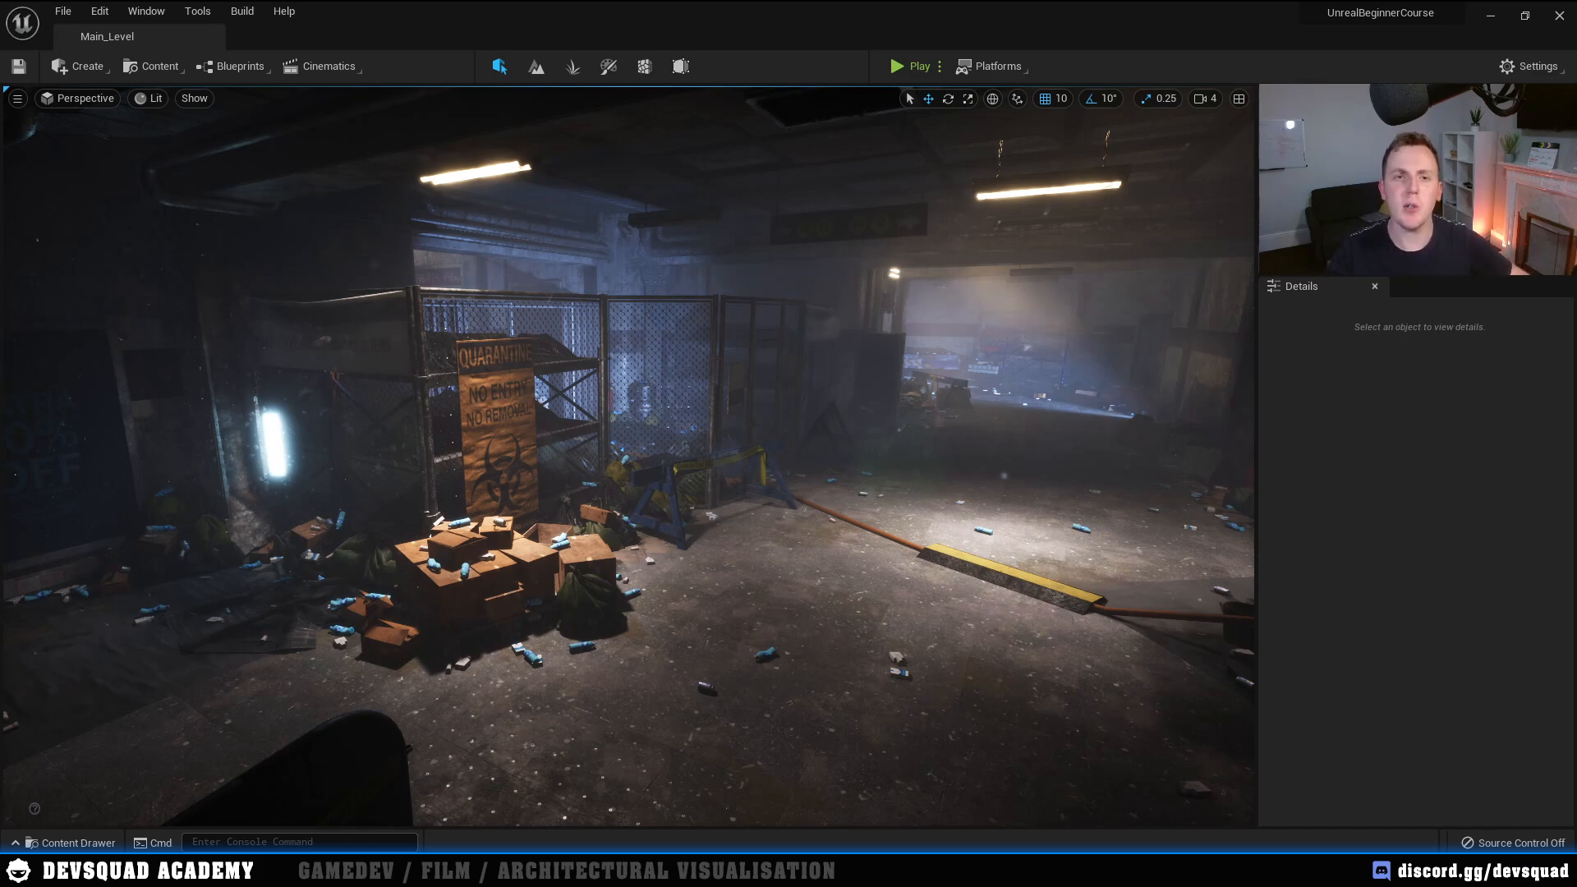
# Step: Open Project Settings from the Edit menu of the subway level
pyautogui.click(98, 11)
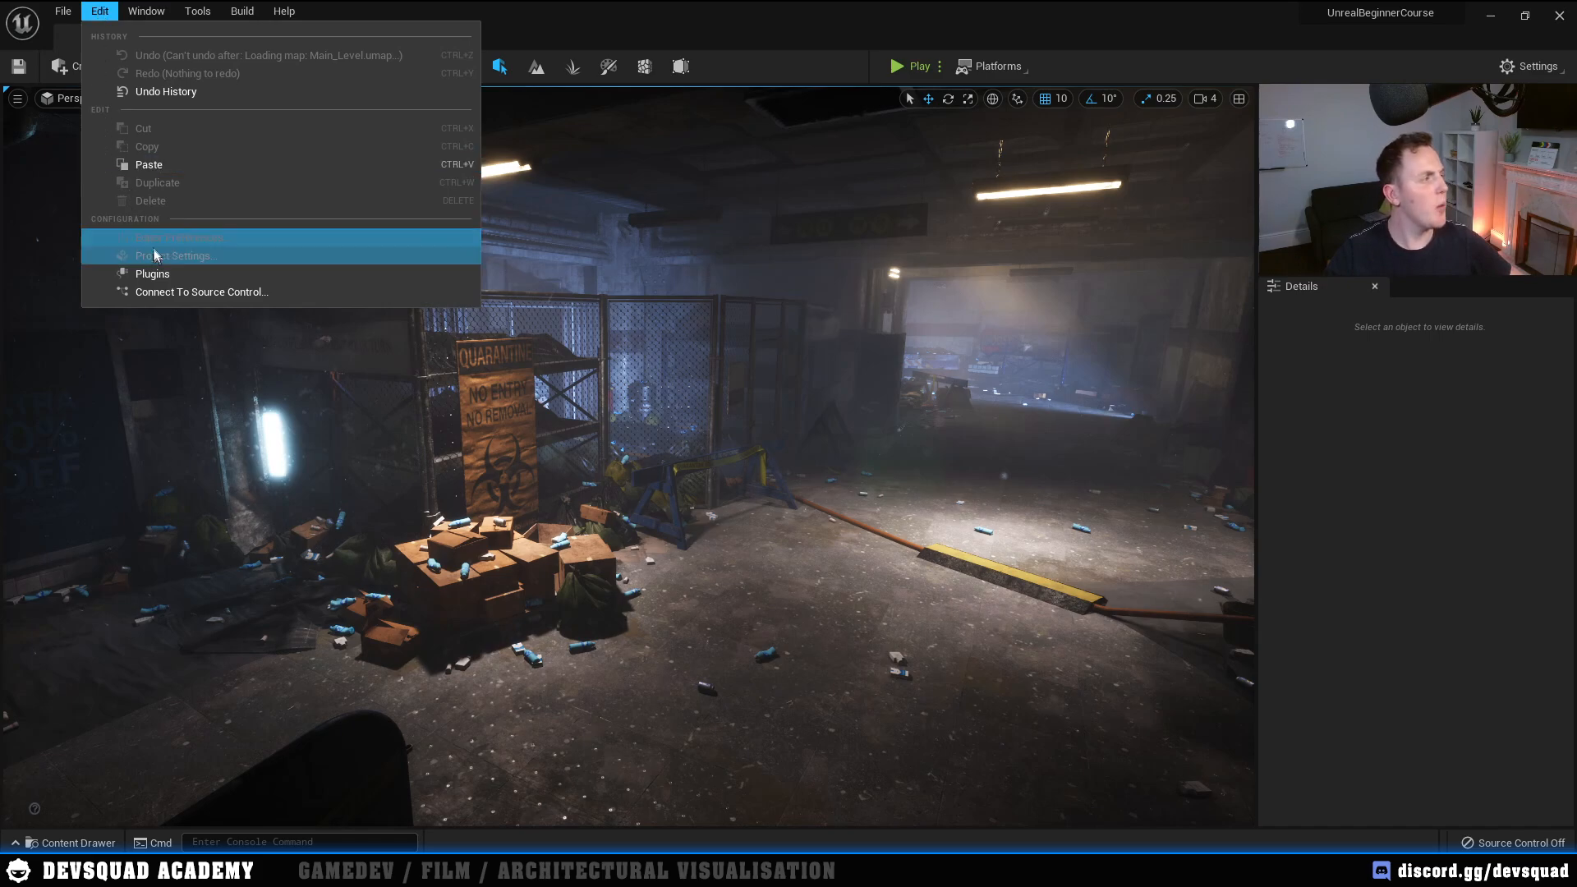
pyautogui.click(176, 256)
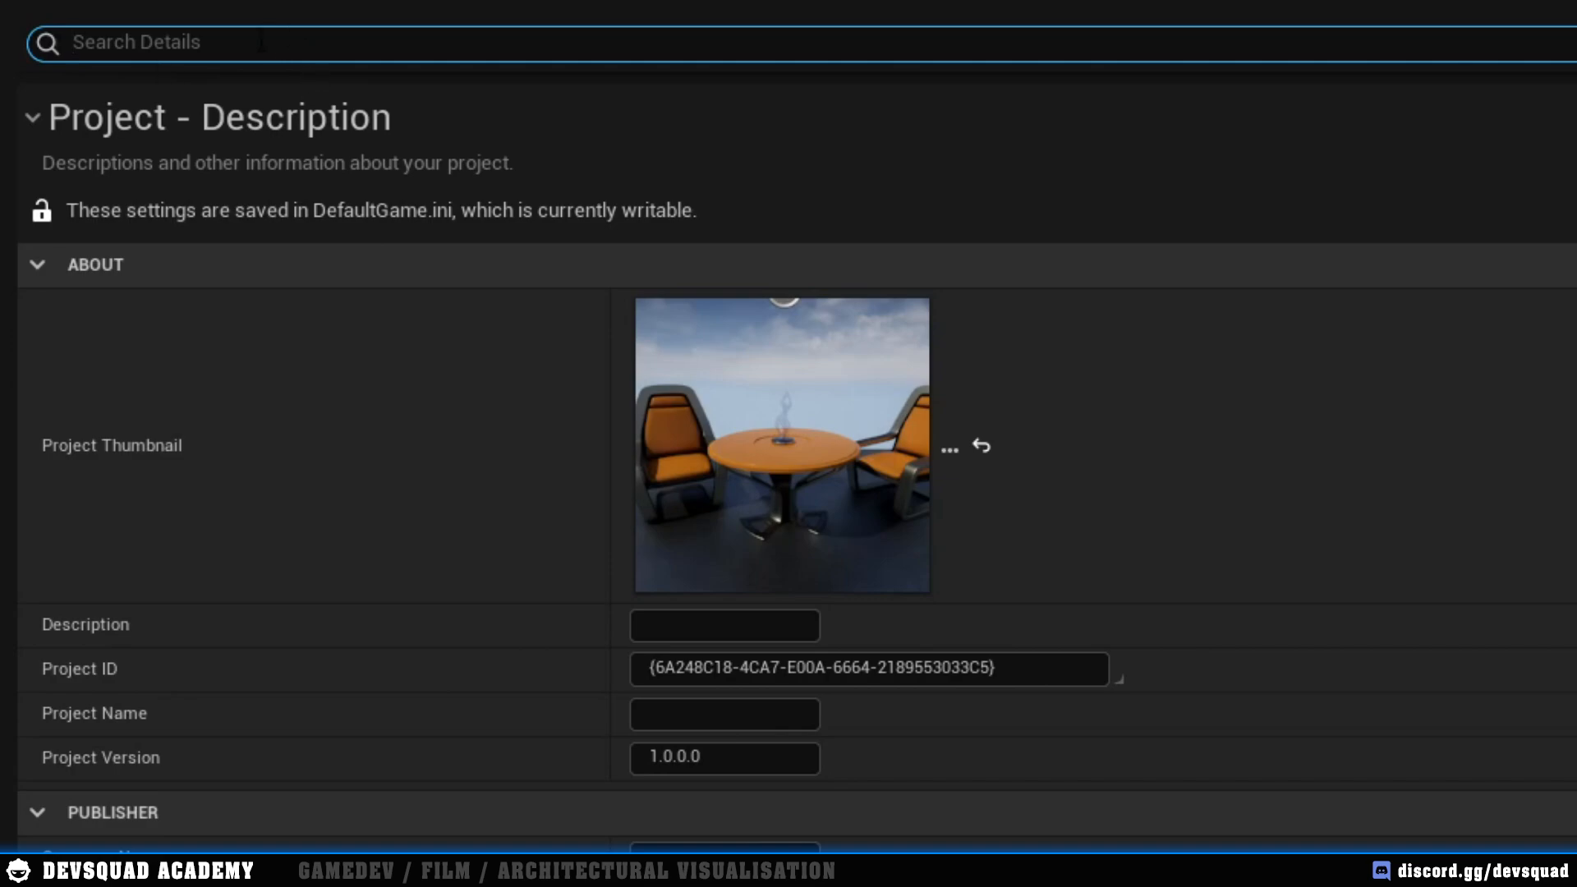
# Step: Filter Project Settings by 'lumen' and keep Lumen as the Dynamic Global Illumination Method
pyautogui.write('lumen')
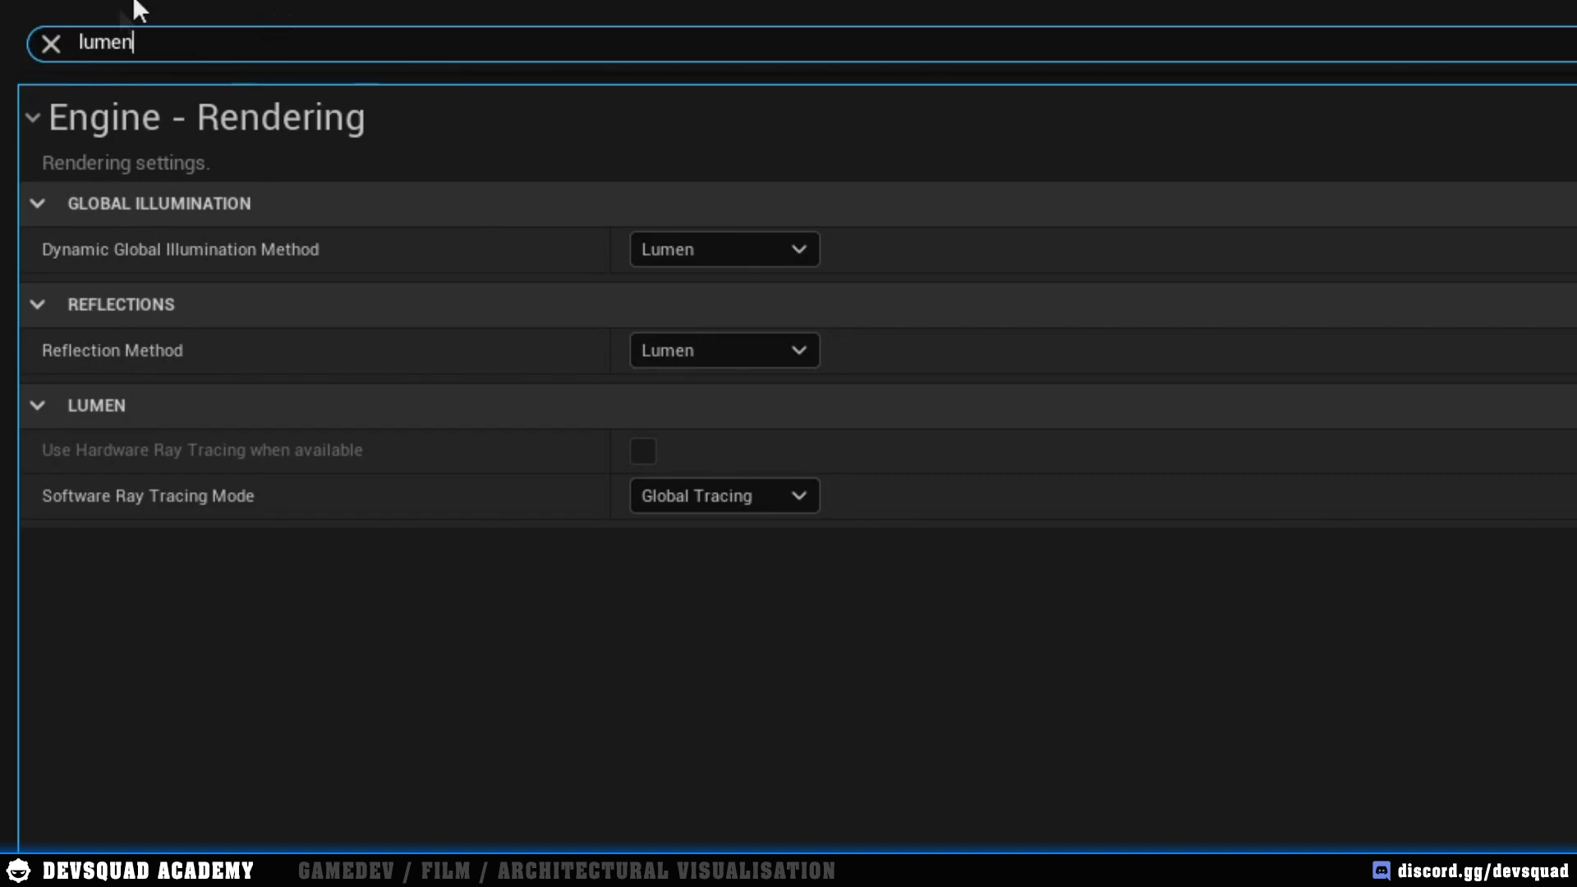
pyautogui.moveTo(51, 482)
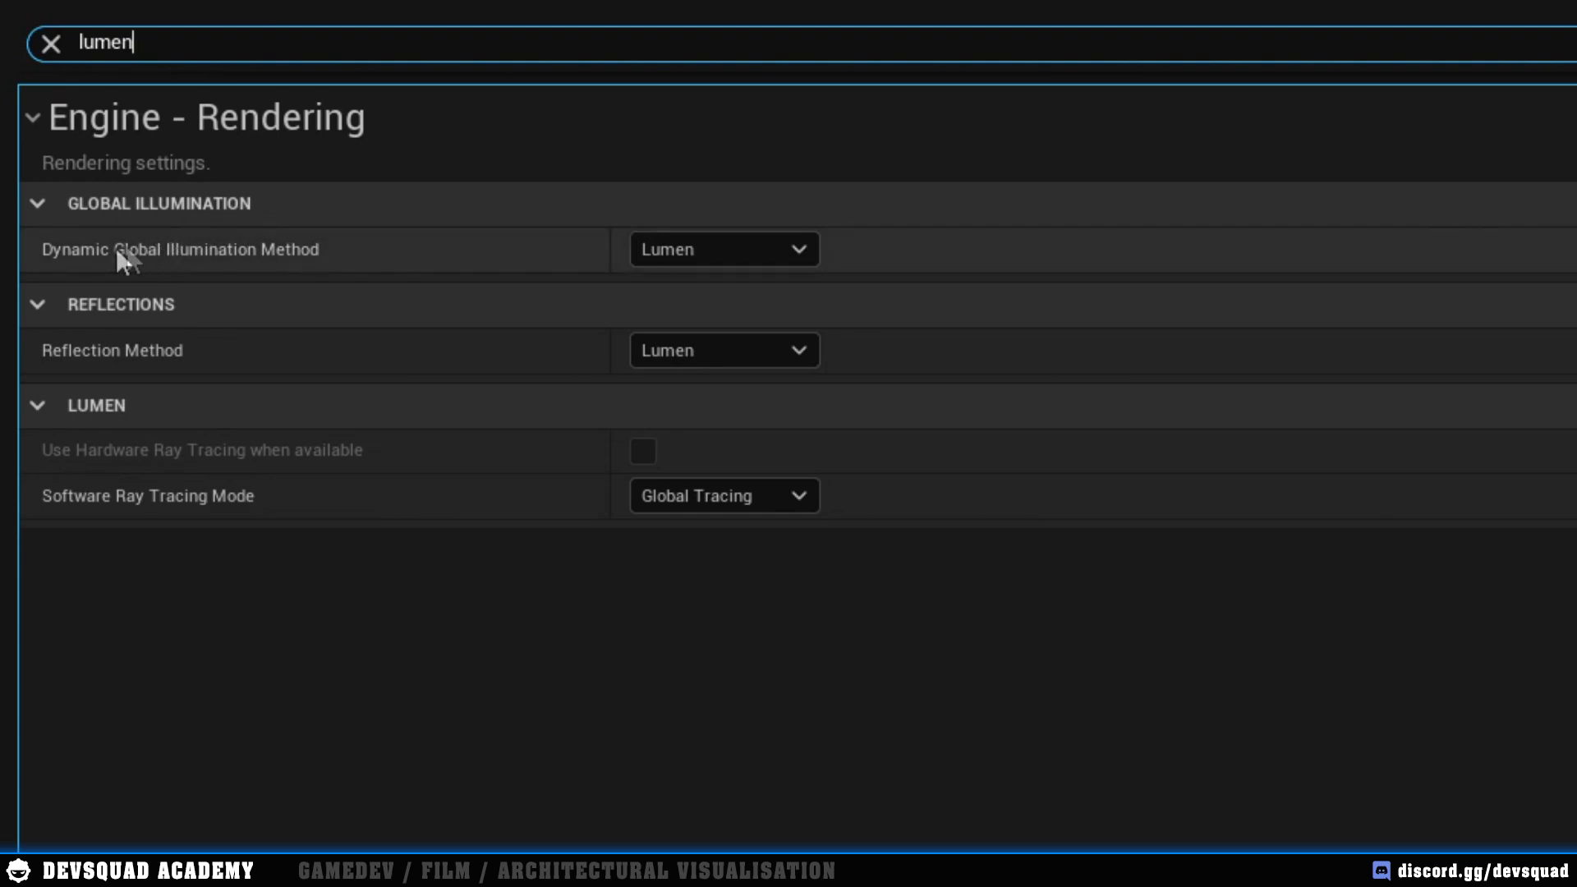
pyautogui.moveTo(180, 269)
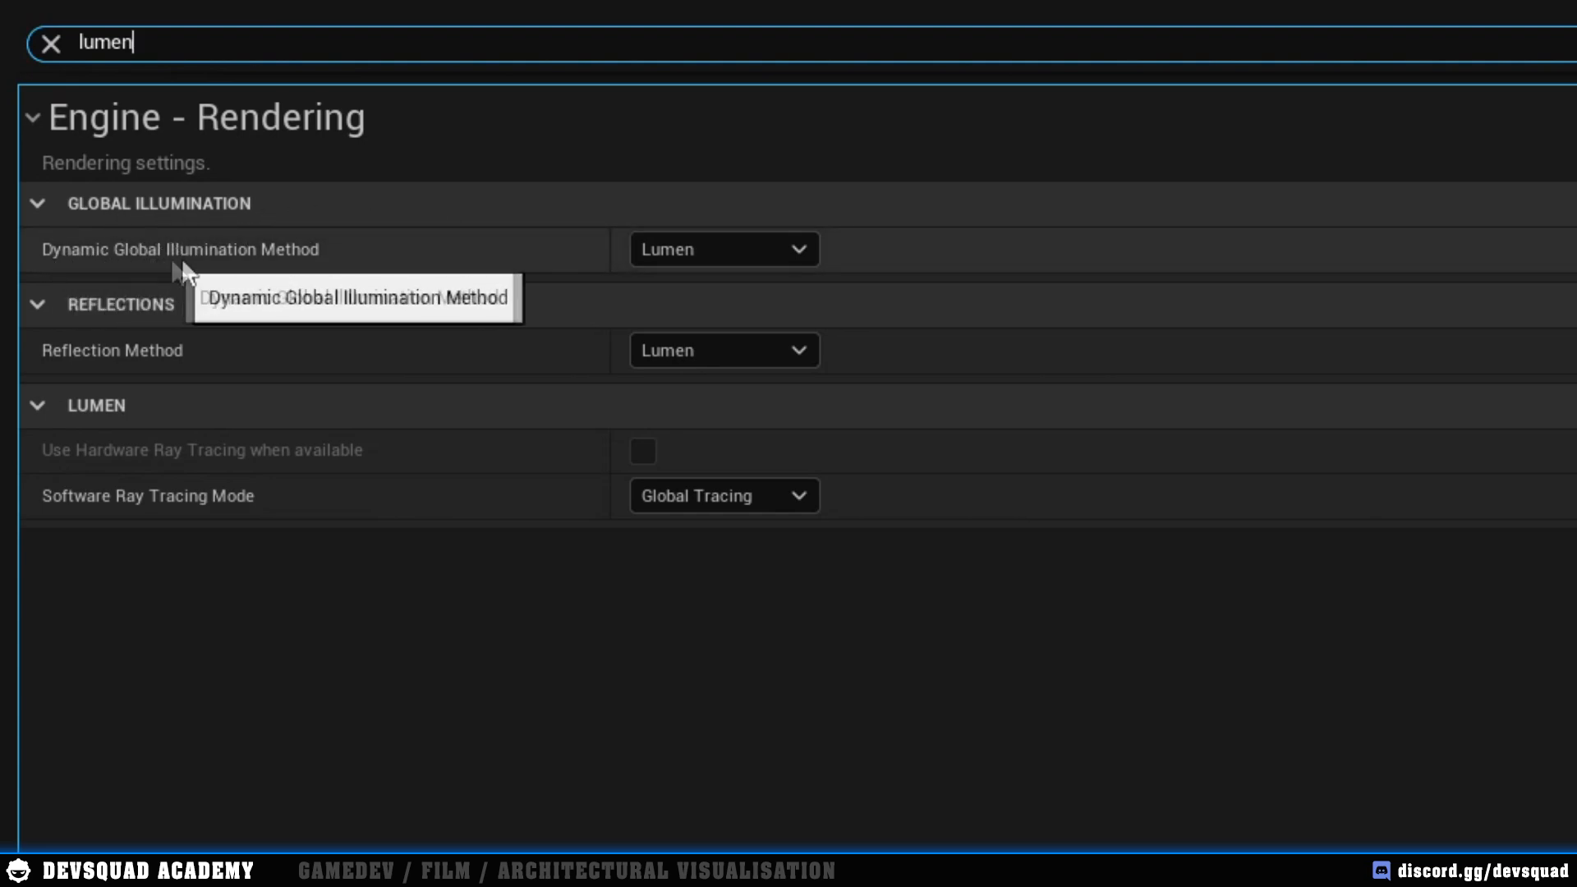
pyautogui.click(723, 248)
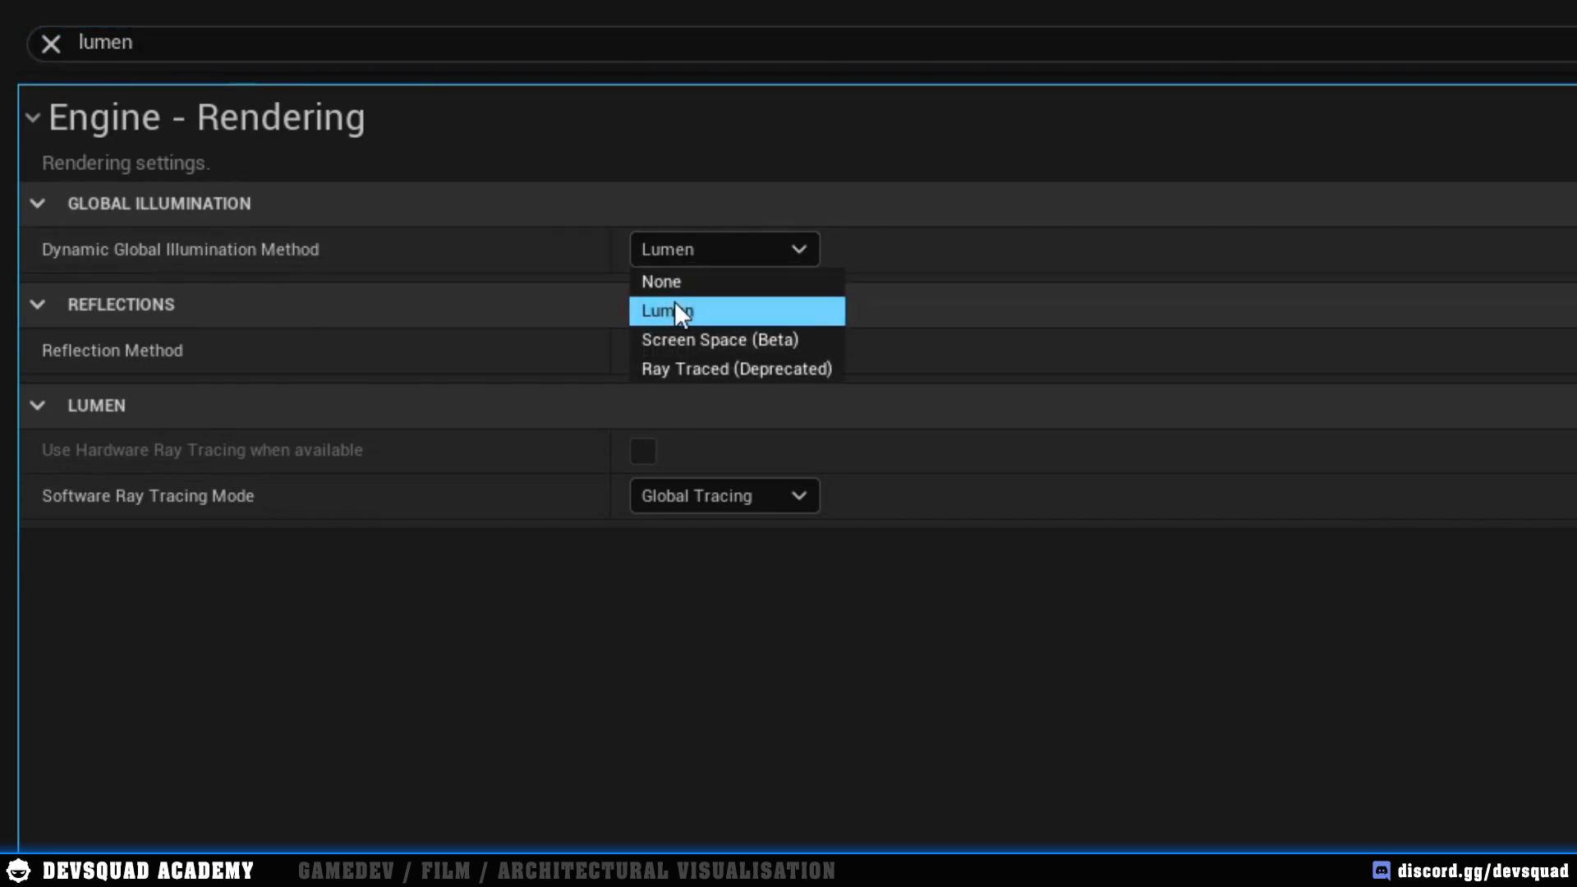
pyautogui.click(667, 310)
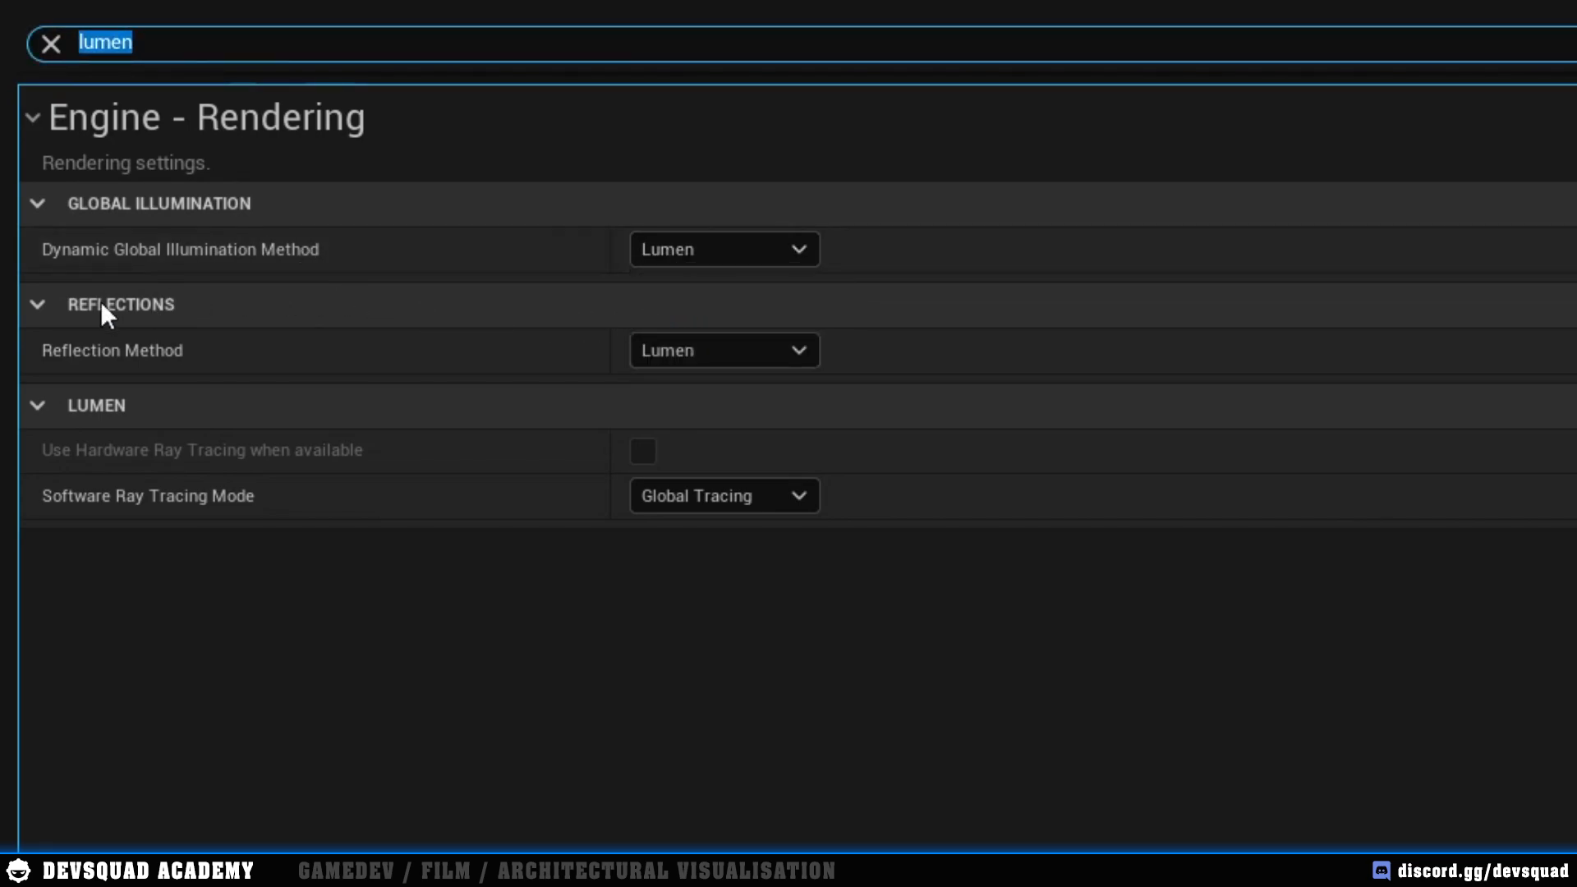
pyautogui.moveTo(546, 370)
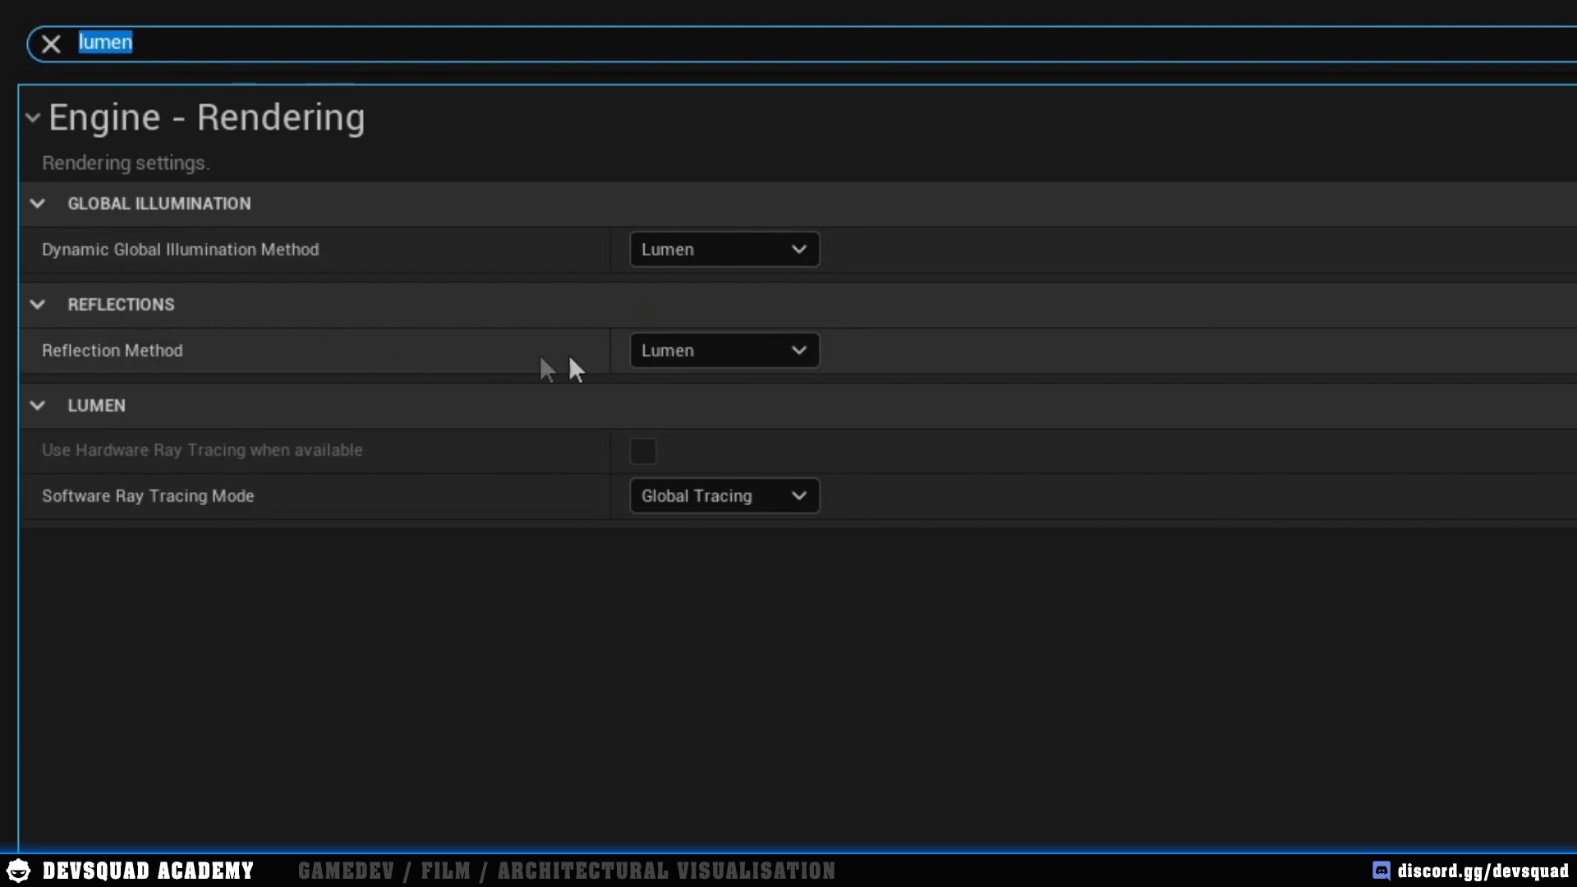
pyautogui.moveTo(662, 427)
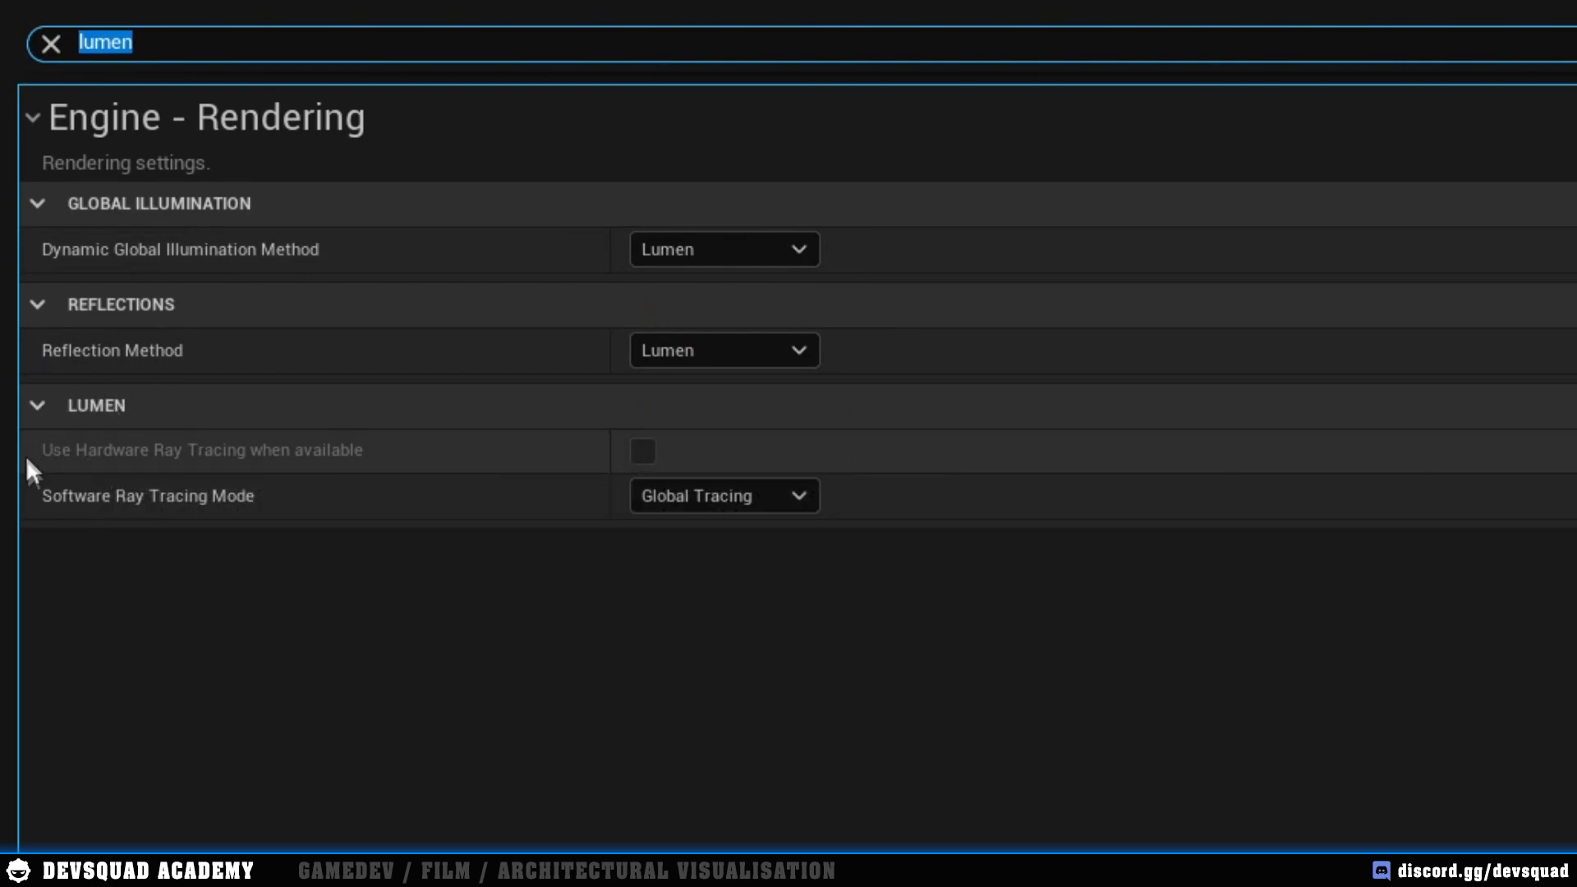
pyautogui.moveTo(692, 512)
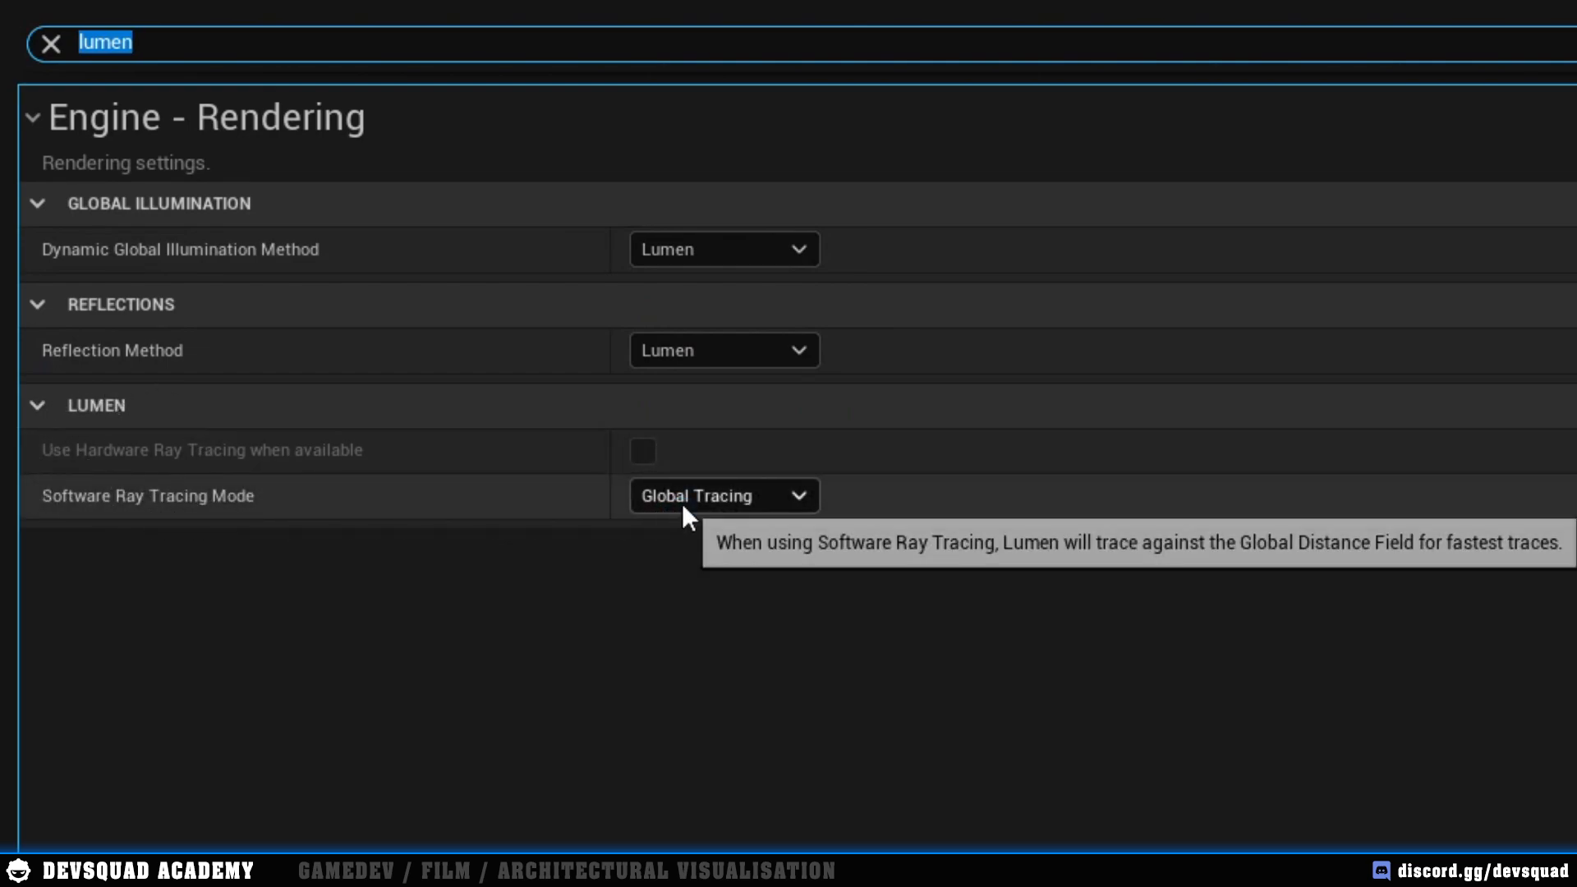
pyautogui.moveTo(865, 575)
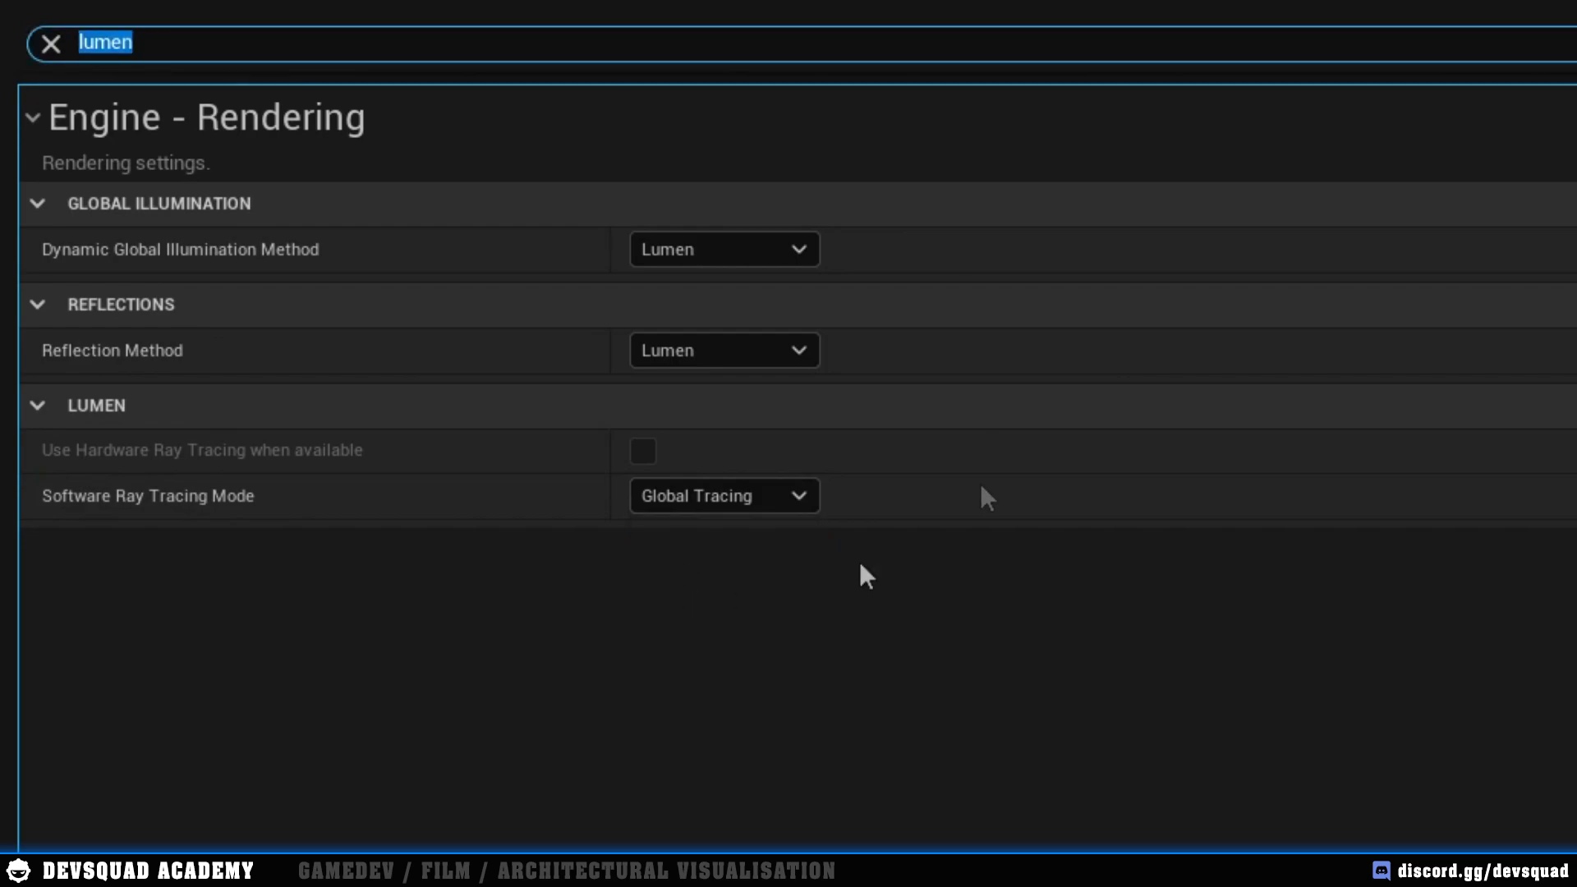
pyautogui.moveTo(400, 84)
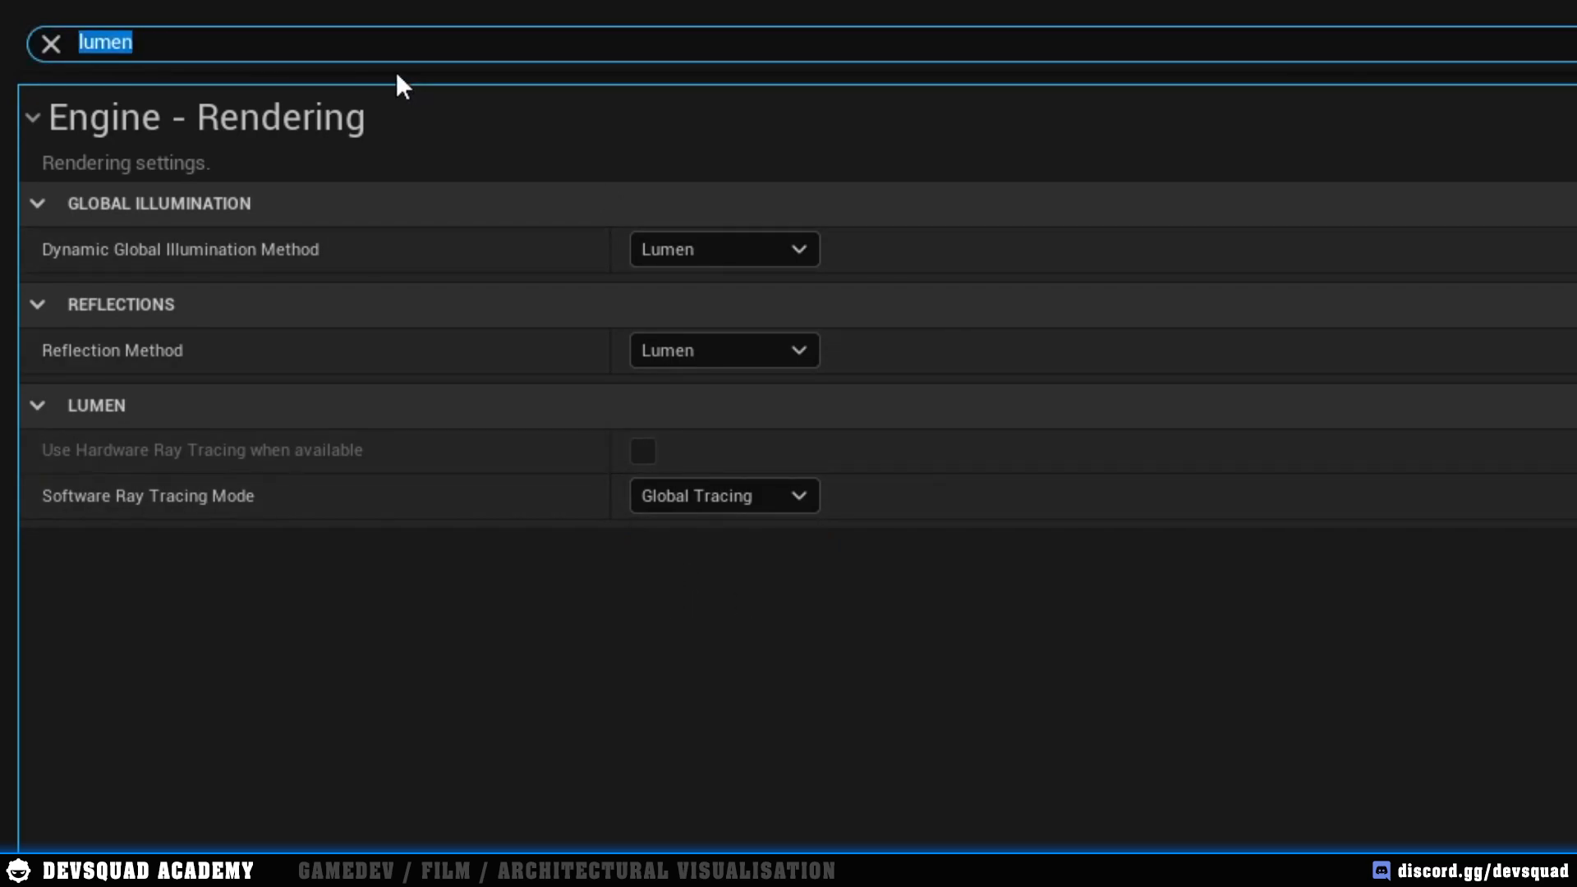
# Step: Filter Project Settings by 'generate mesh field' to confirm Generate Mesh Distance Fields is enabled
pyautogui.write('generate mesh field')
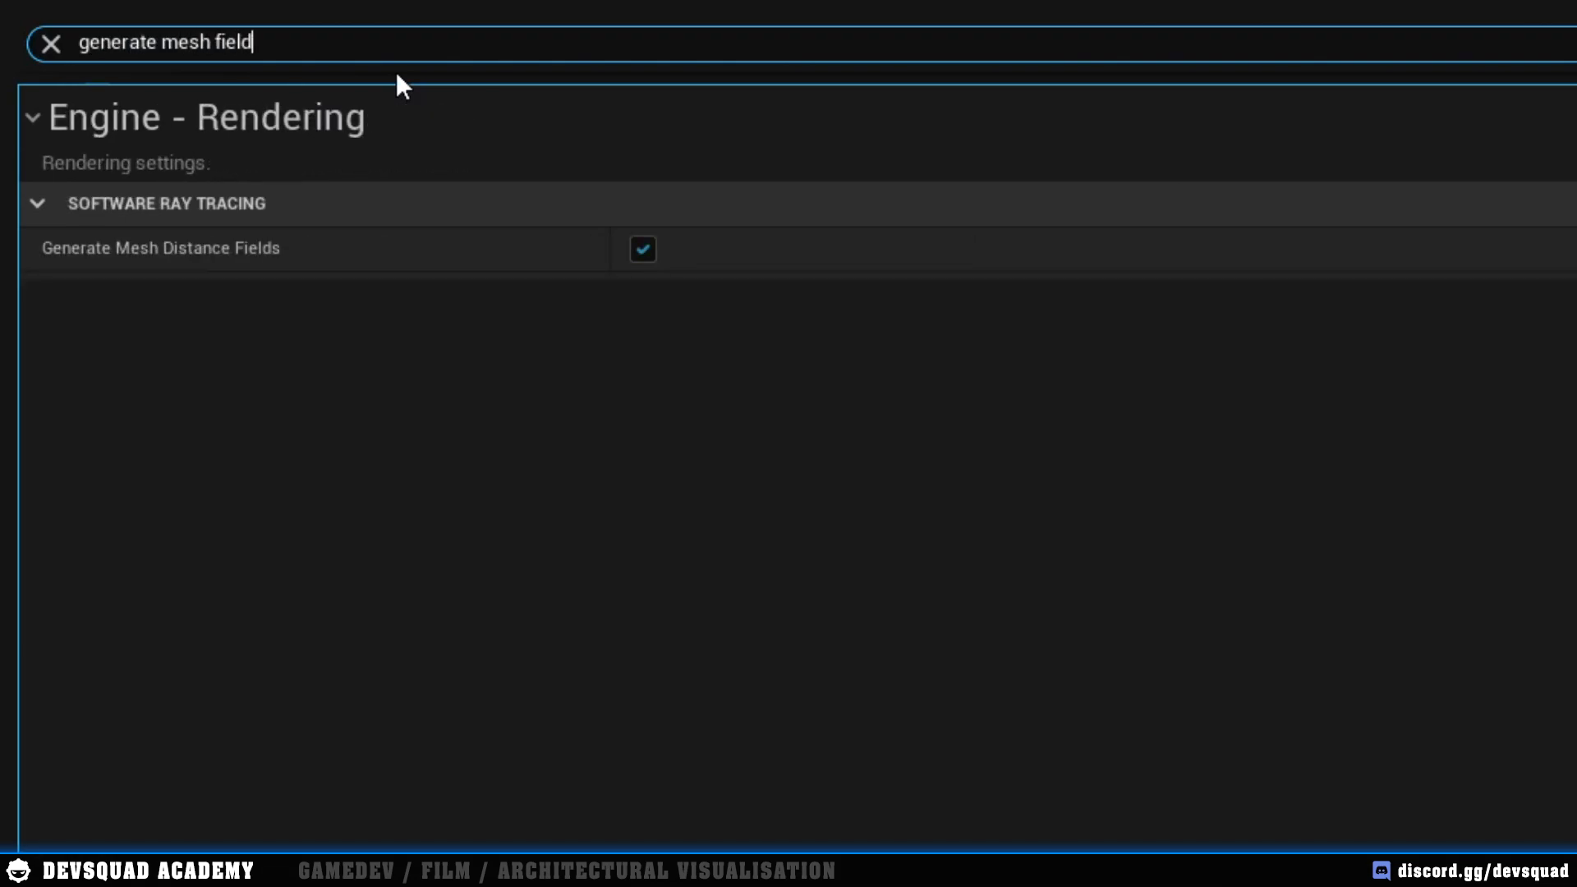
pyautogui.moveTo(642, 250)
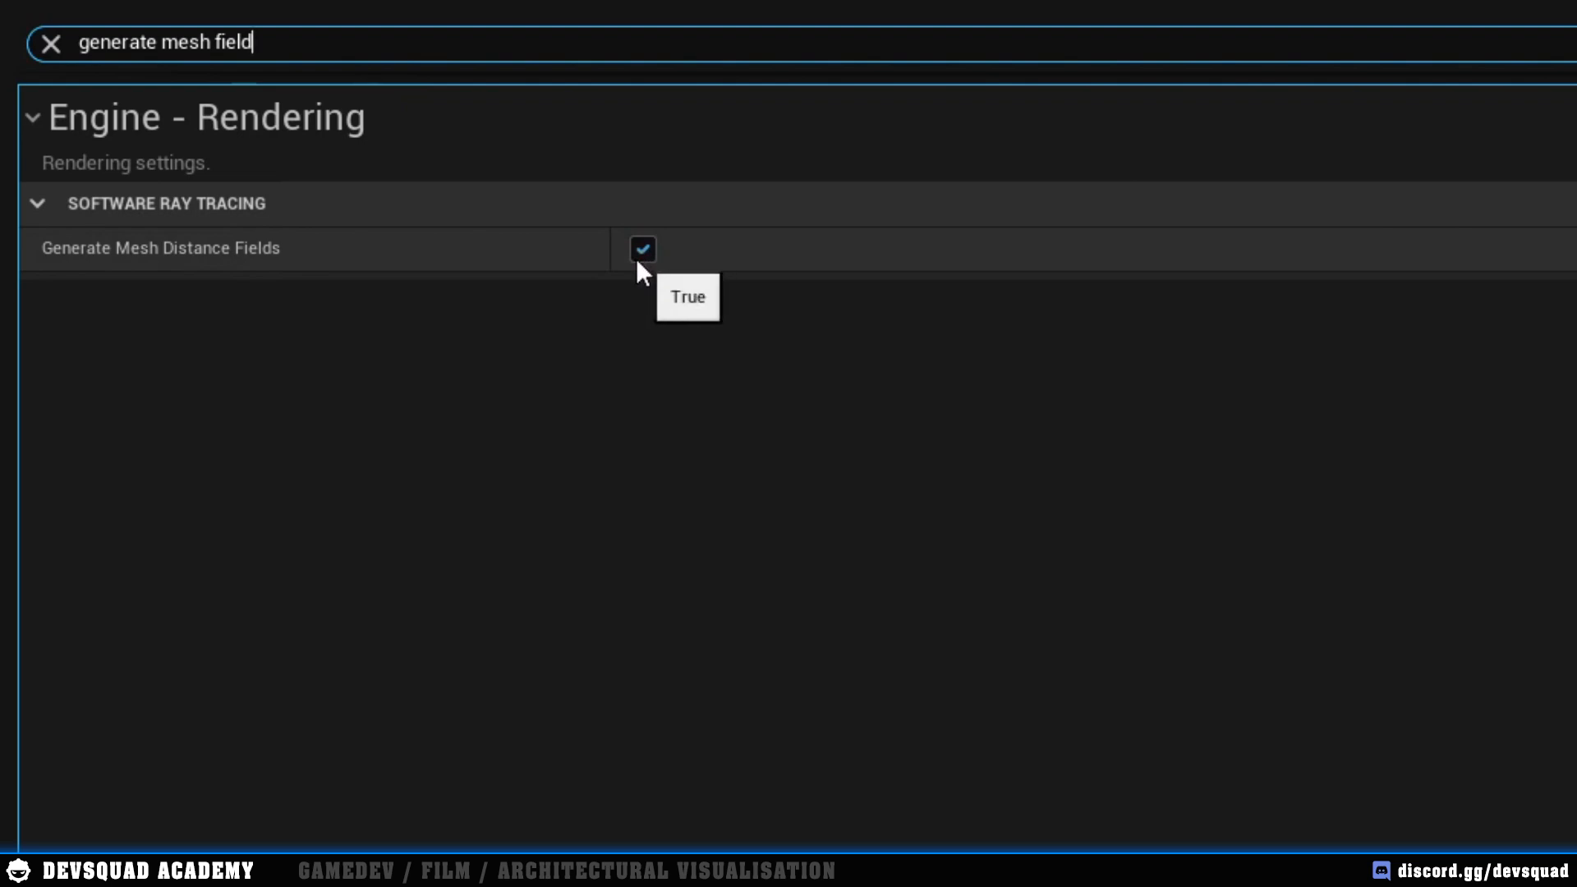
pyautogui.moveTo(633, 276)
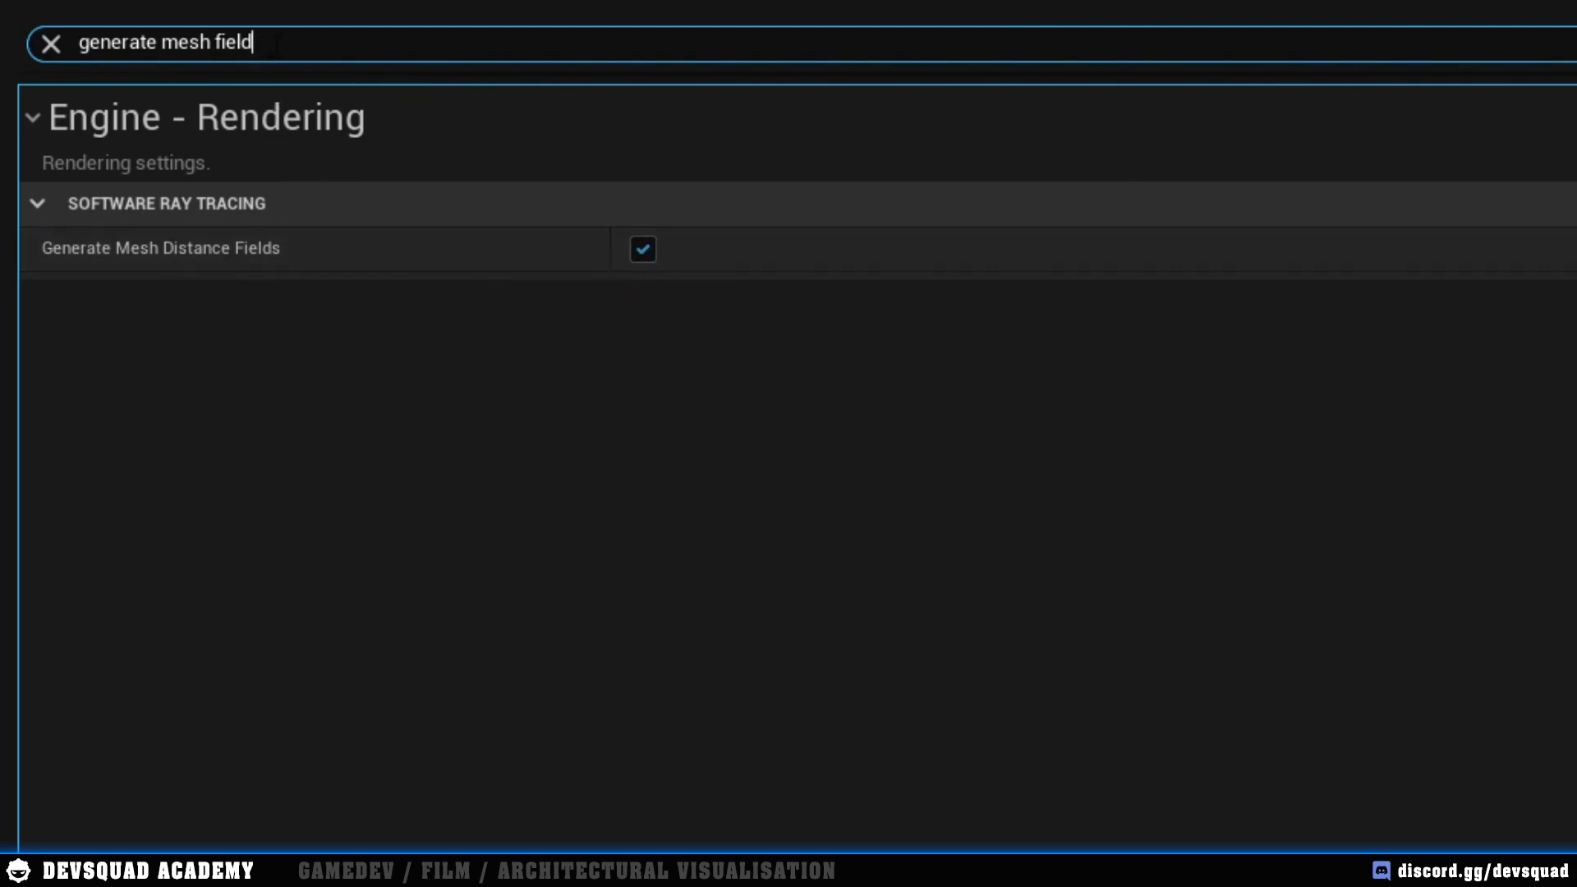
pyautogui.tripleClick(160, 43)
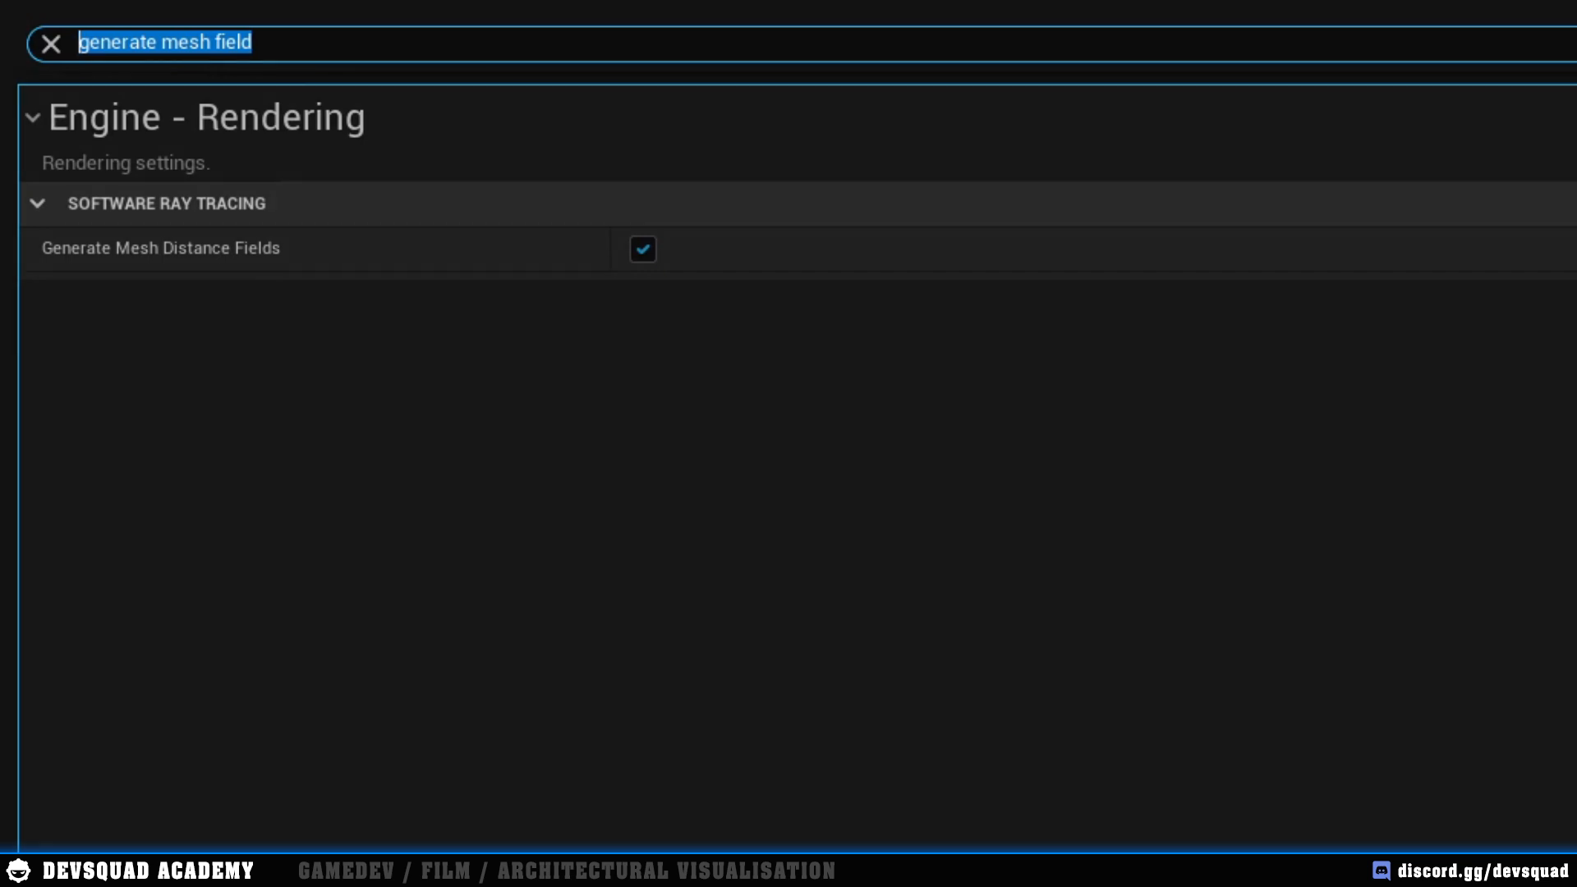
# Step: Close Project Settings and return to the subway level viewport
pyautogui.click(51, 43)
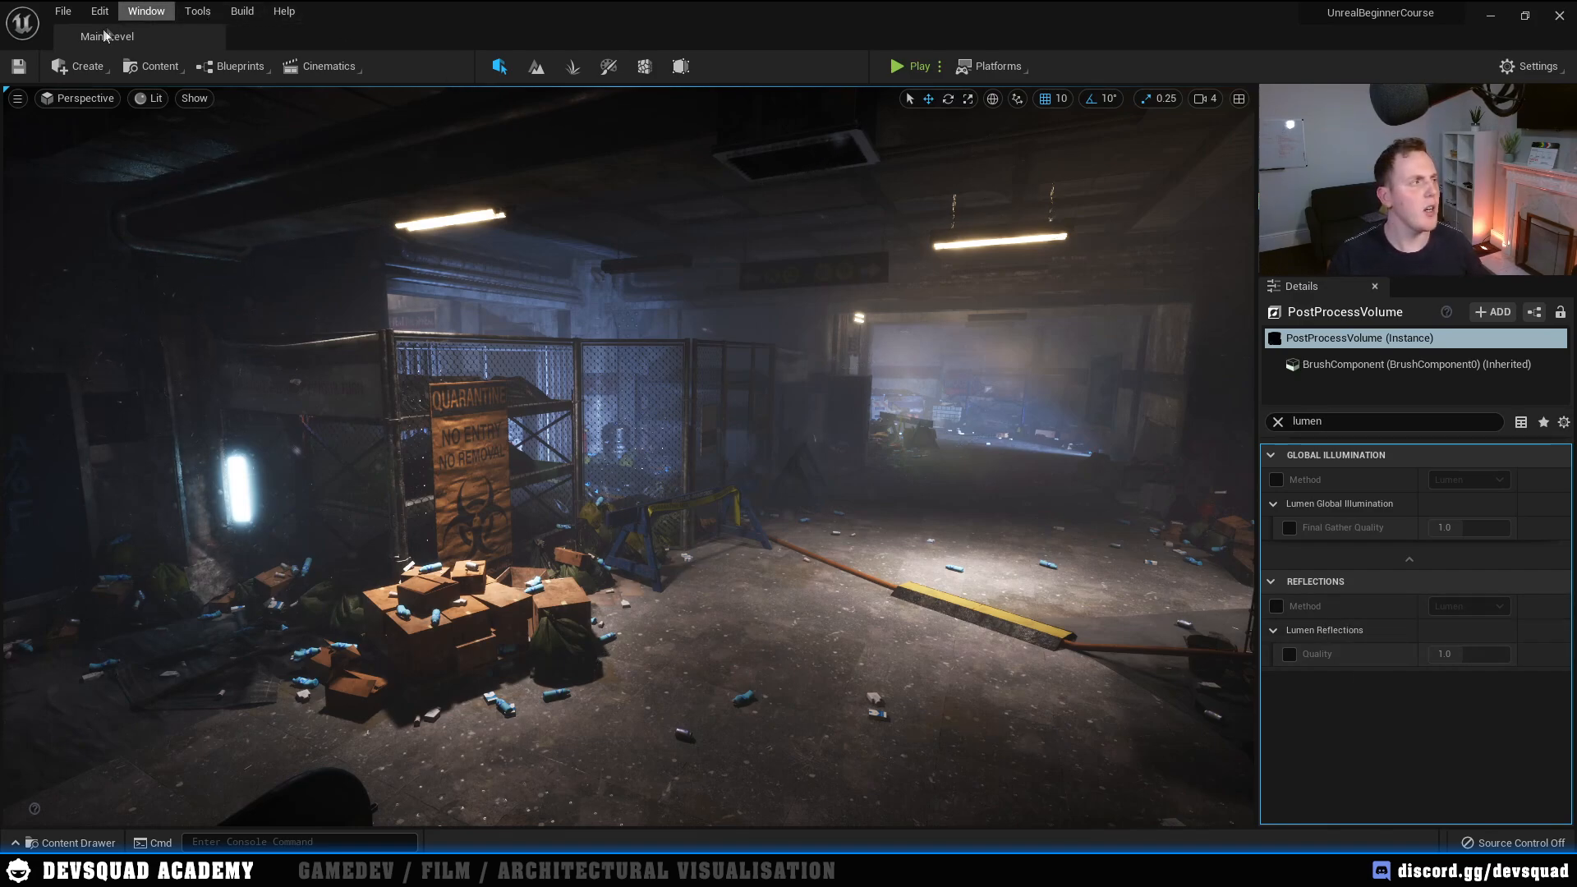
# Step: Place a new Post Process Volume in the subway level via Create > Volumes
pyautogui.click(84, 66)
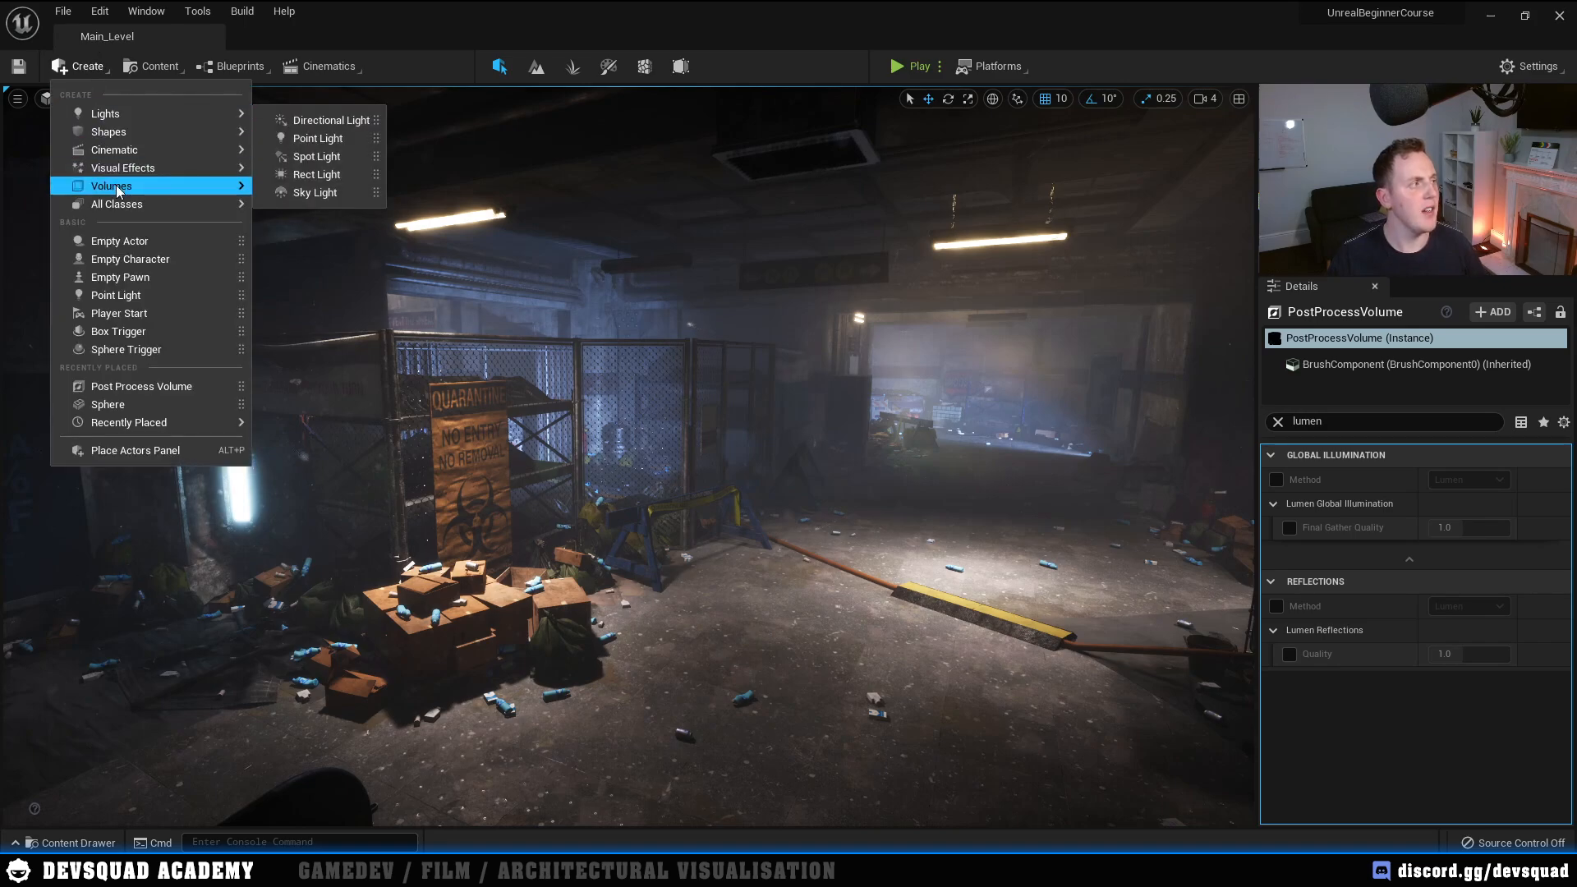
pyautogui.moveTo(110, 185)
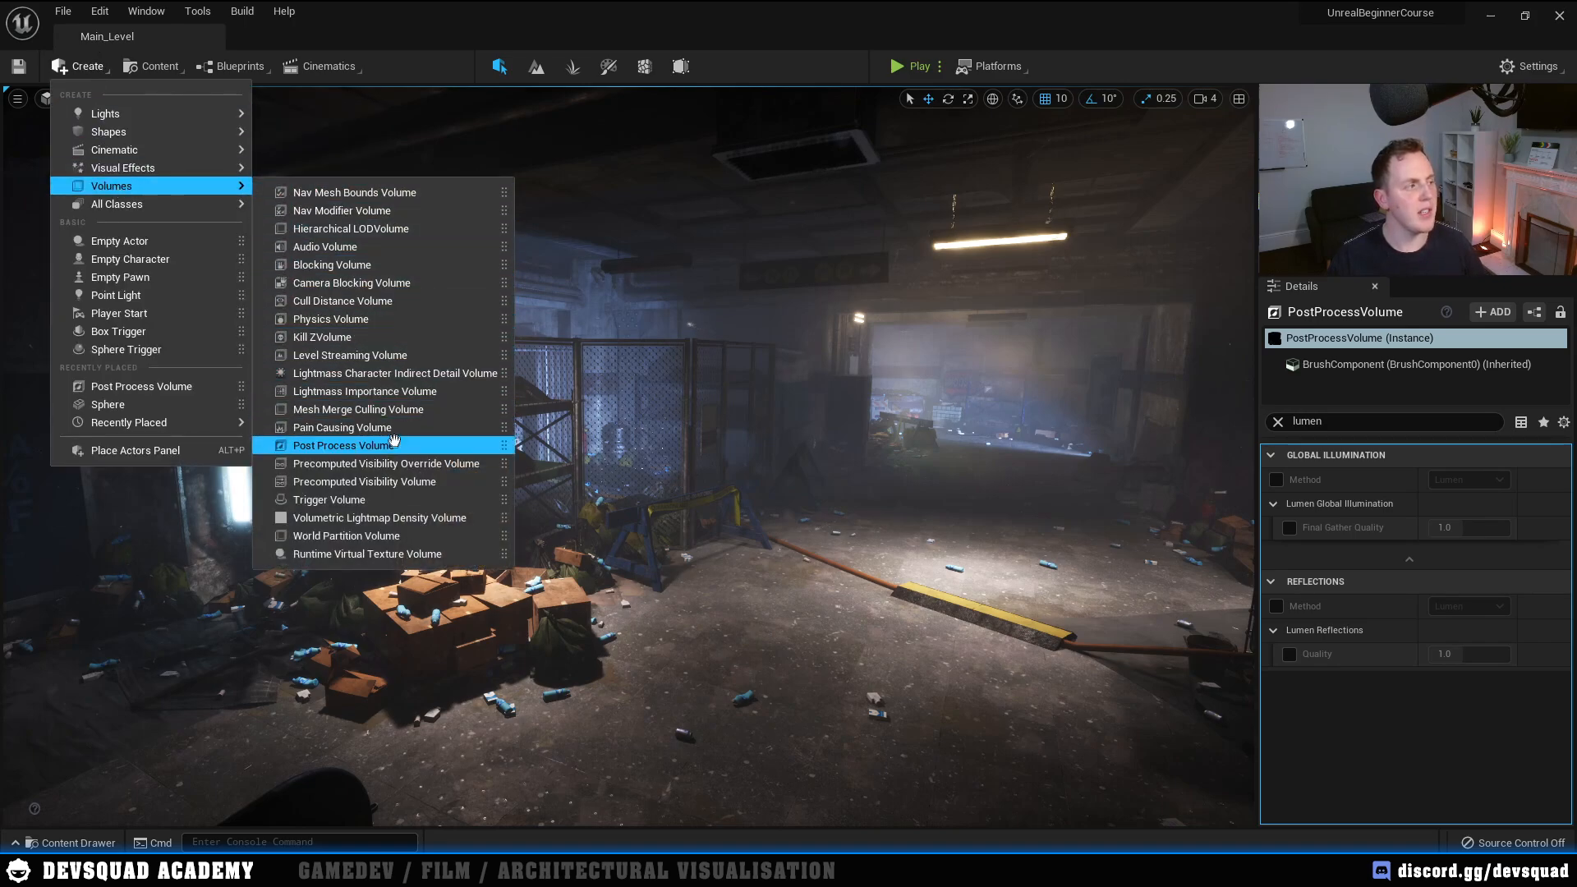
pyautogui.moveTo(345, 445)
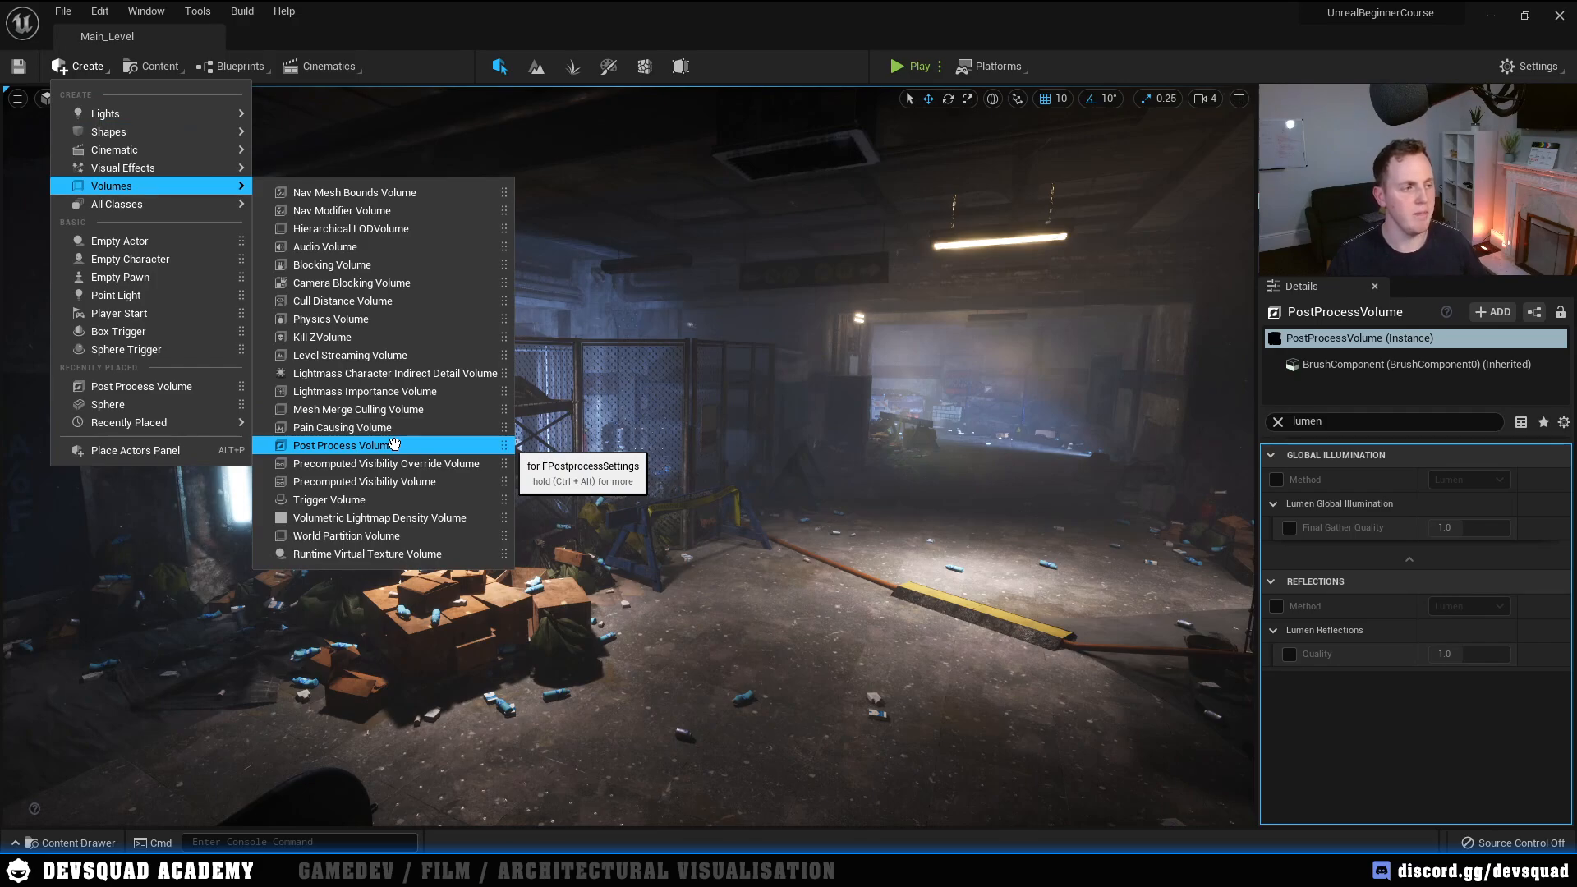
pyautogui.click(345, 445)
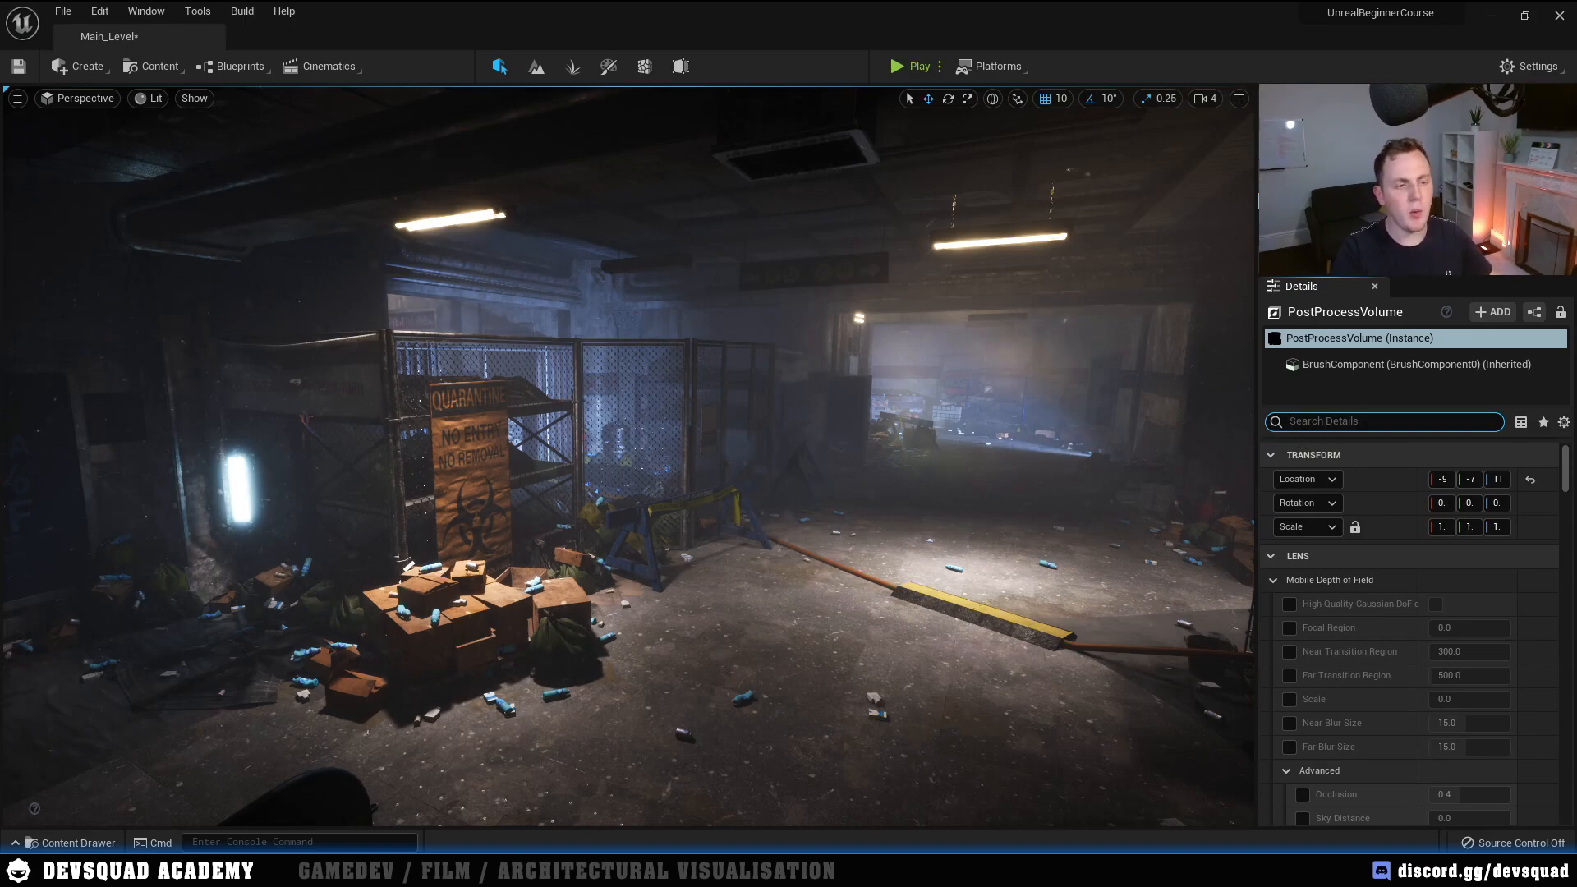
# Step: Override the volume's Global Illumination and Reflection methods to Lumen, enabling final gather and reflection quality
pyautogui.write('lumen')
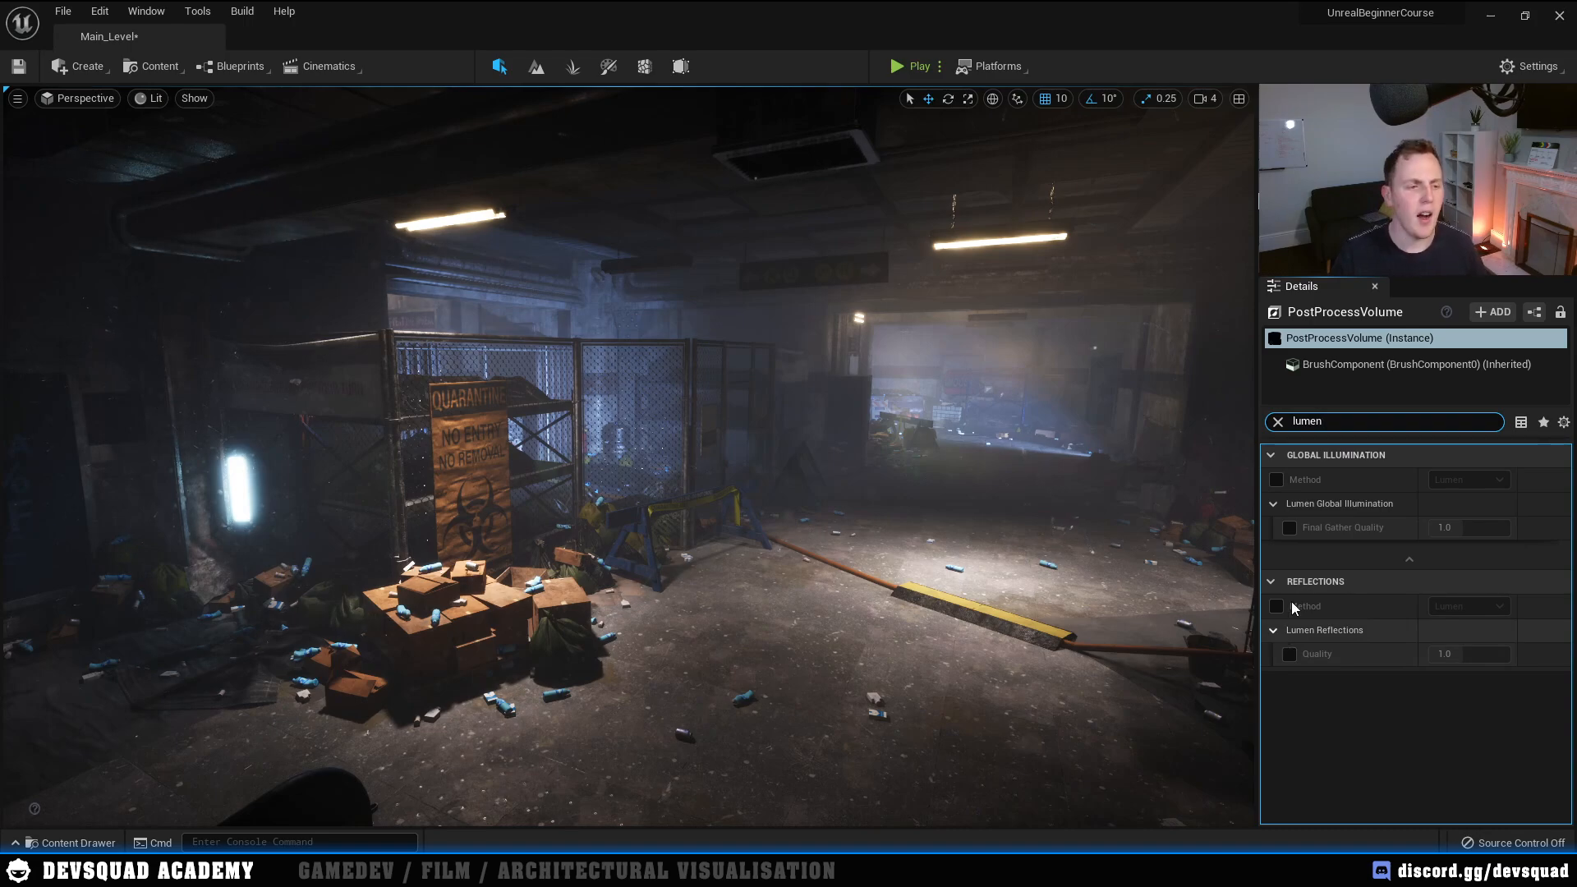
pyautogui.click(1276, 480)
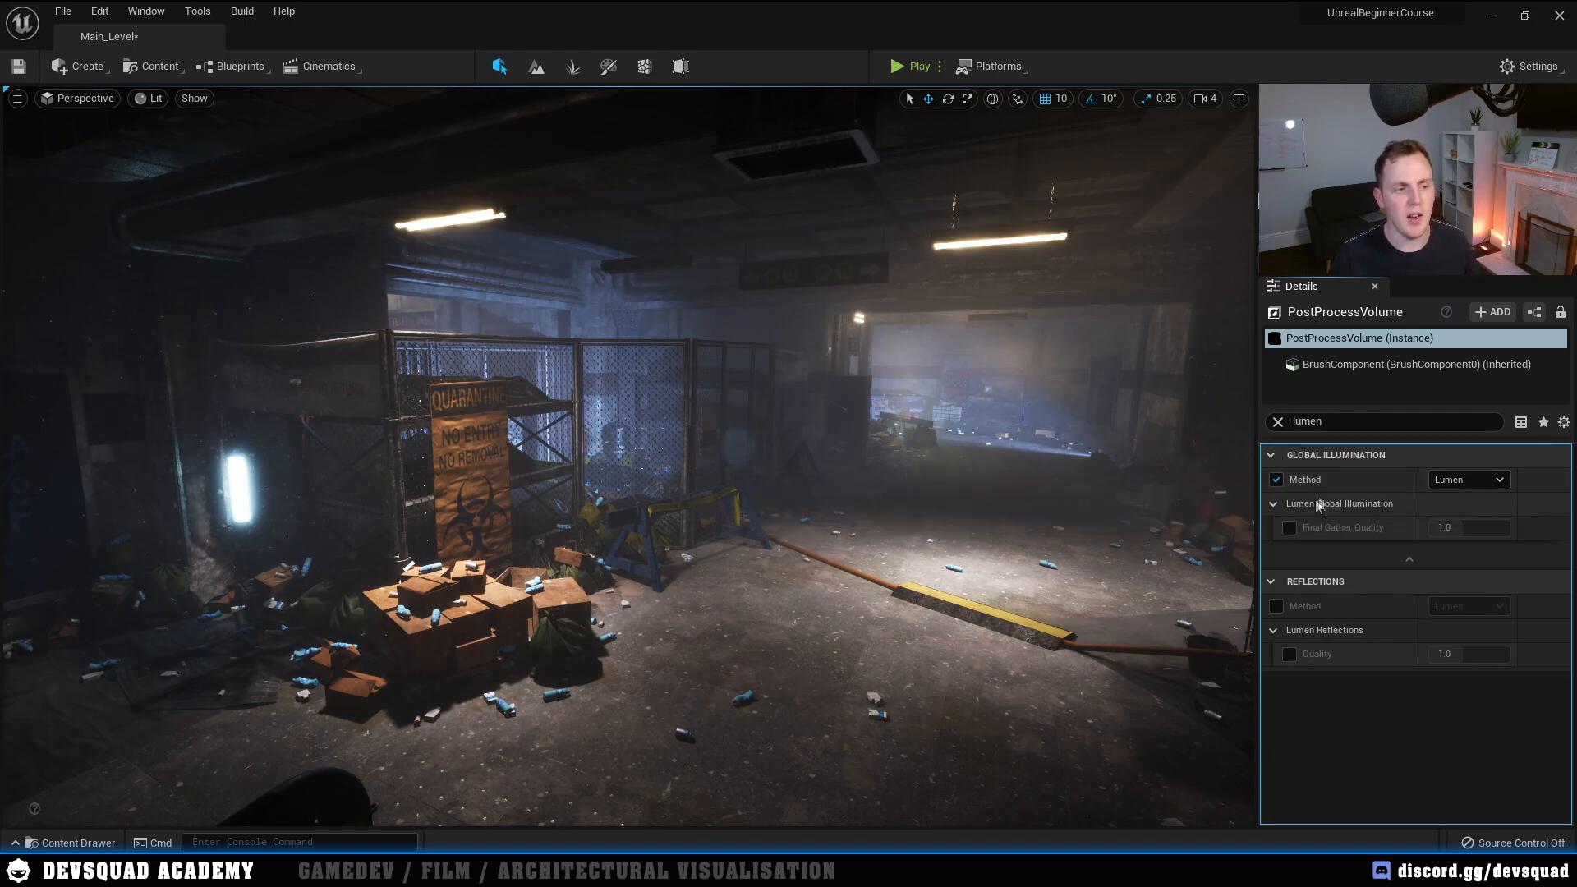
pyautogui.click(1291, 528)
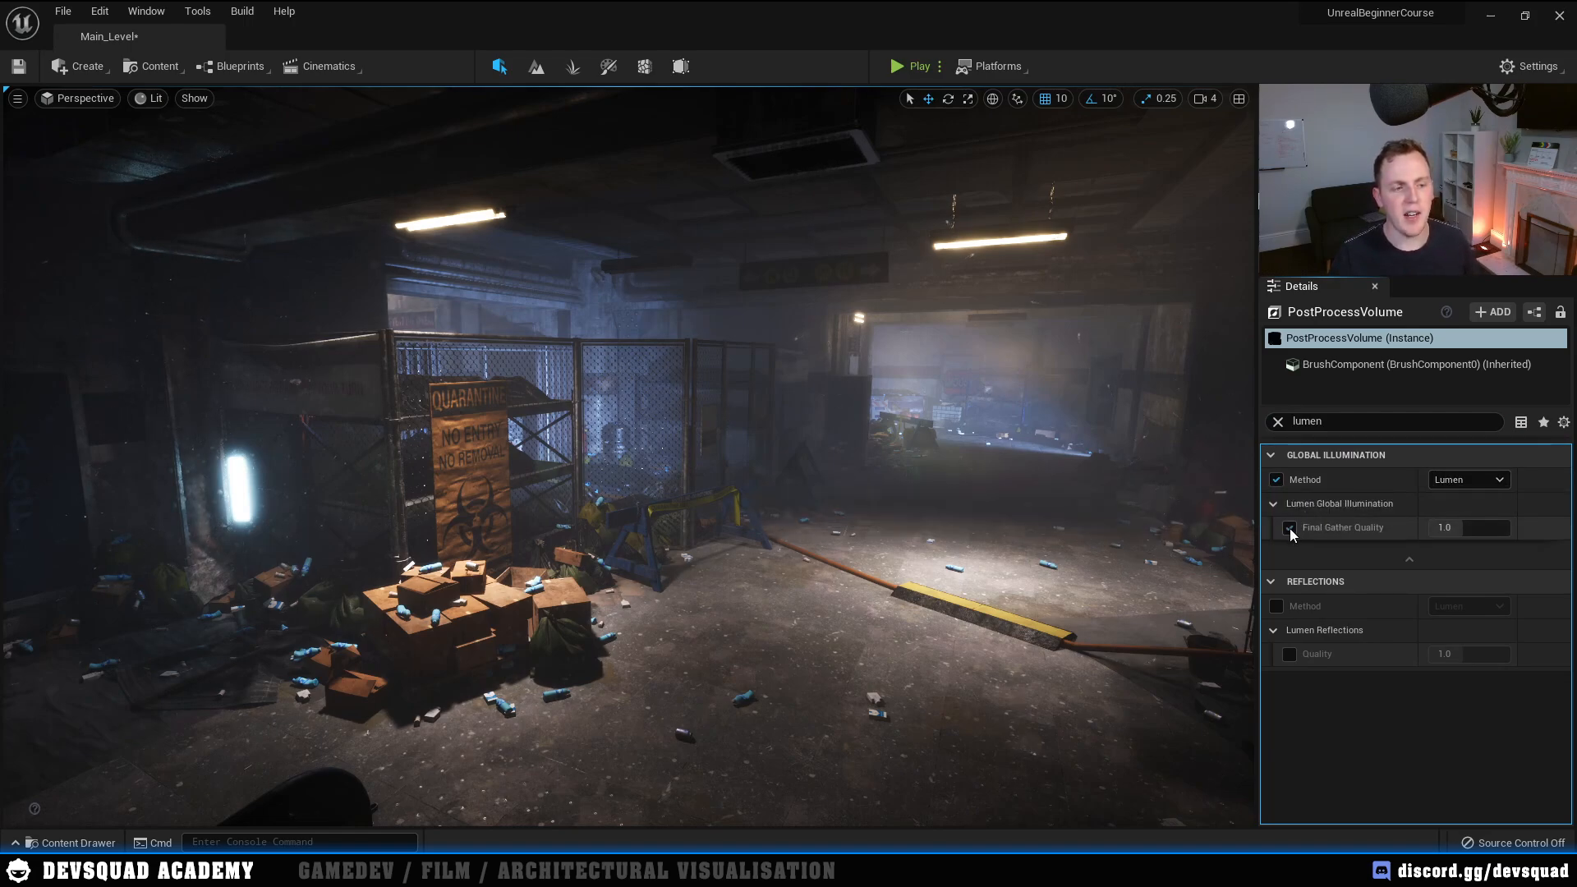
pyautogui.click(1289, 527)
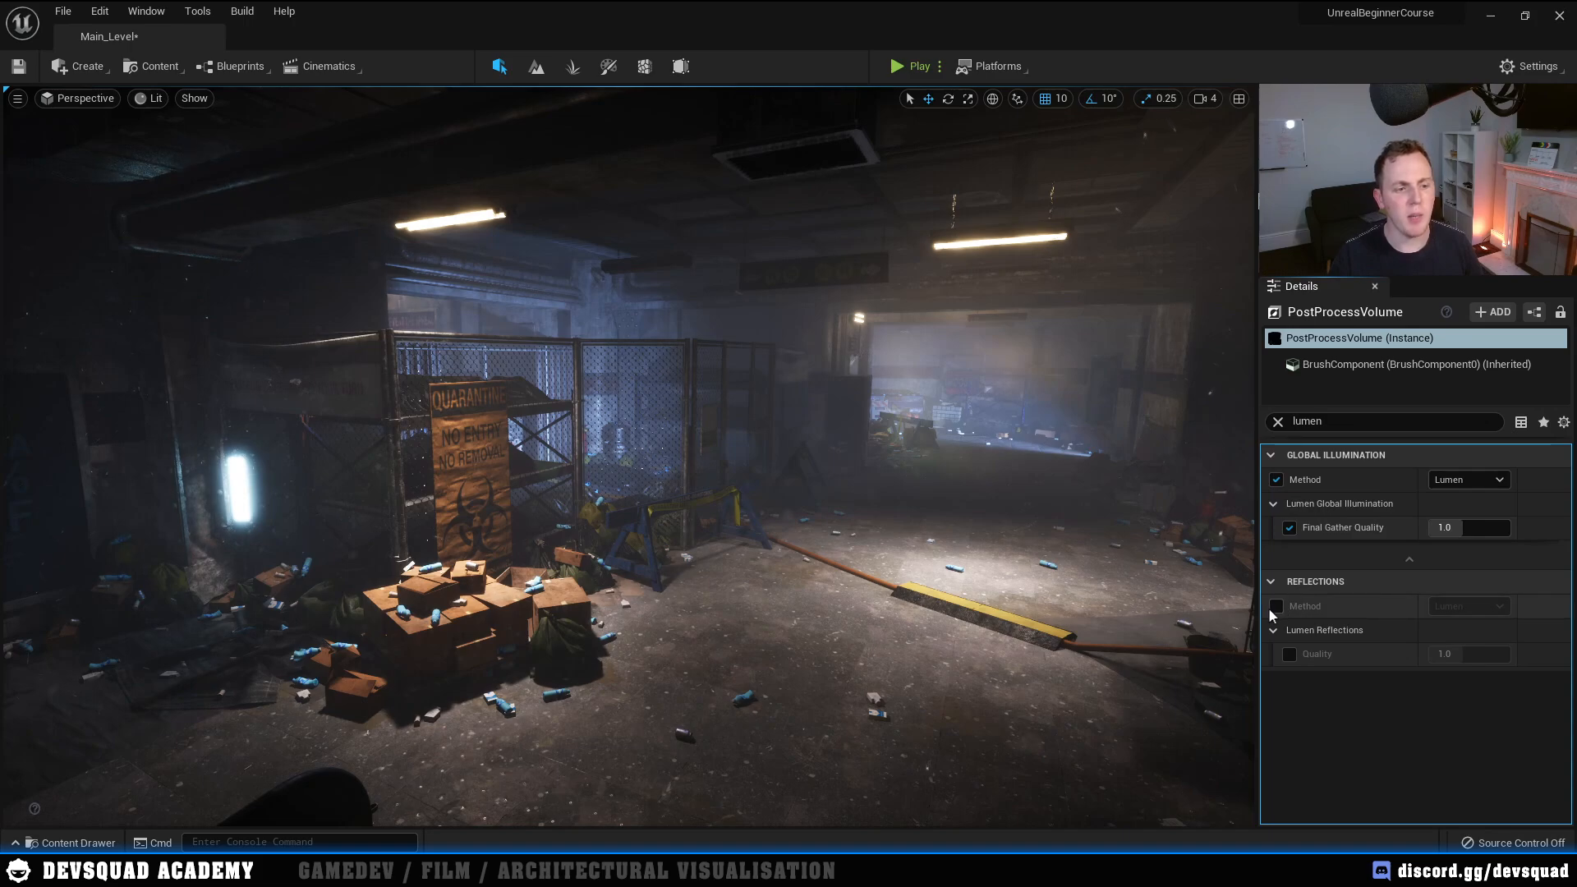
pyautogui.click(1276, 606)
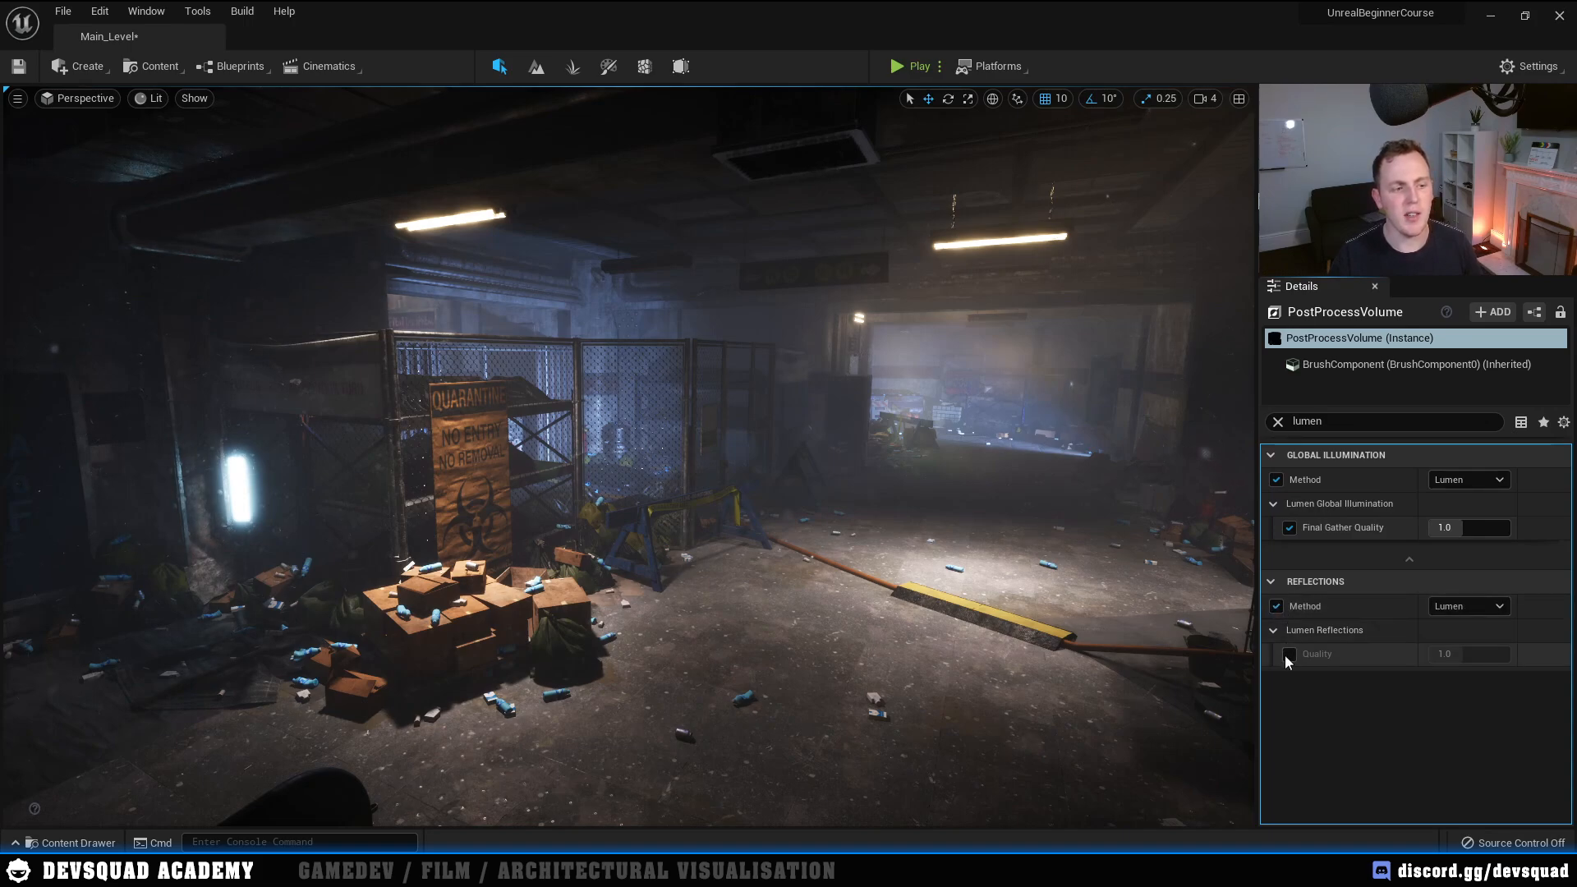
pyautogui.click(1288, 653)
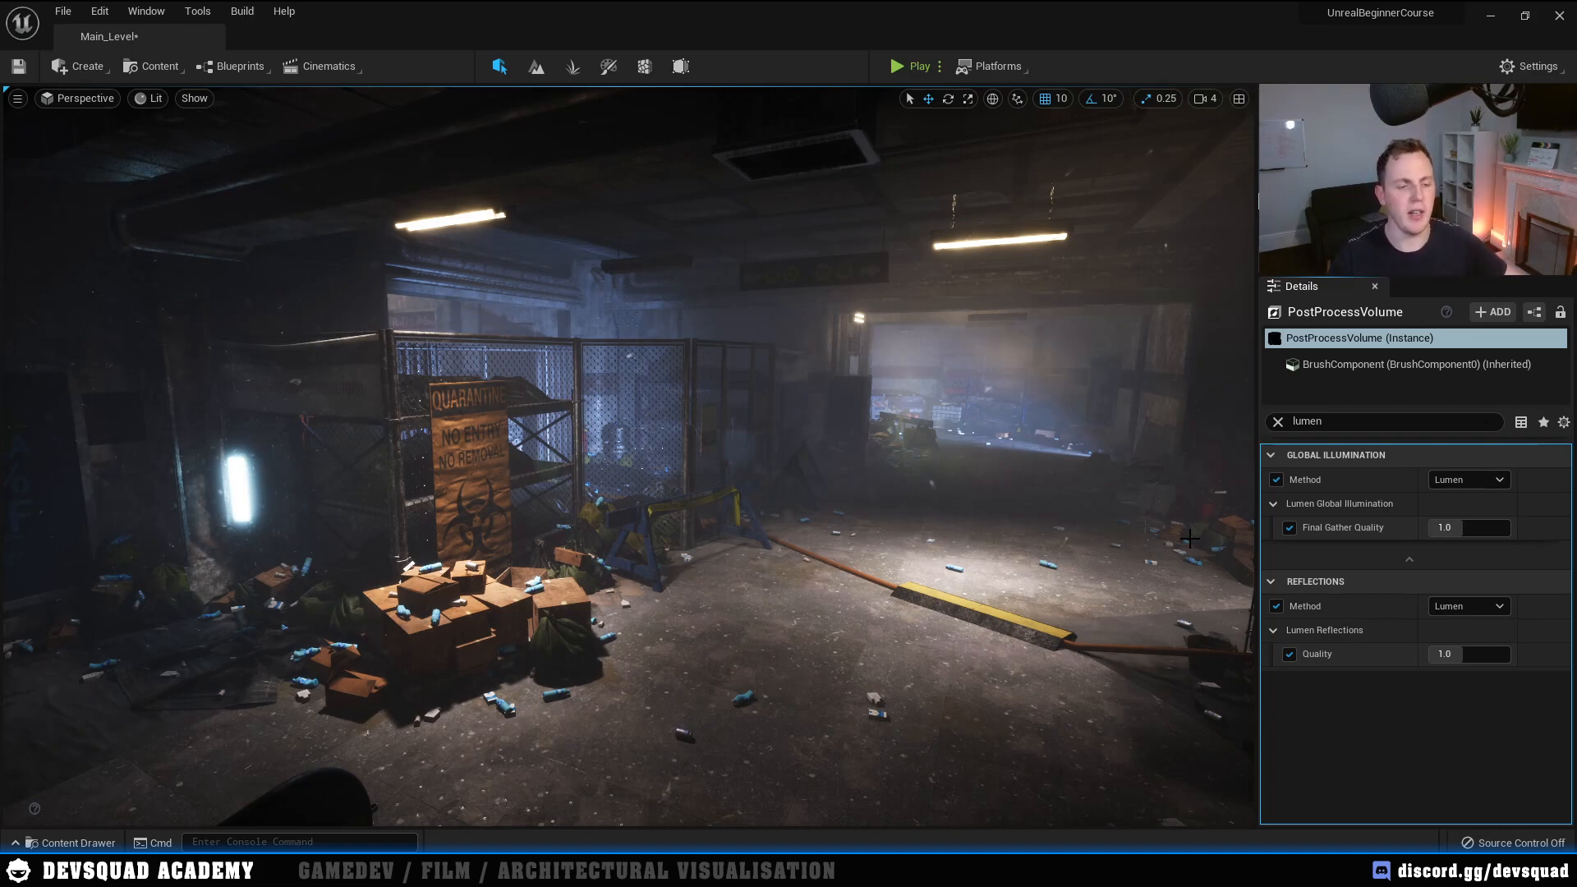
pyautogui.moveTo(976, 341)
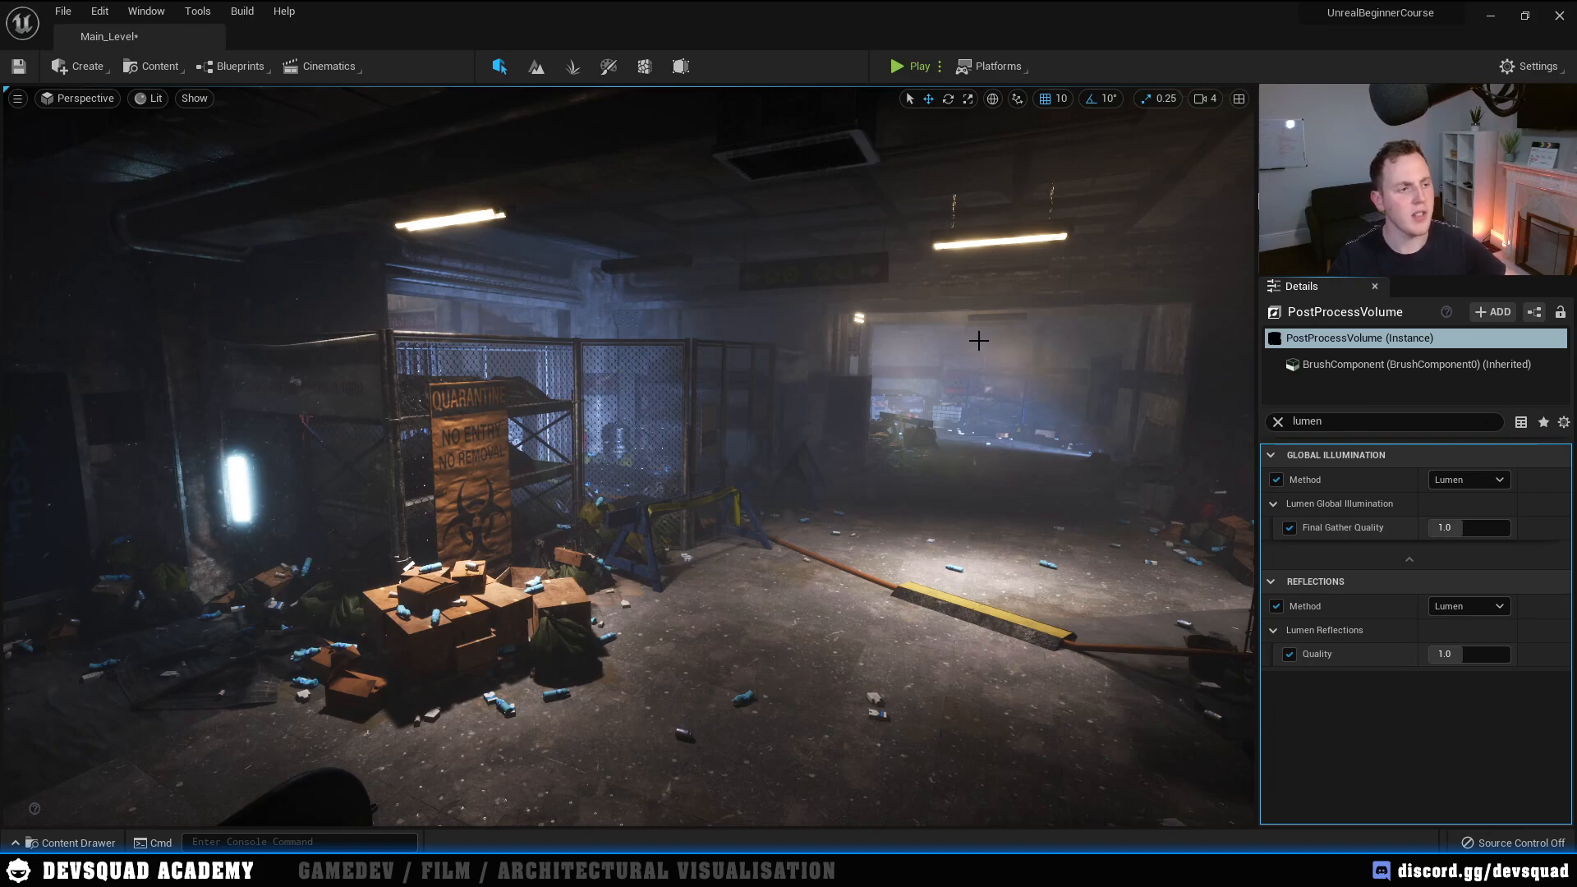
pyautogui.moveTo(987, 357)
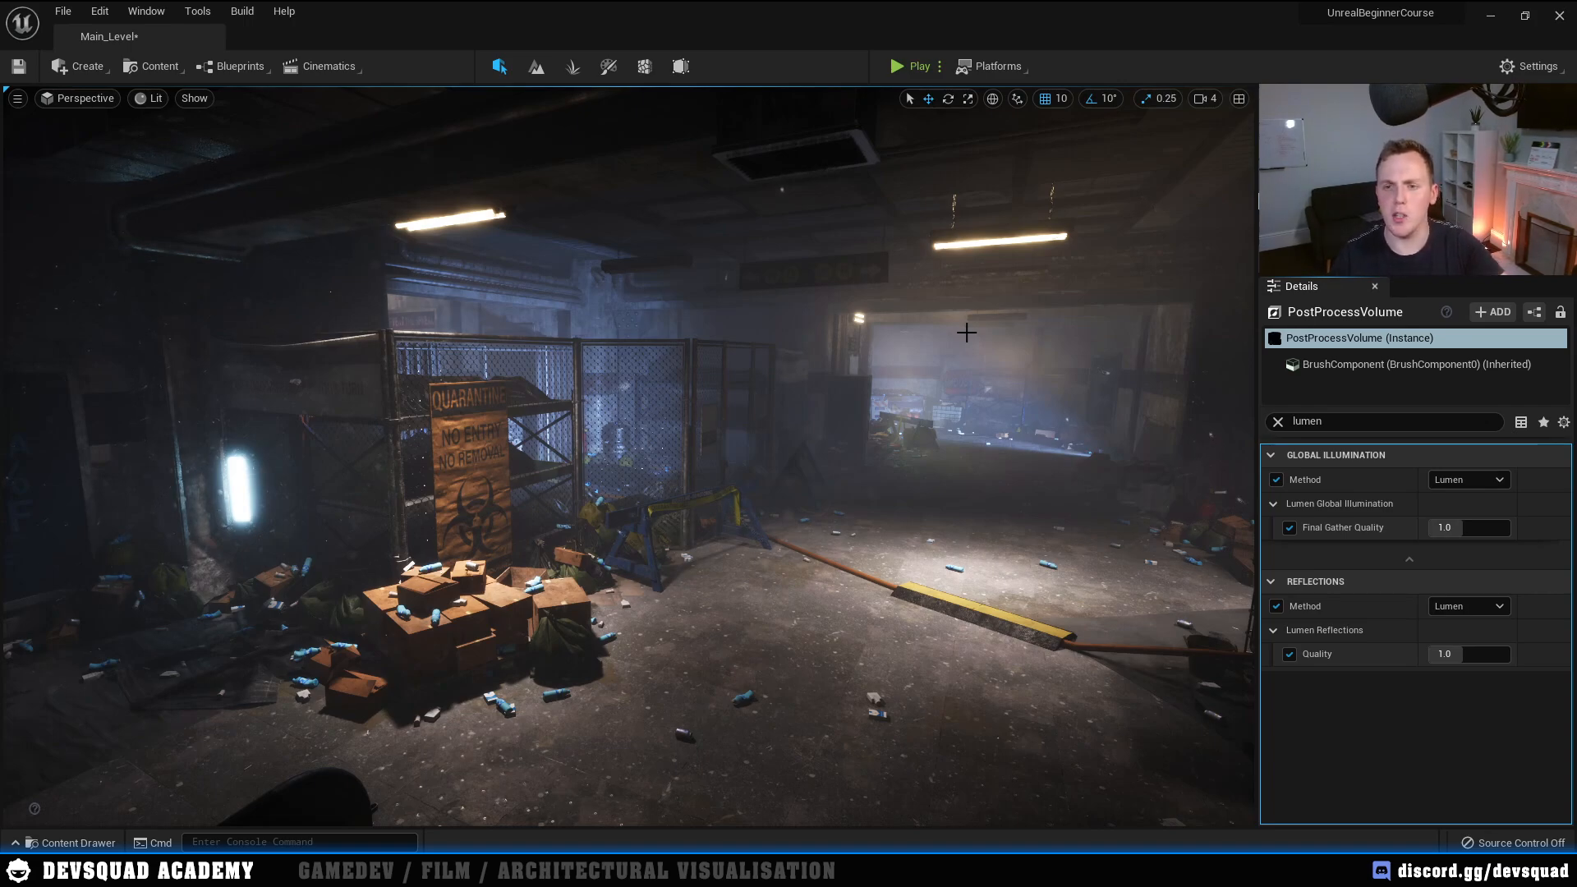
pyautogui.moveTo(987, 317)
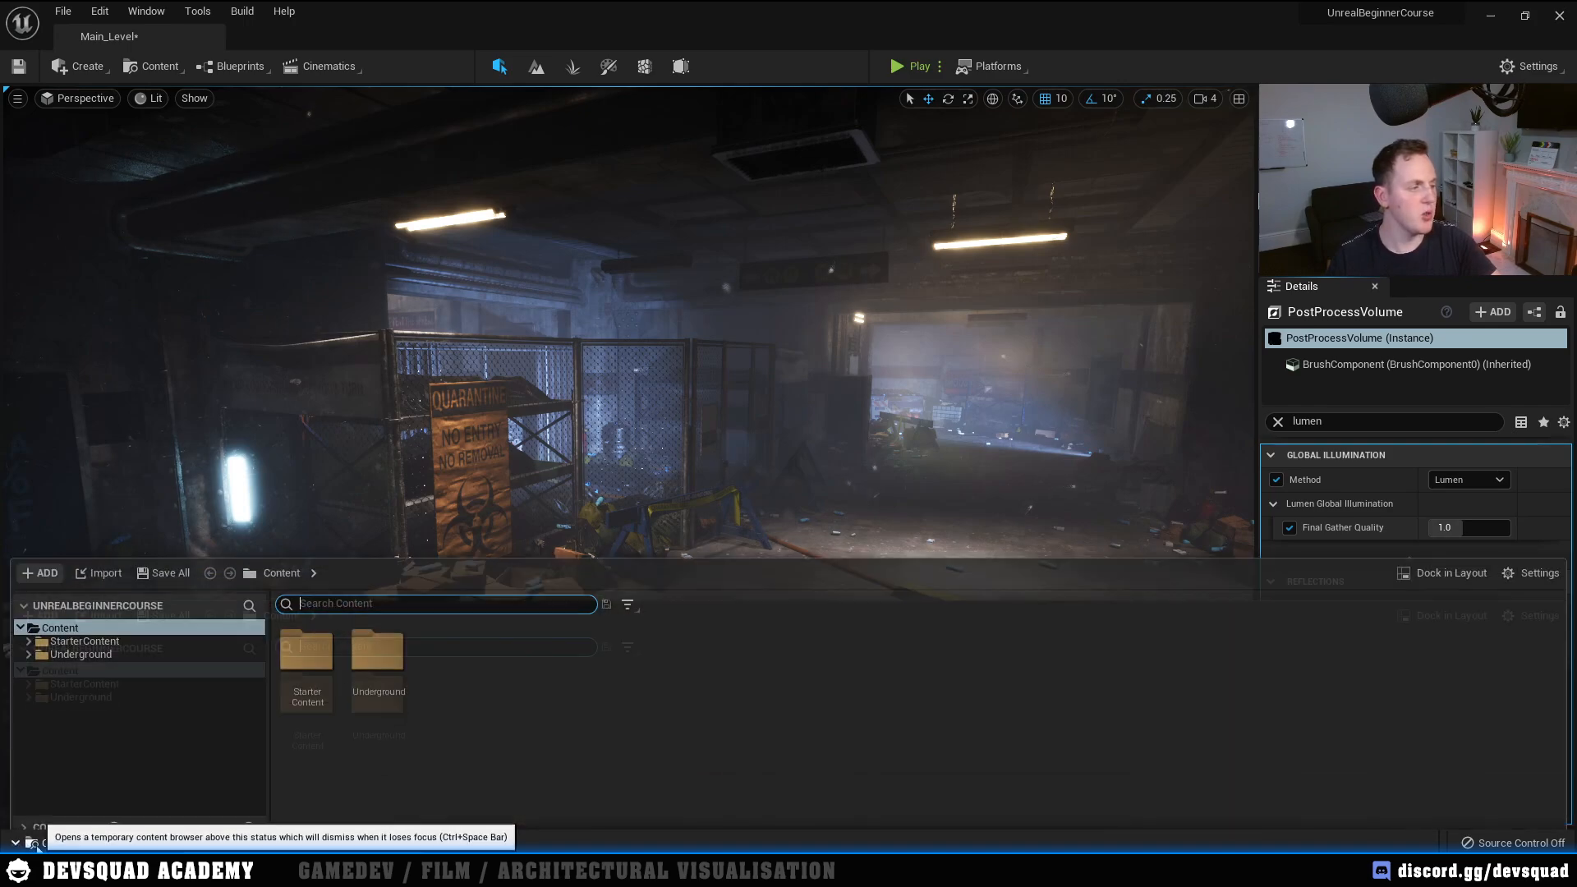
# Step: Create a new material asset named Emmisive in the Content Drawer and open it
pyautogui.click(45, 559)
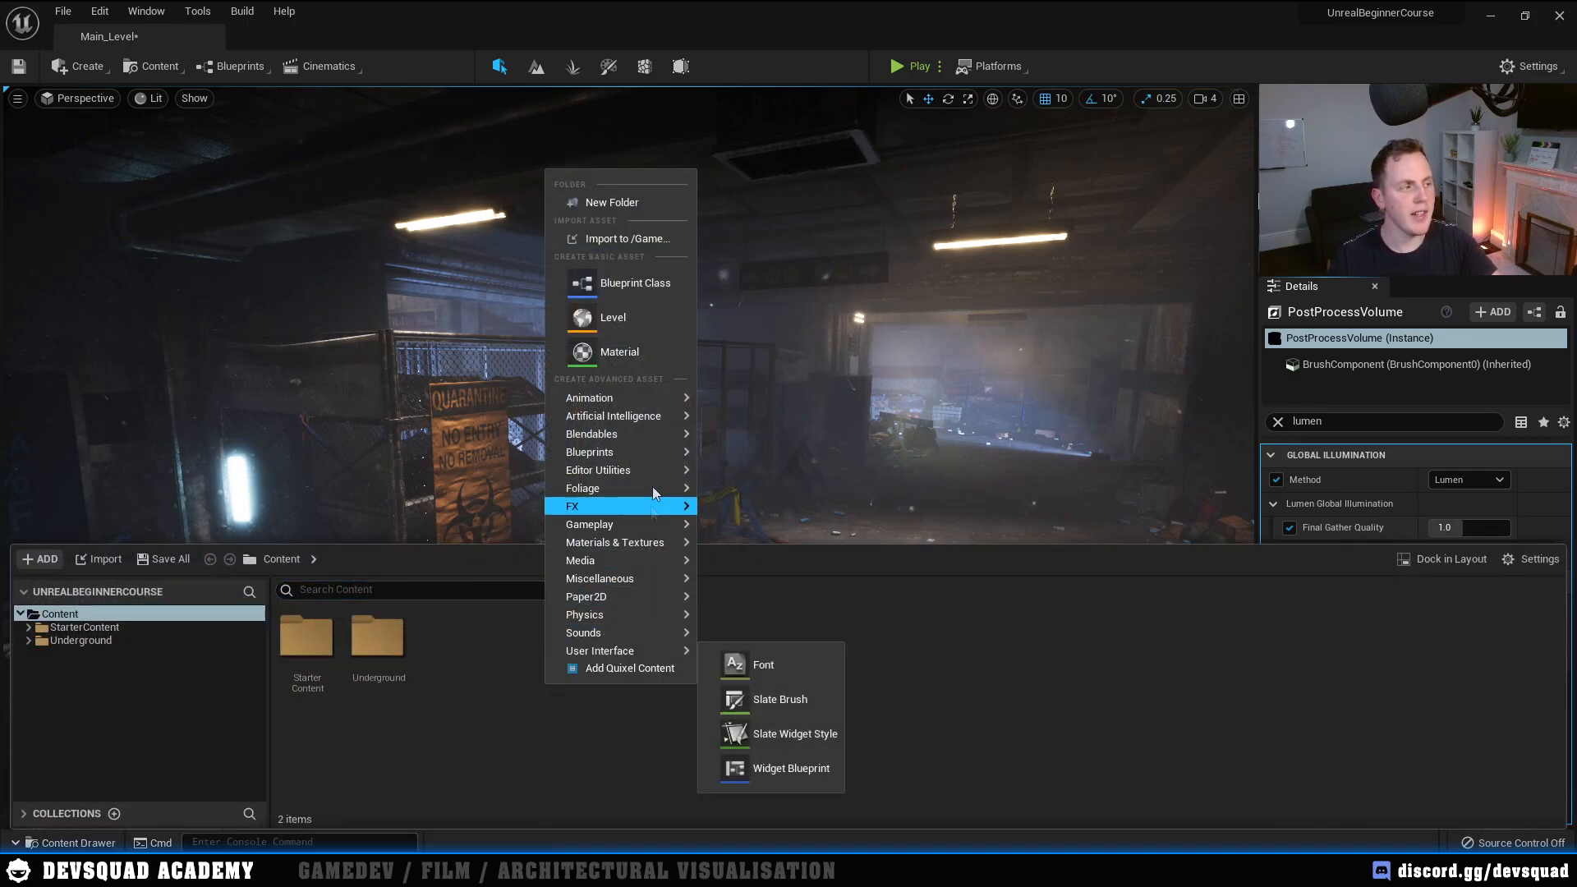
pyautogui.click(619, 351)
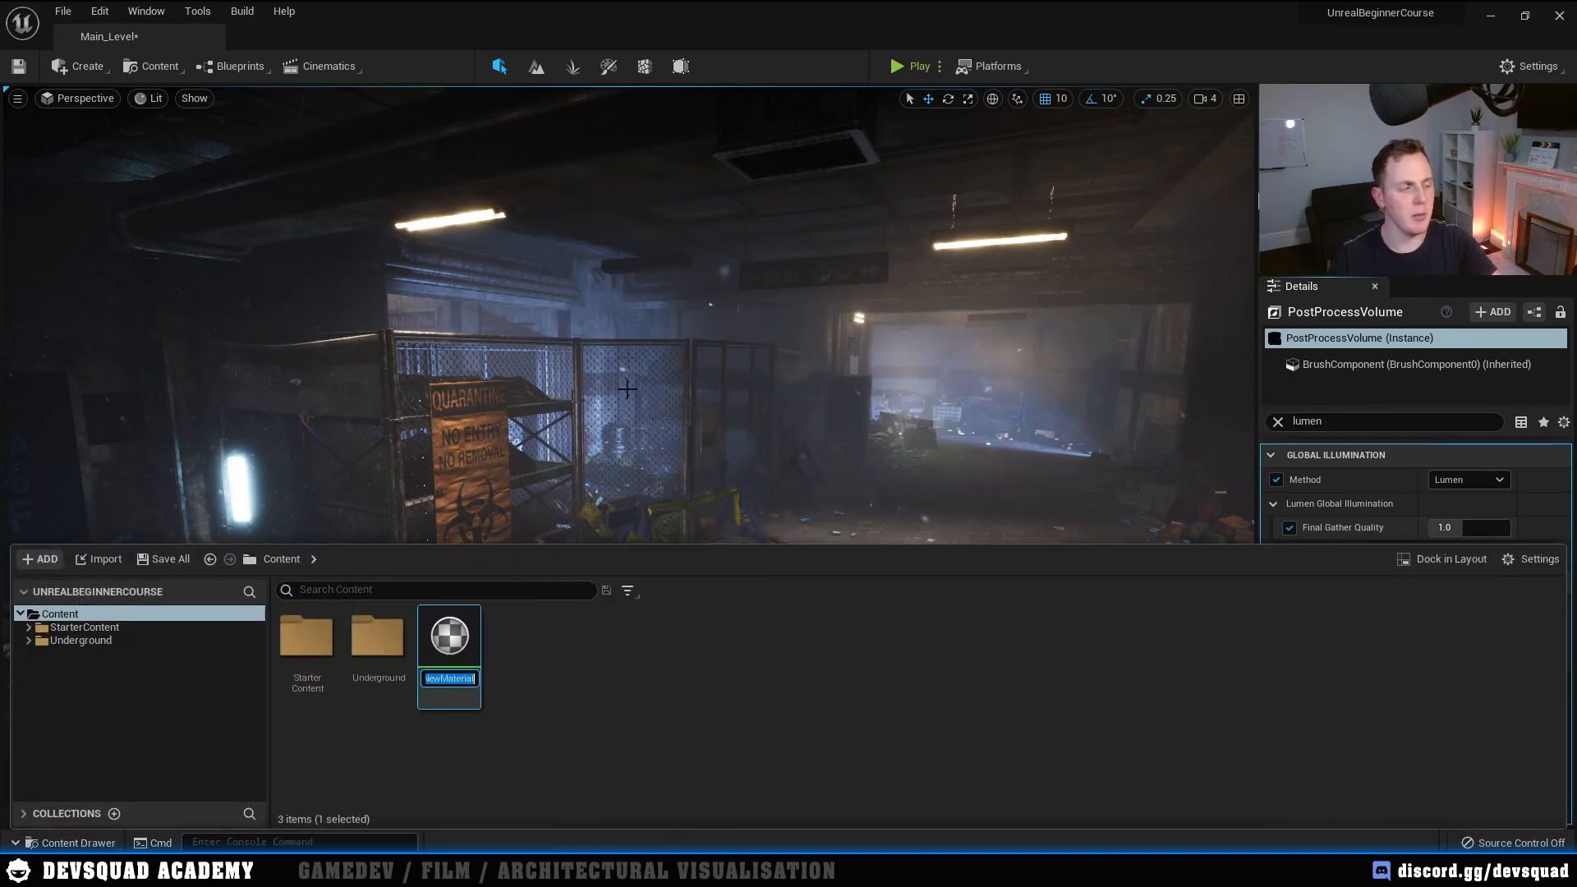
pyautogui.write('Emmisive')
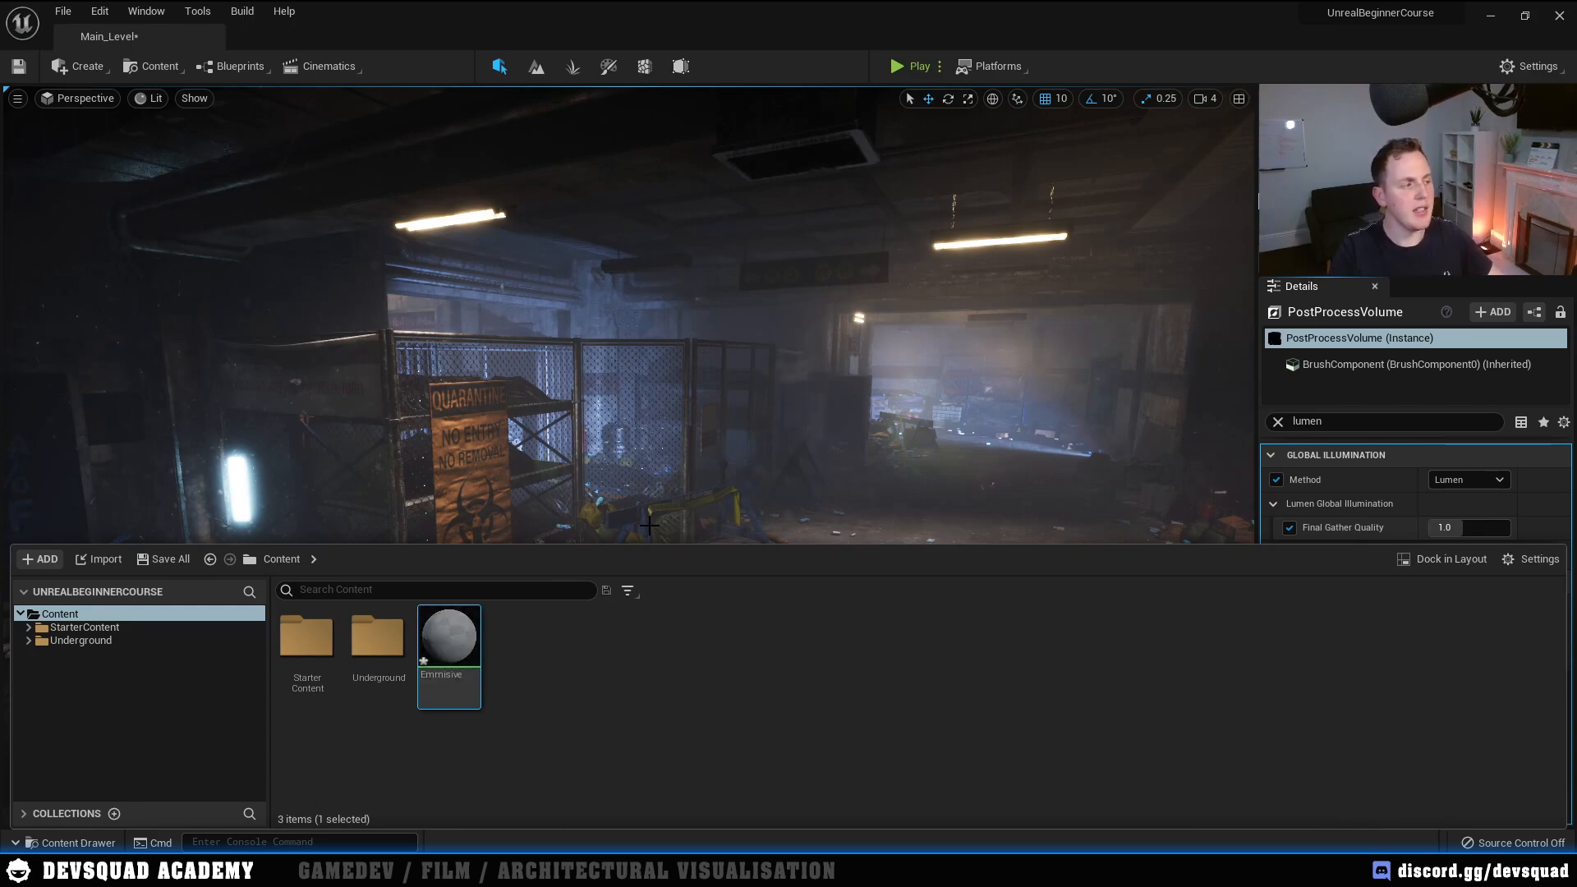
pyautogui.moveTo(447, 639)
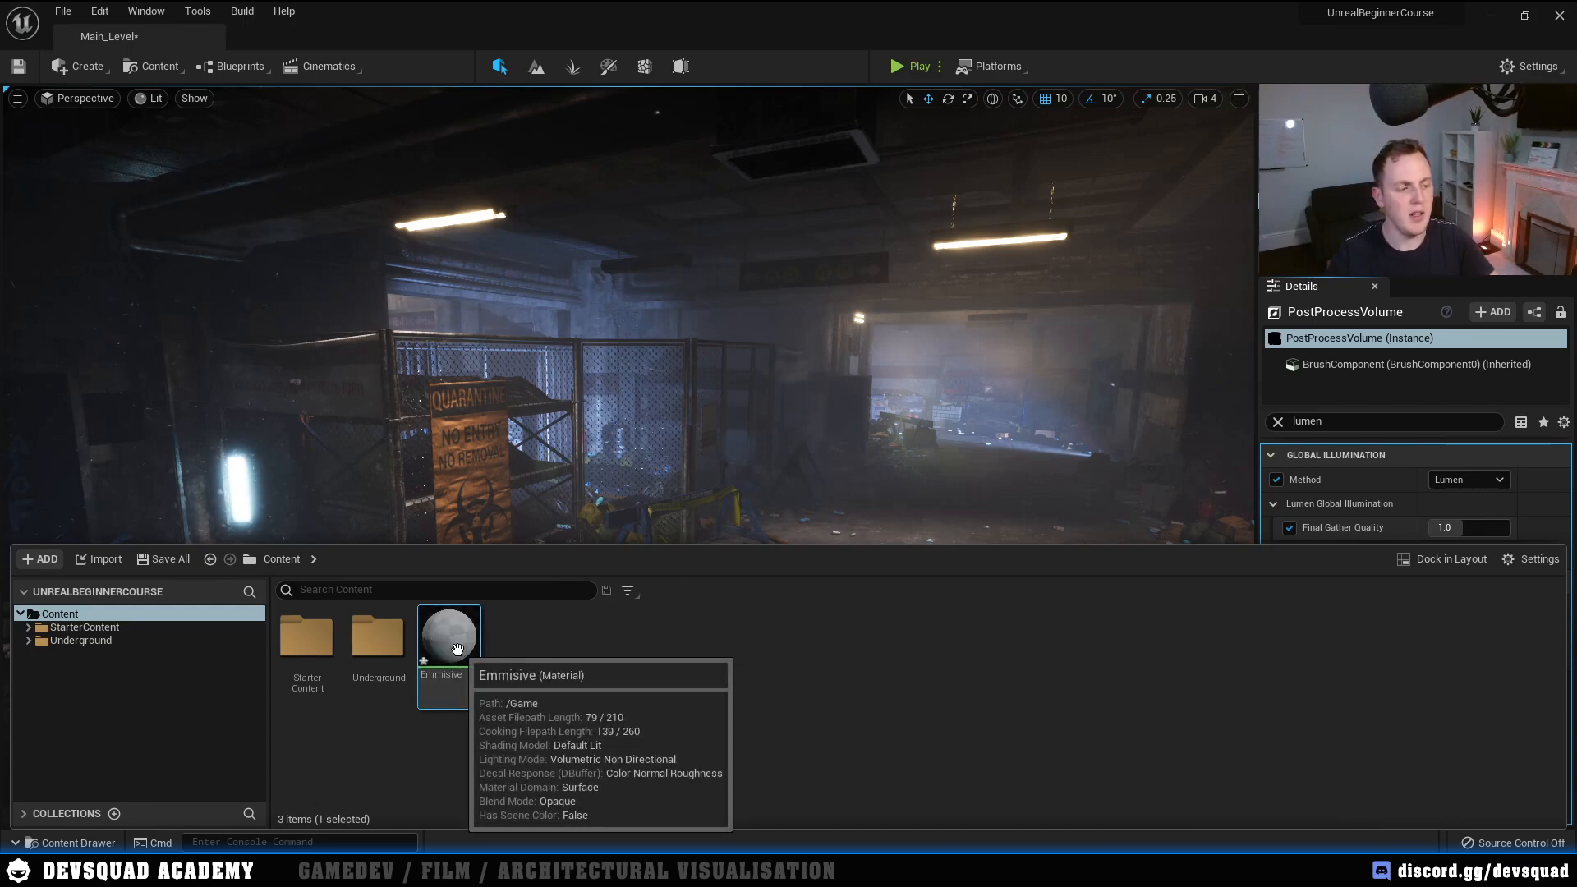
pyautogui.doubleClick(448, 629)
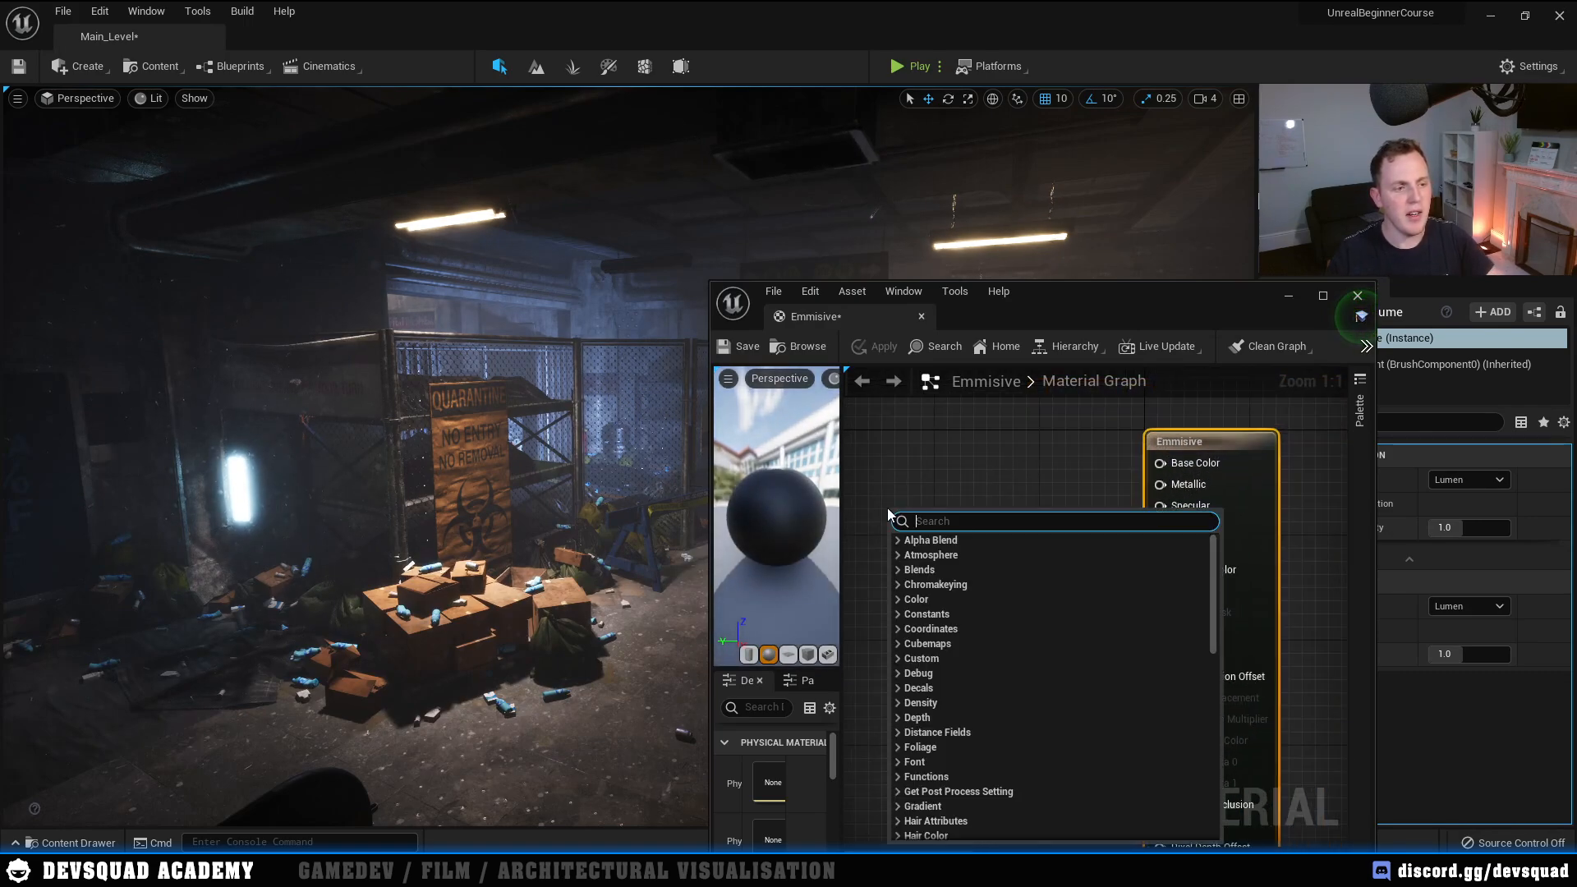
# Step: Add a Constant3Vector (10,1,1) node wired into the material's Emissive Color
pyautogui.write('constant')
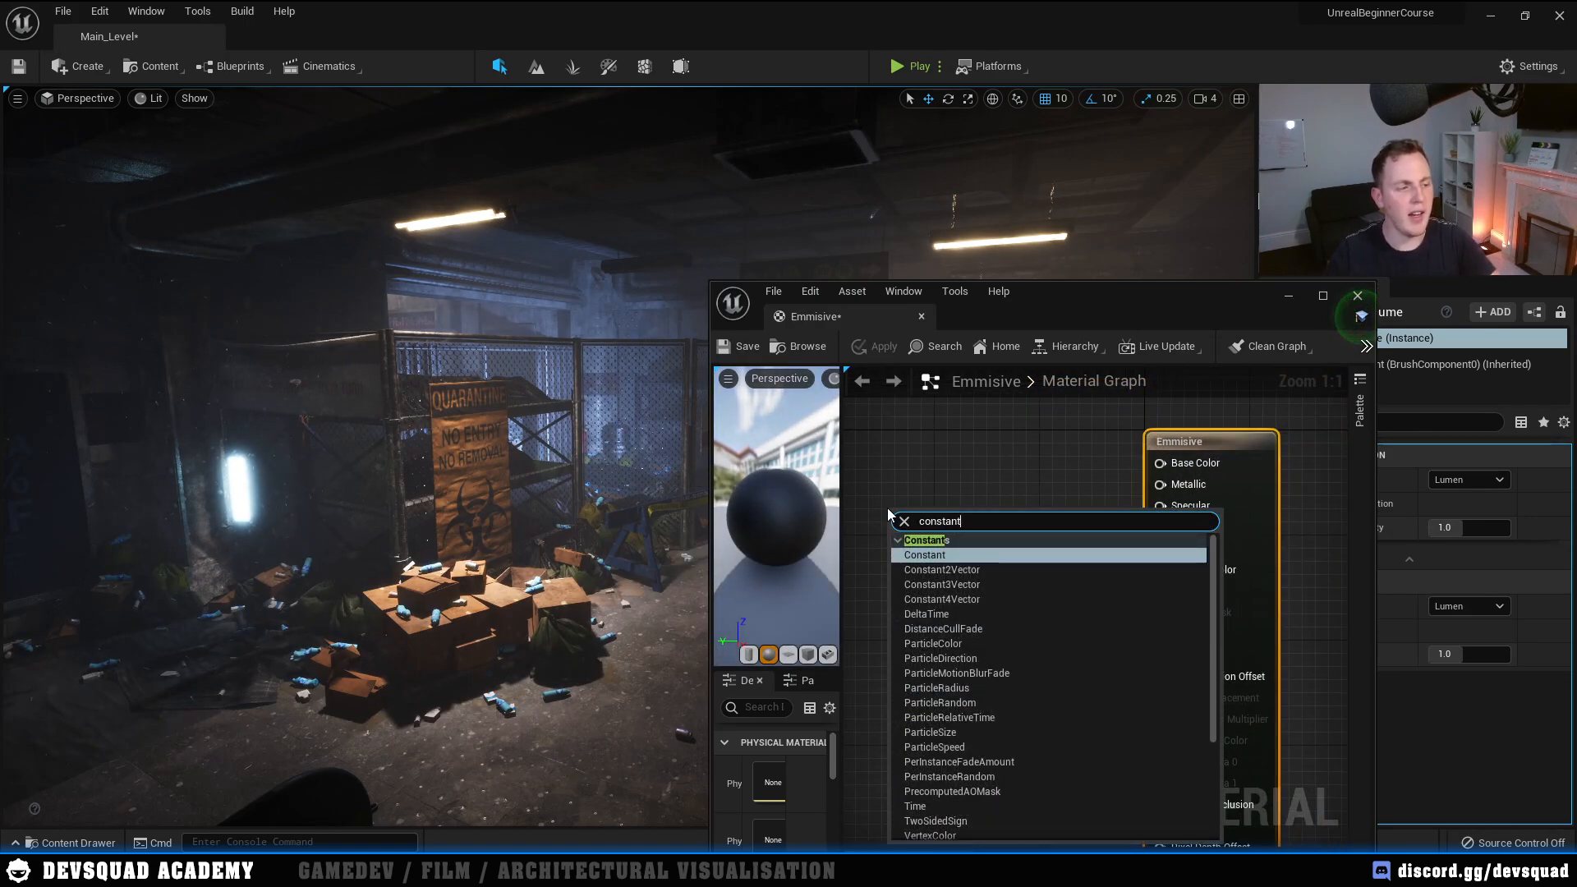
pyautogui.click(923, 554)
pyautogui.write('10')
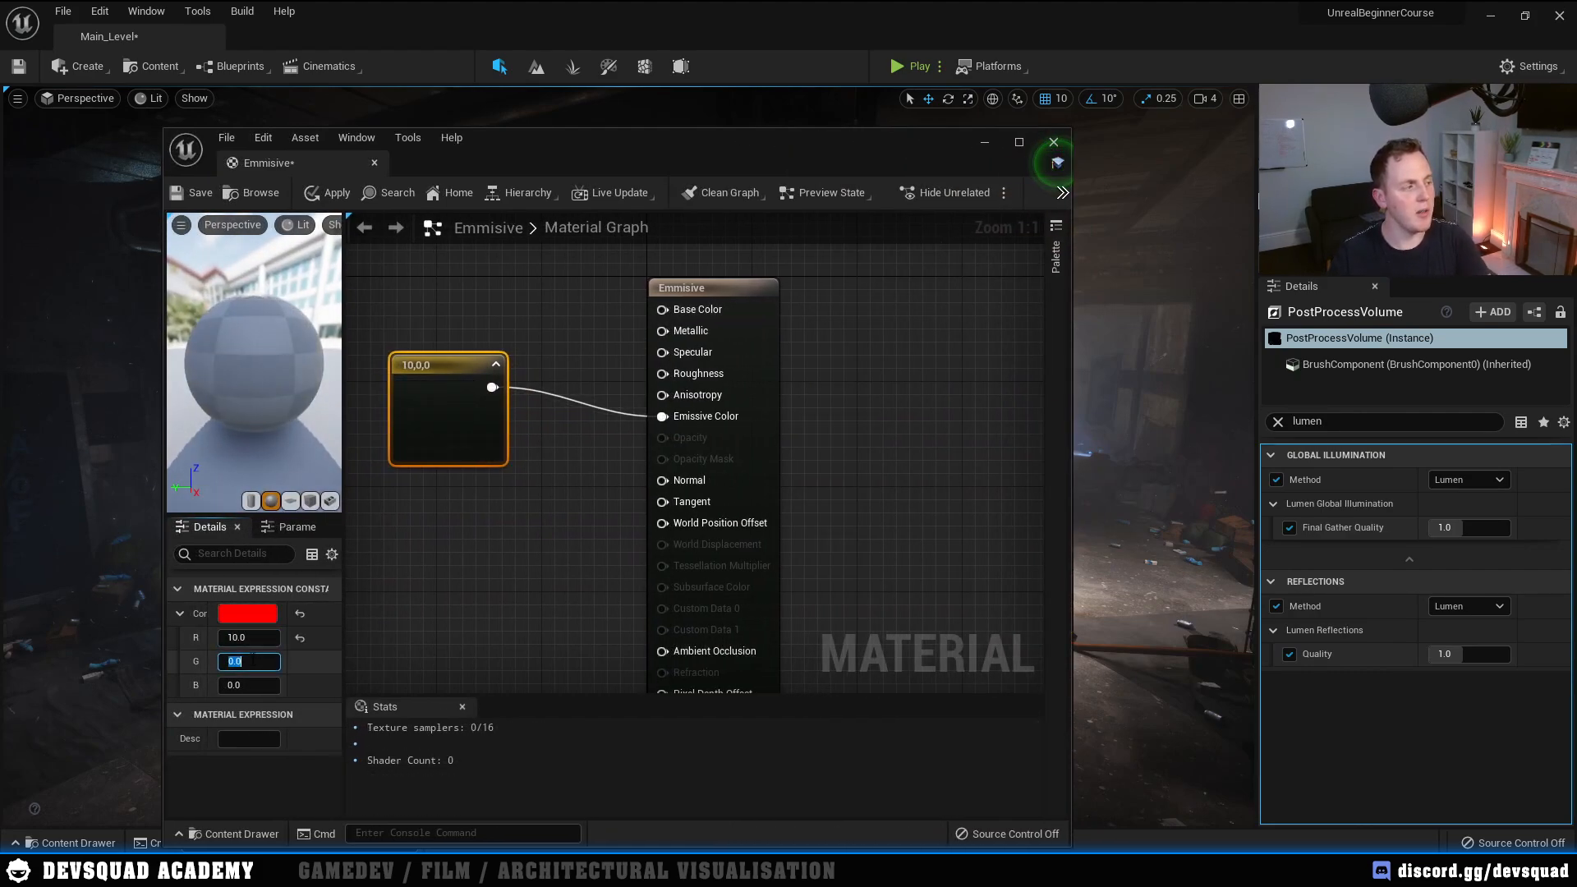
pyautogui.write('1.0')
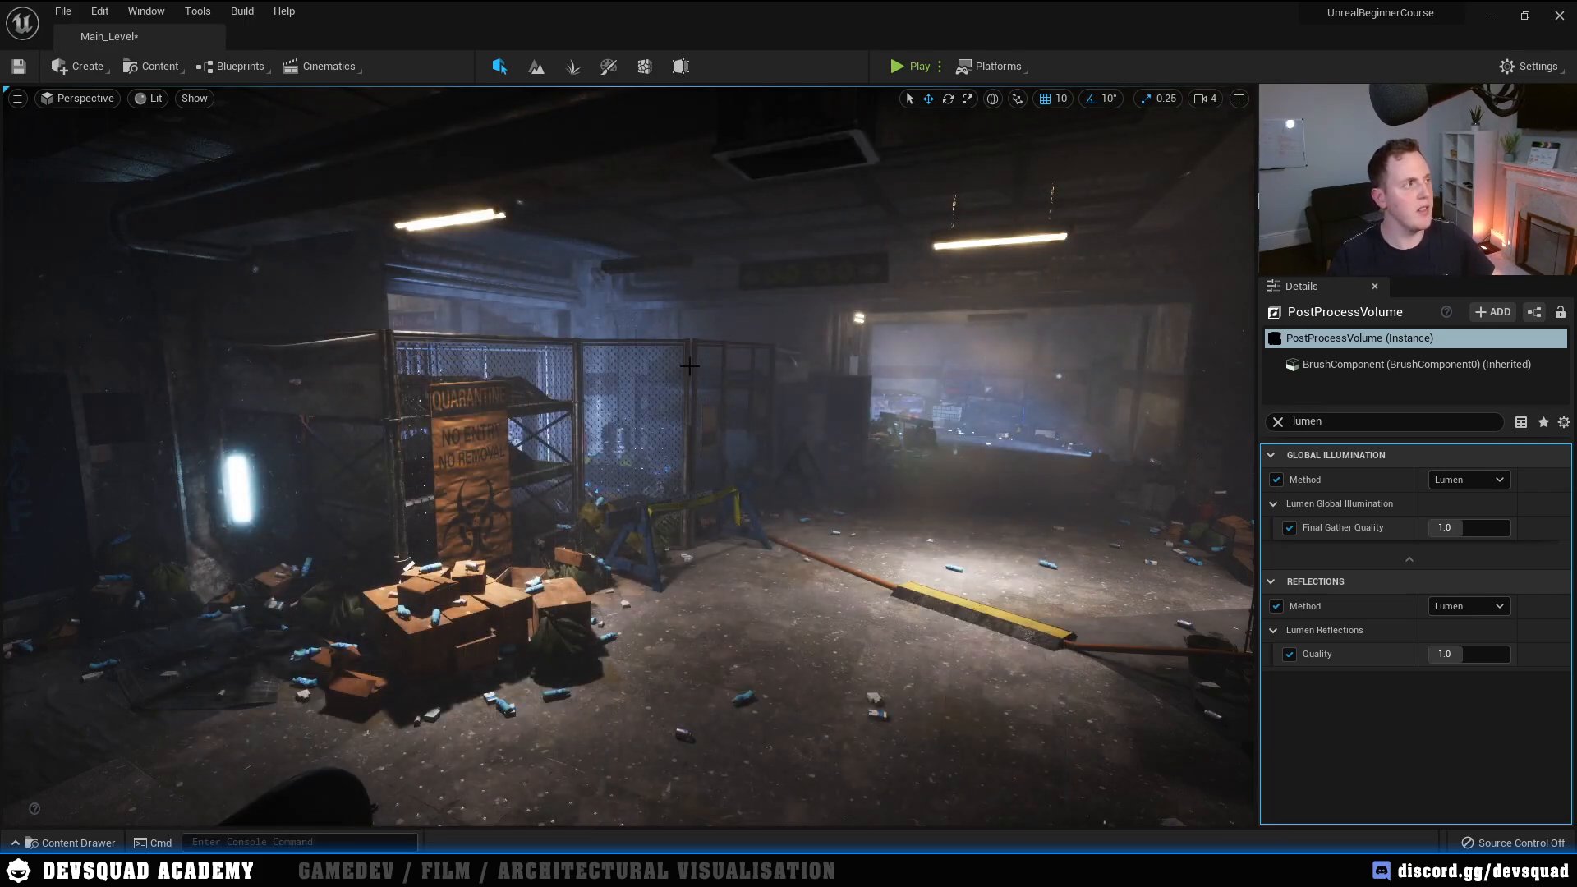
# Step: Place a sphere in the subway scene and apply the Emmisive material to it
pyautogui.click(83, 66)
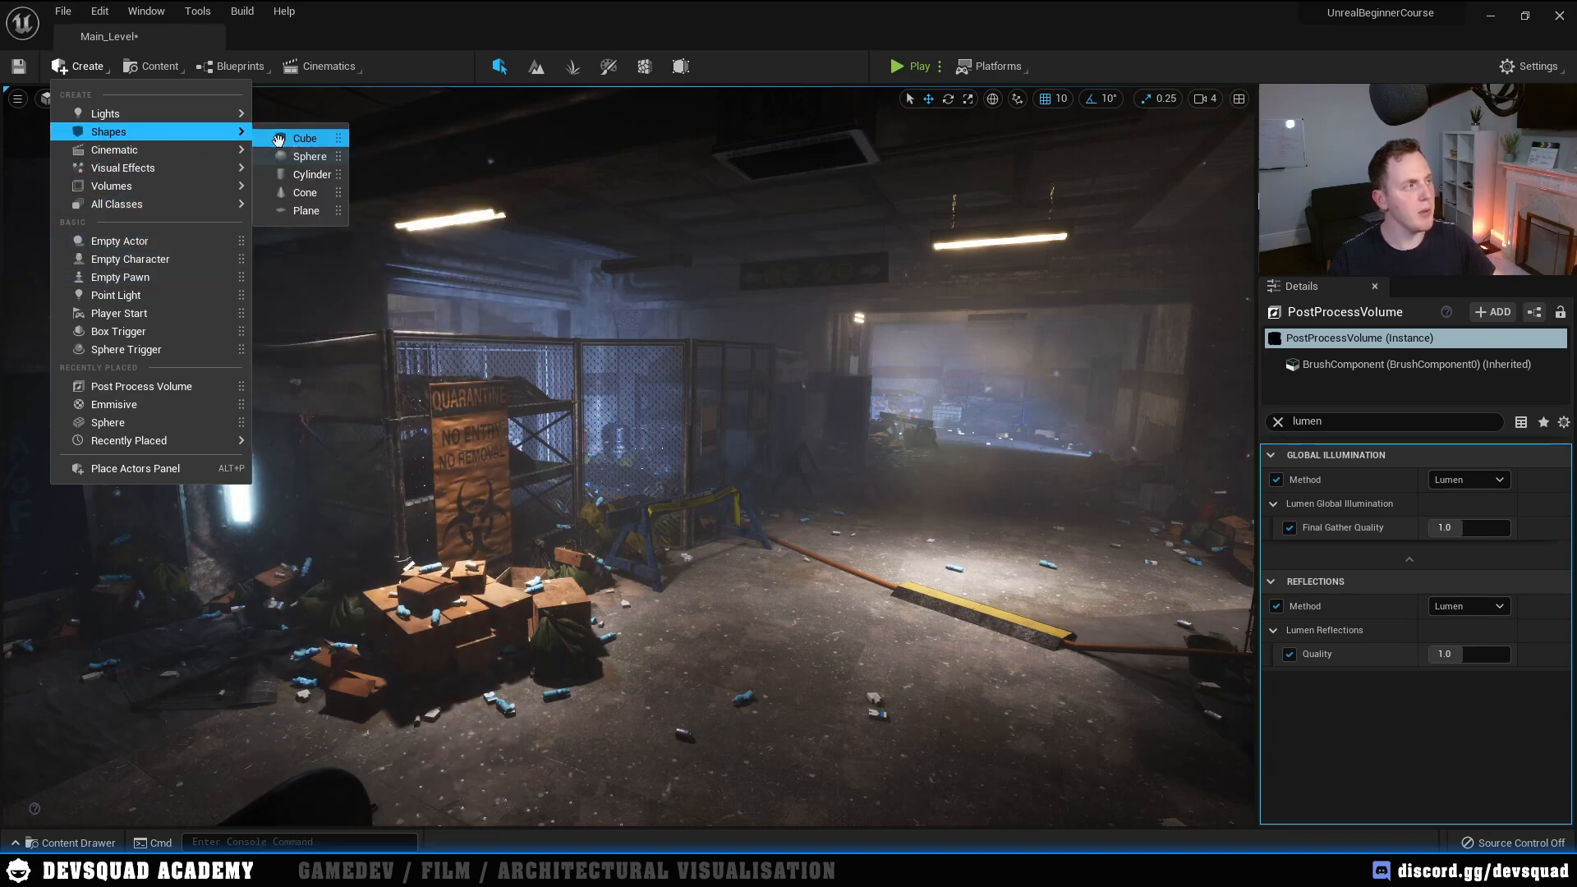
pyautogui.click(310, 156)
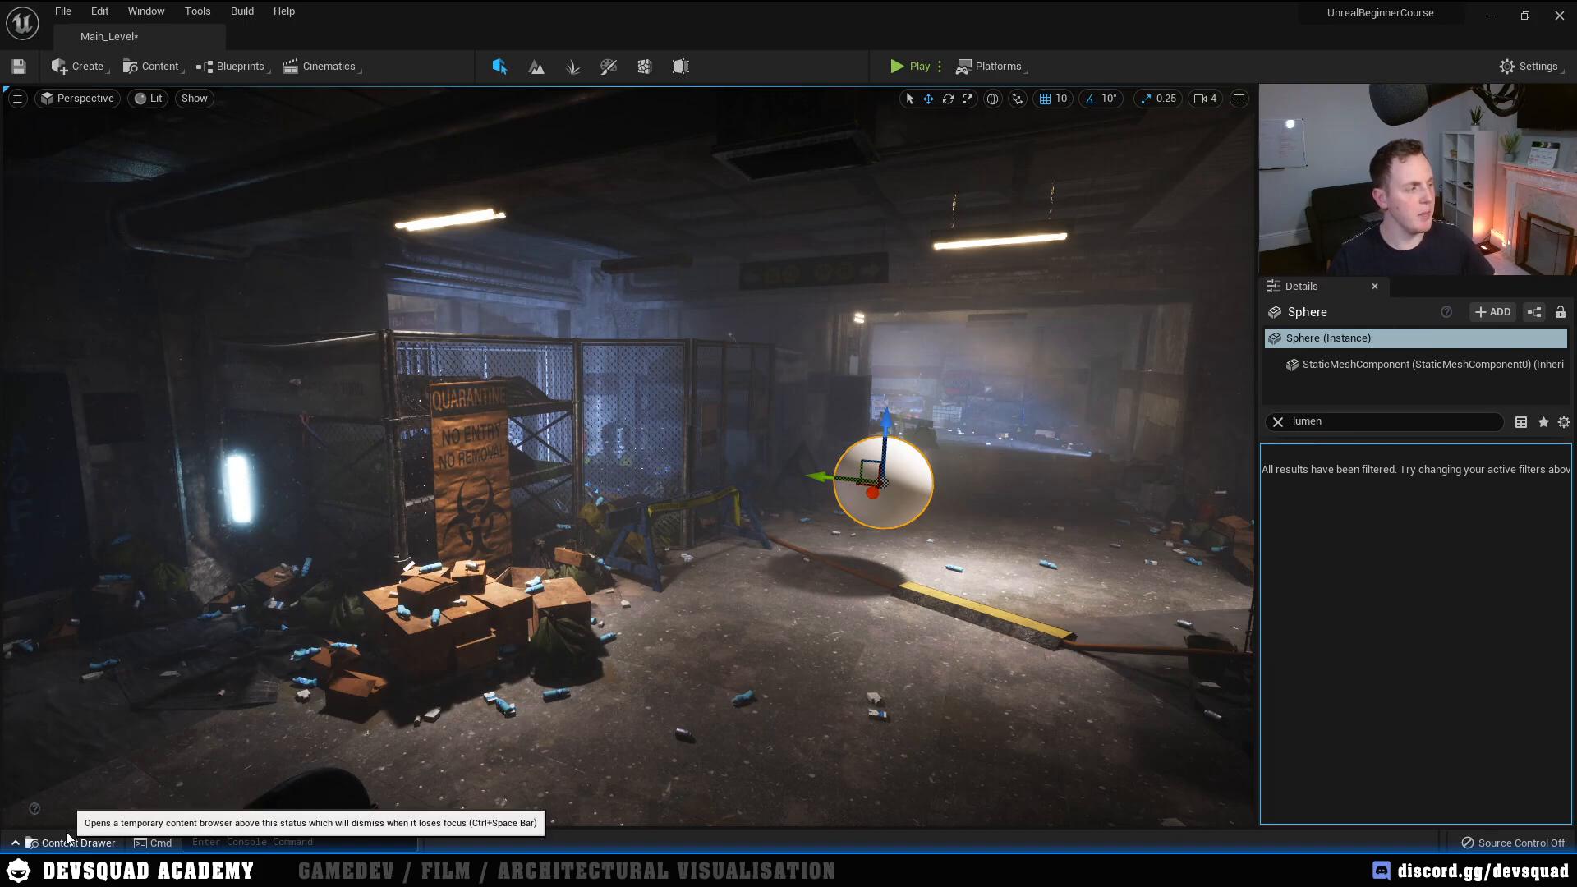
pyautogui.click(69, 843)
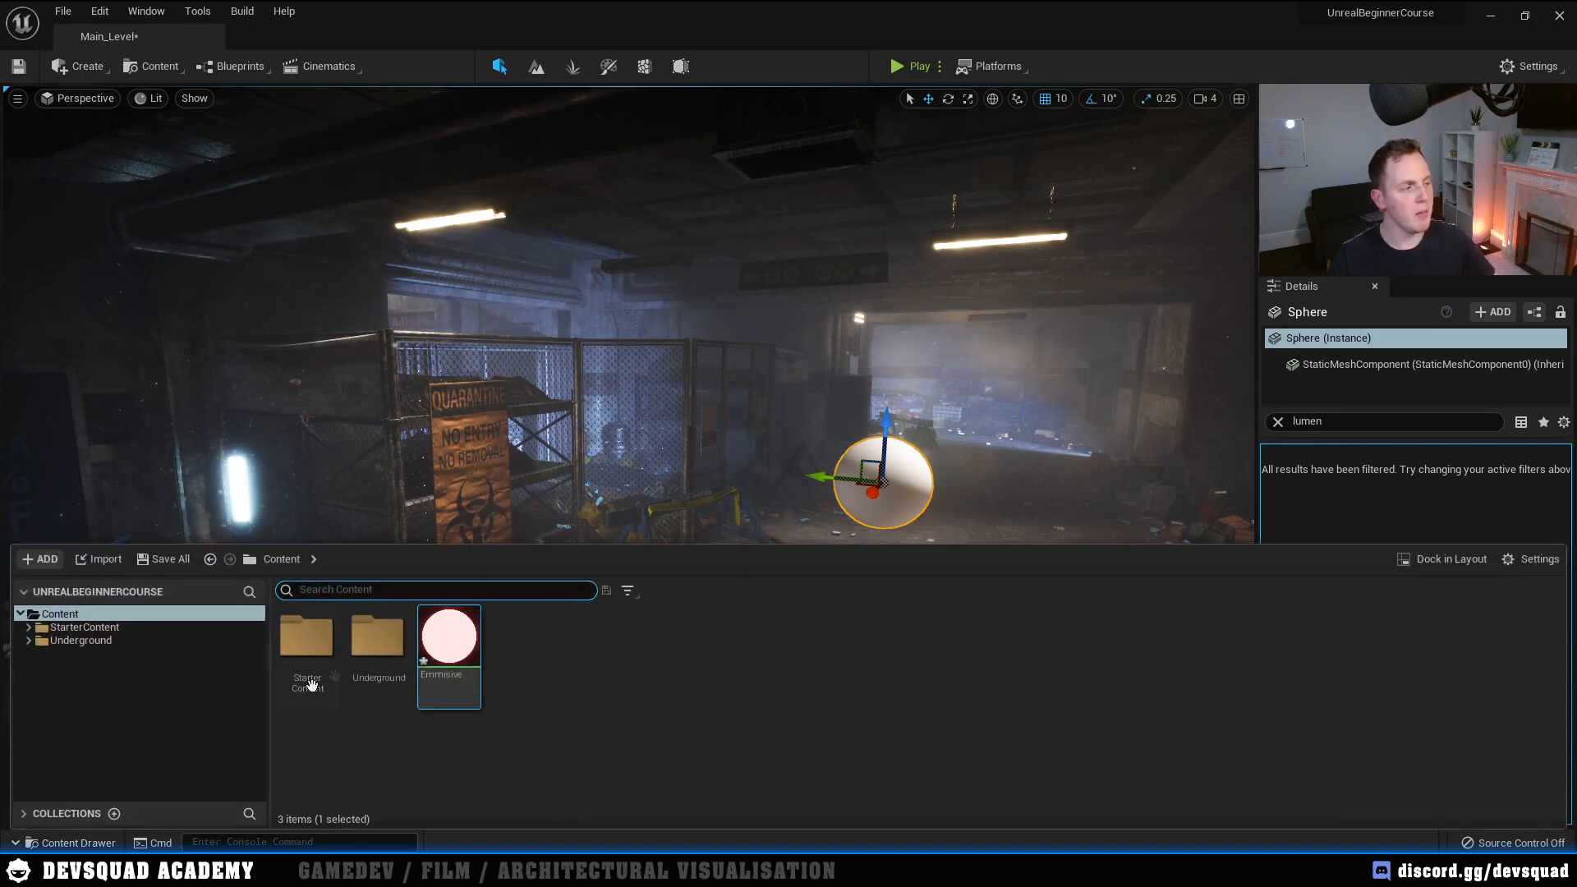
pyautogui.moveTo(447, 634); pyautogui.dragTo(900, 481)
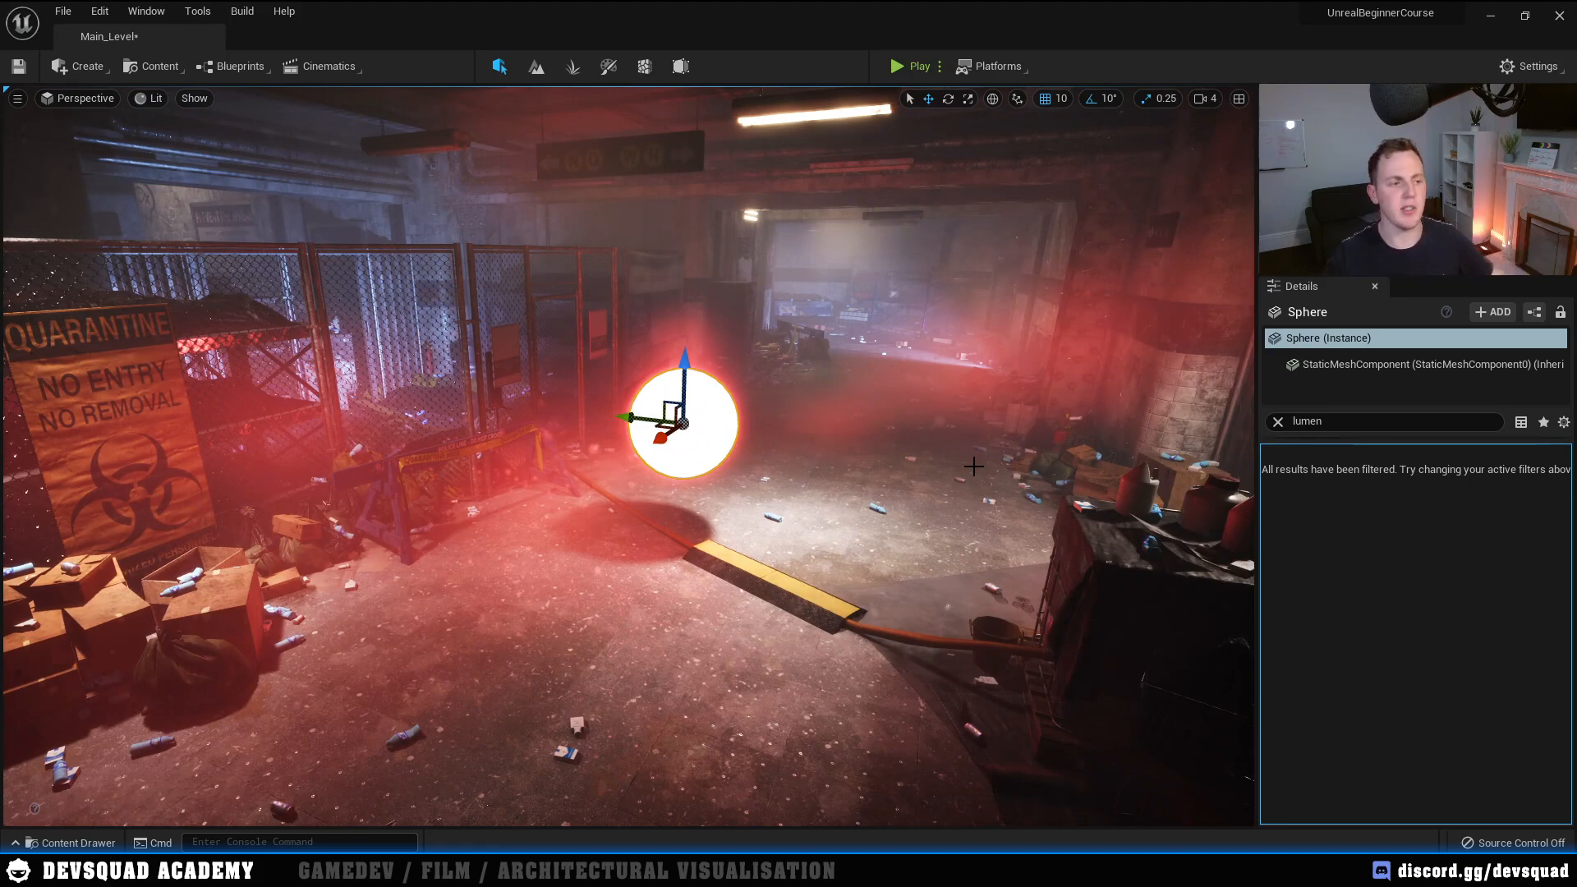
pyautogui.moveTo(717, 354)
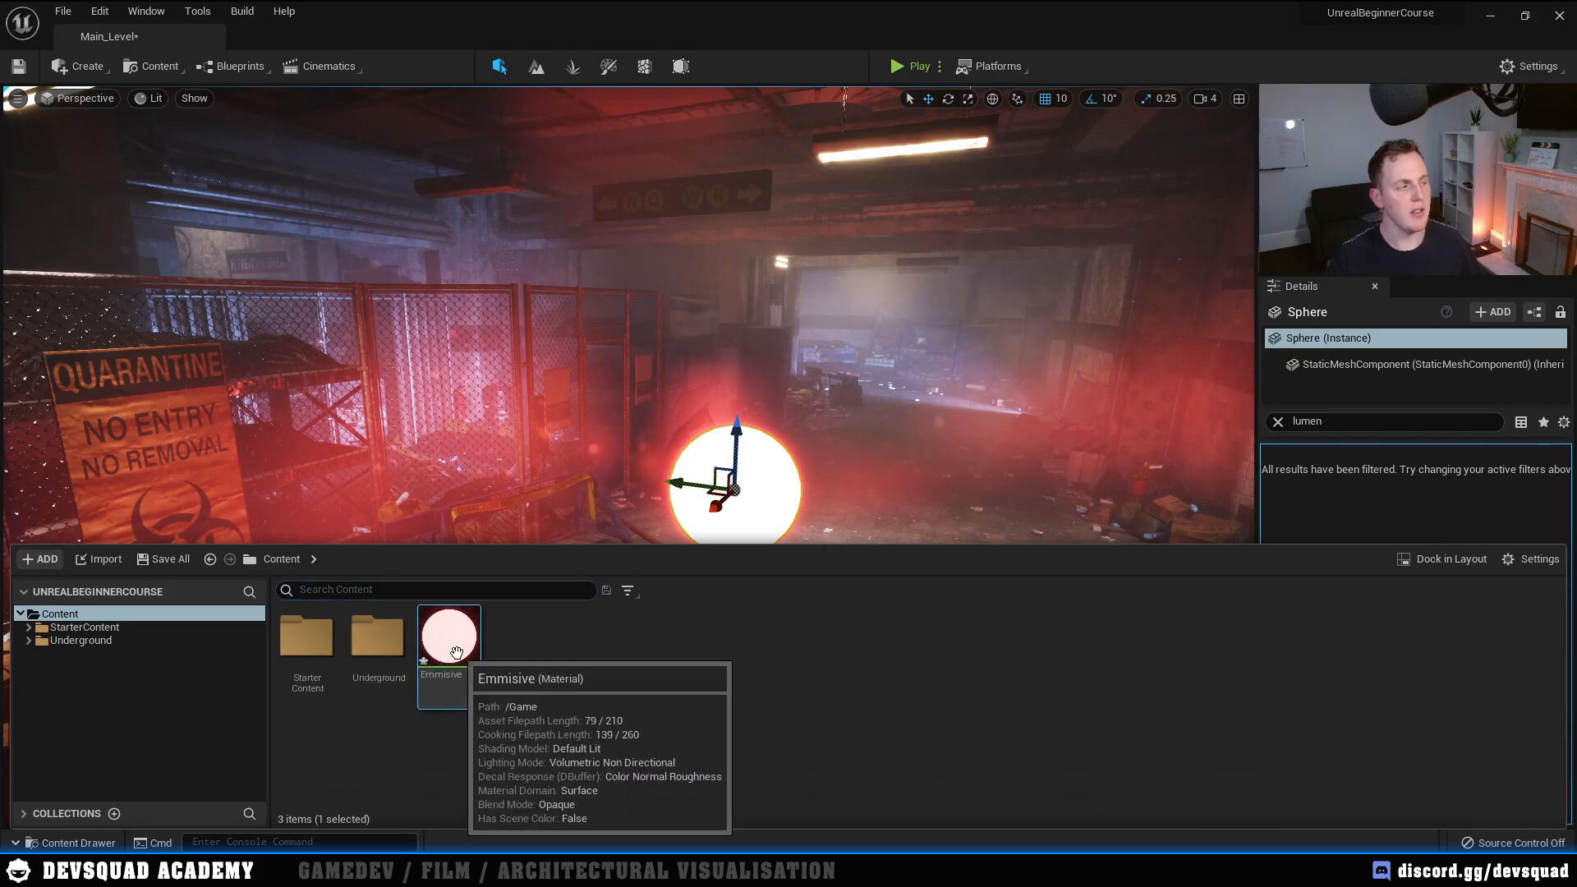
# Step: Raise the Emmisive constant's red emission to flood the subway with red, then set it back to 10
pyautogui.doubleClick(447, 636)
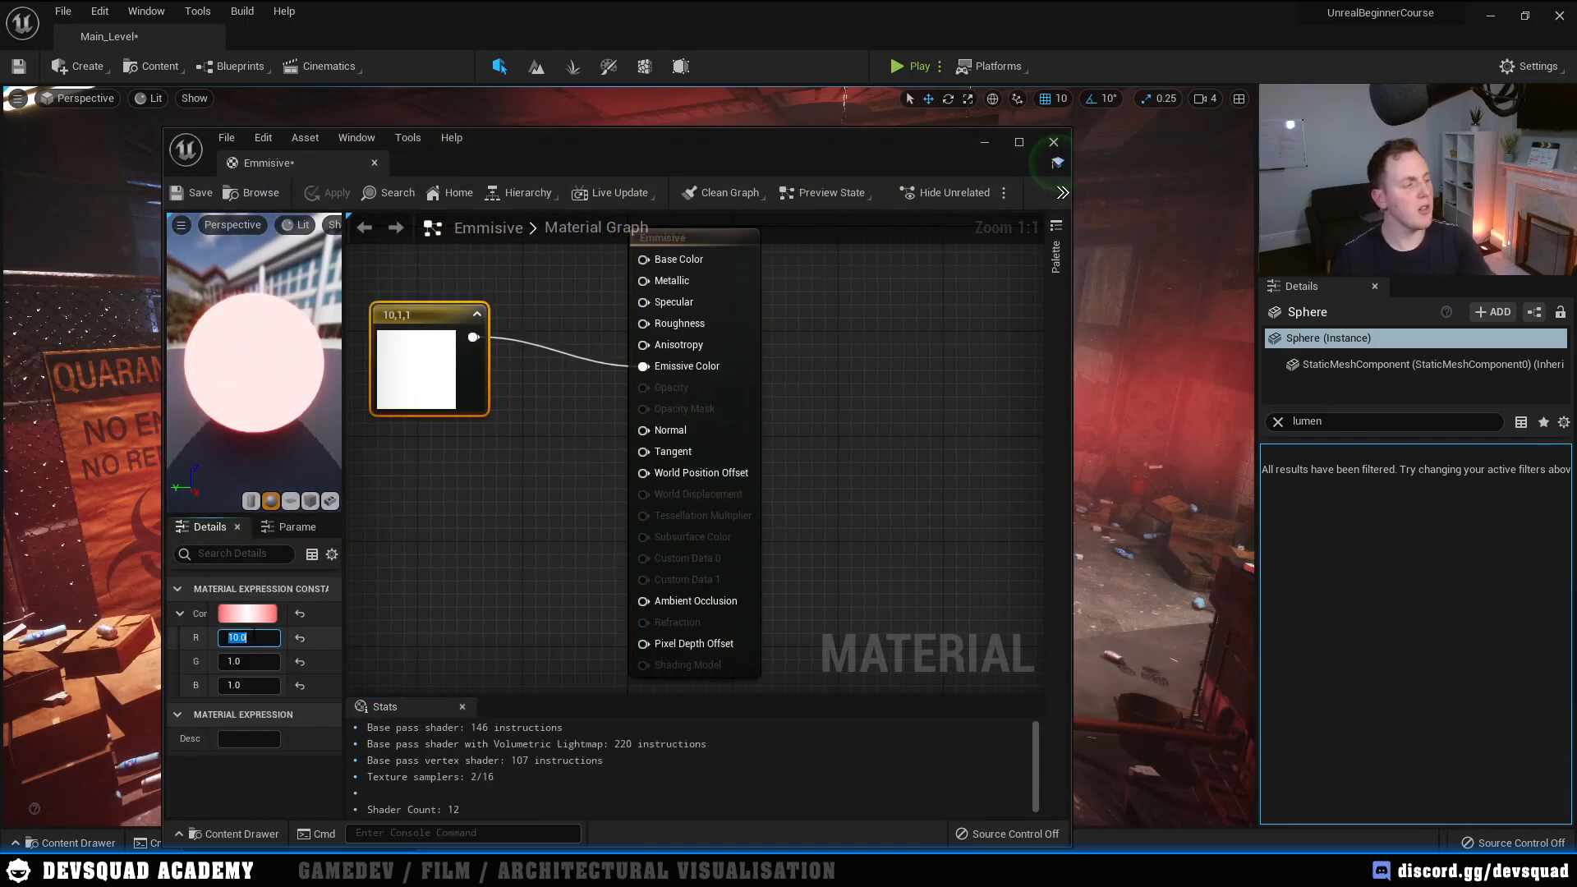
pyautogui.write('25.0')
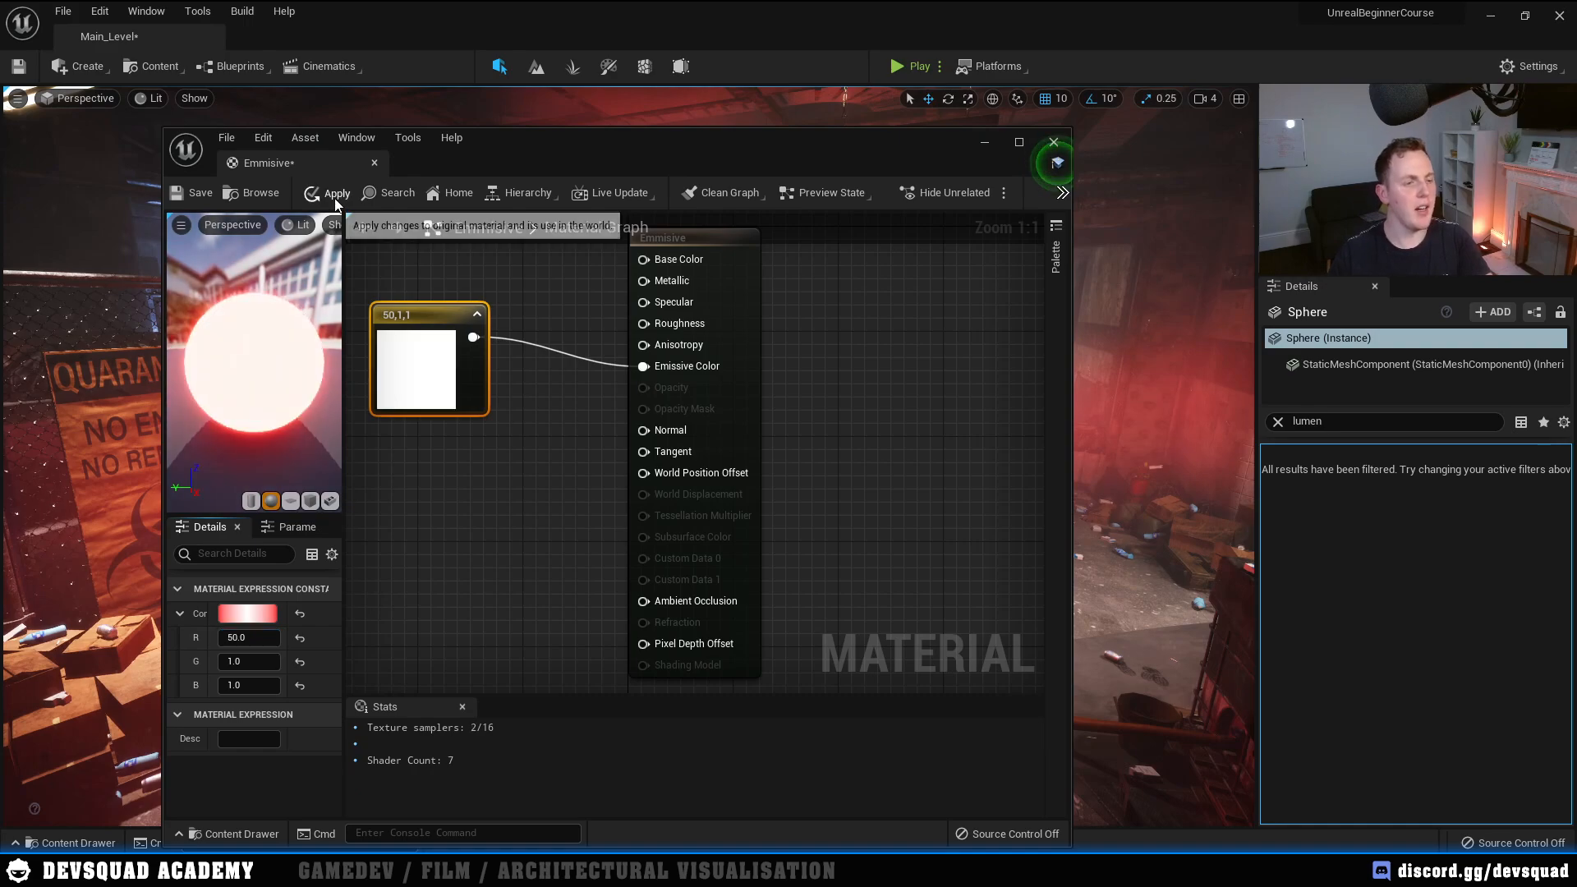
pyautogui.click(337, 192)
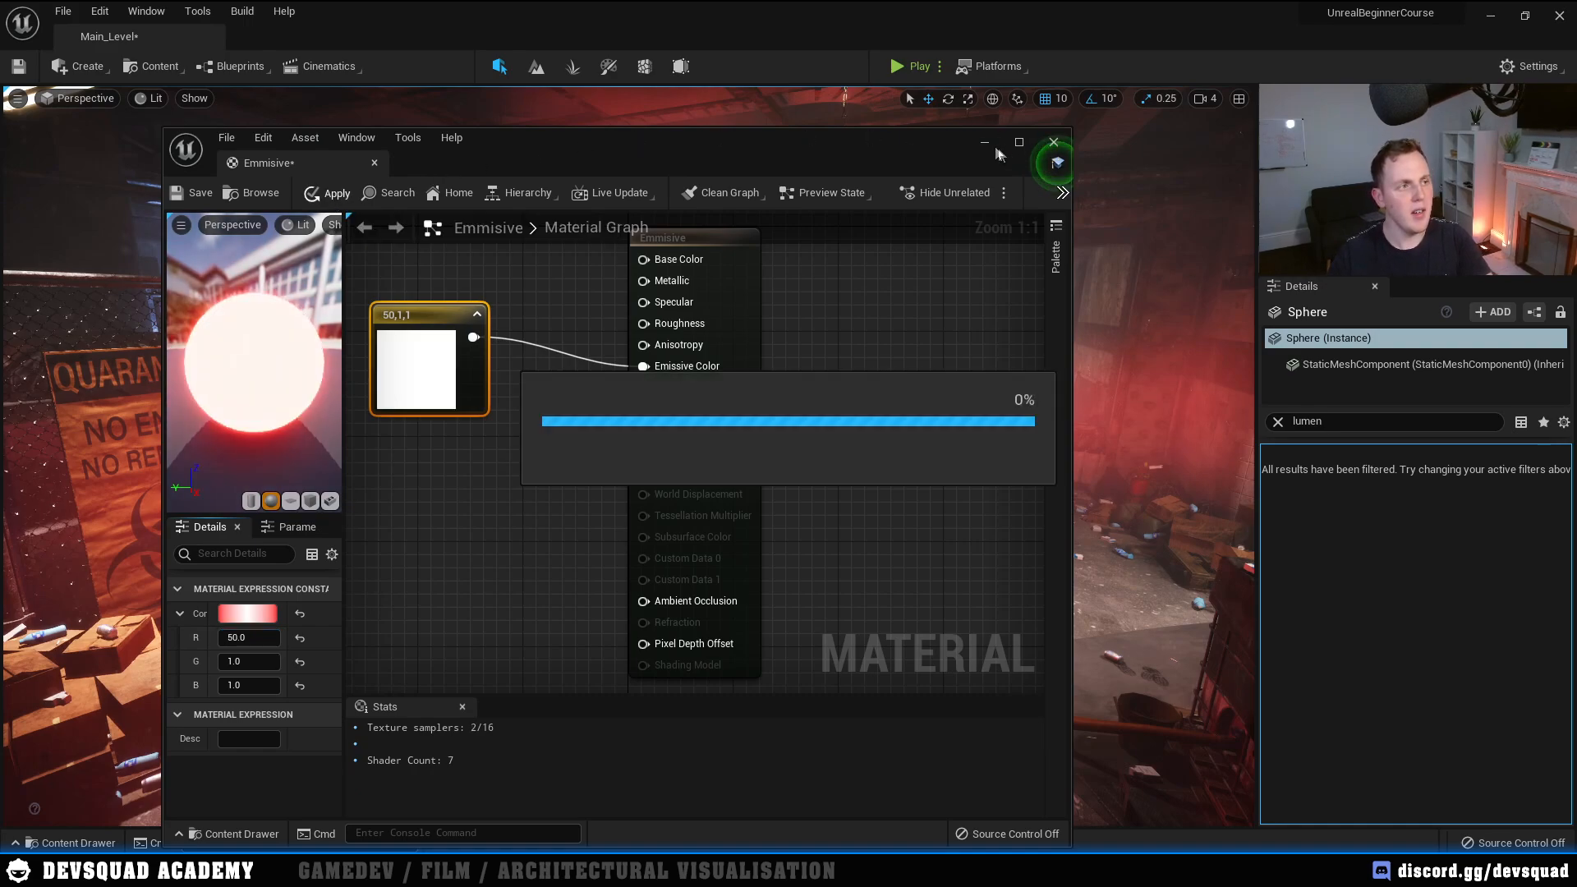
pyautogui.click(1053, 141)
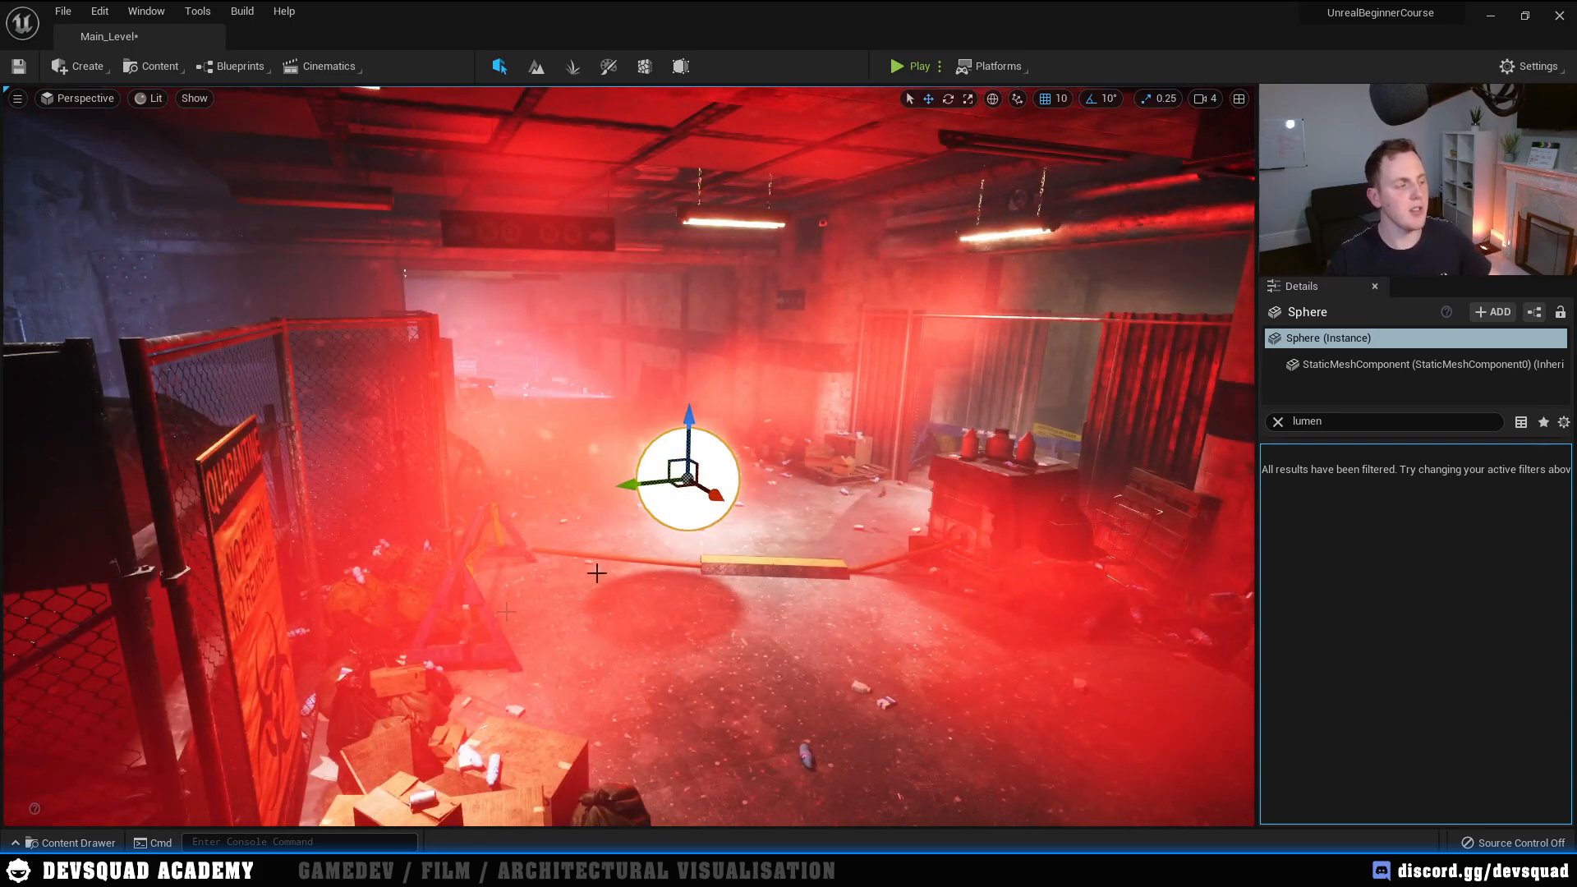
pyautogui.moveTo(70, 841)
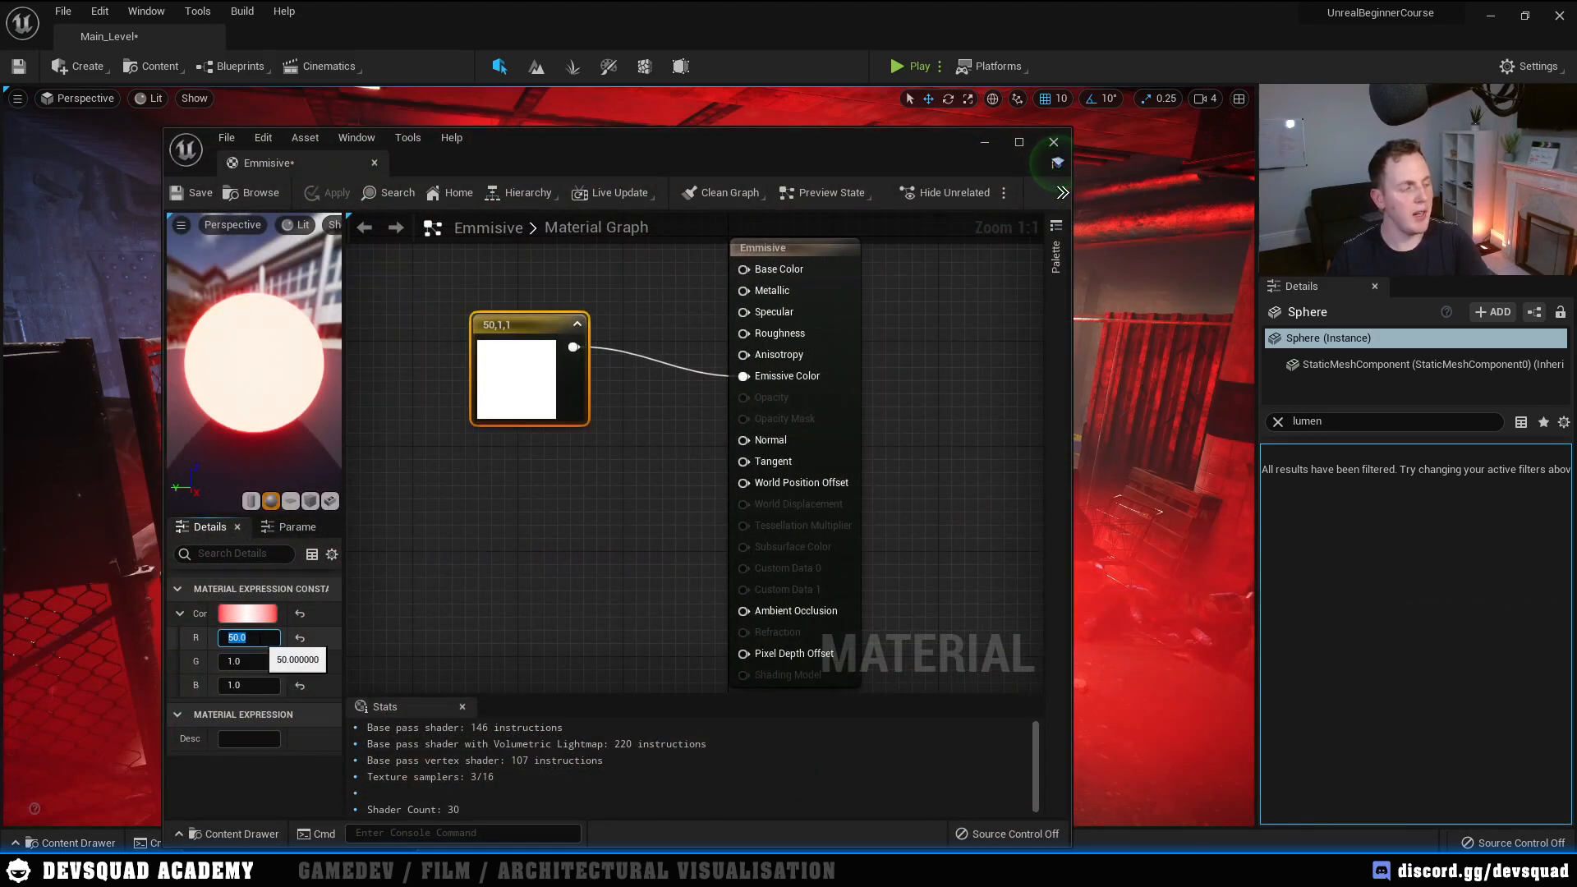
pyautogui.write('10.0')
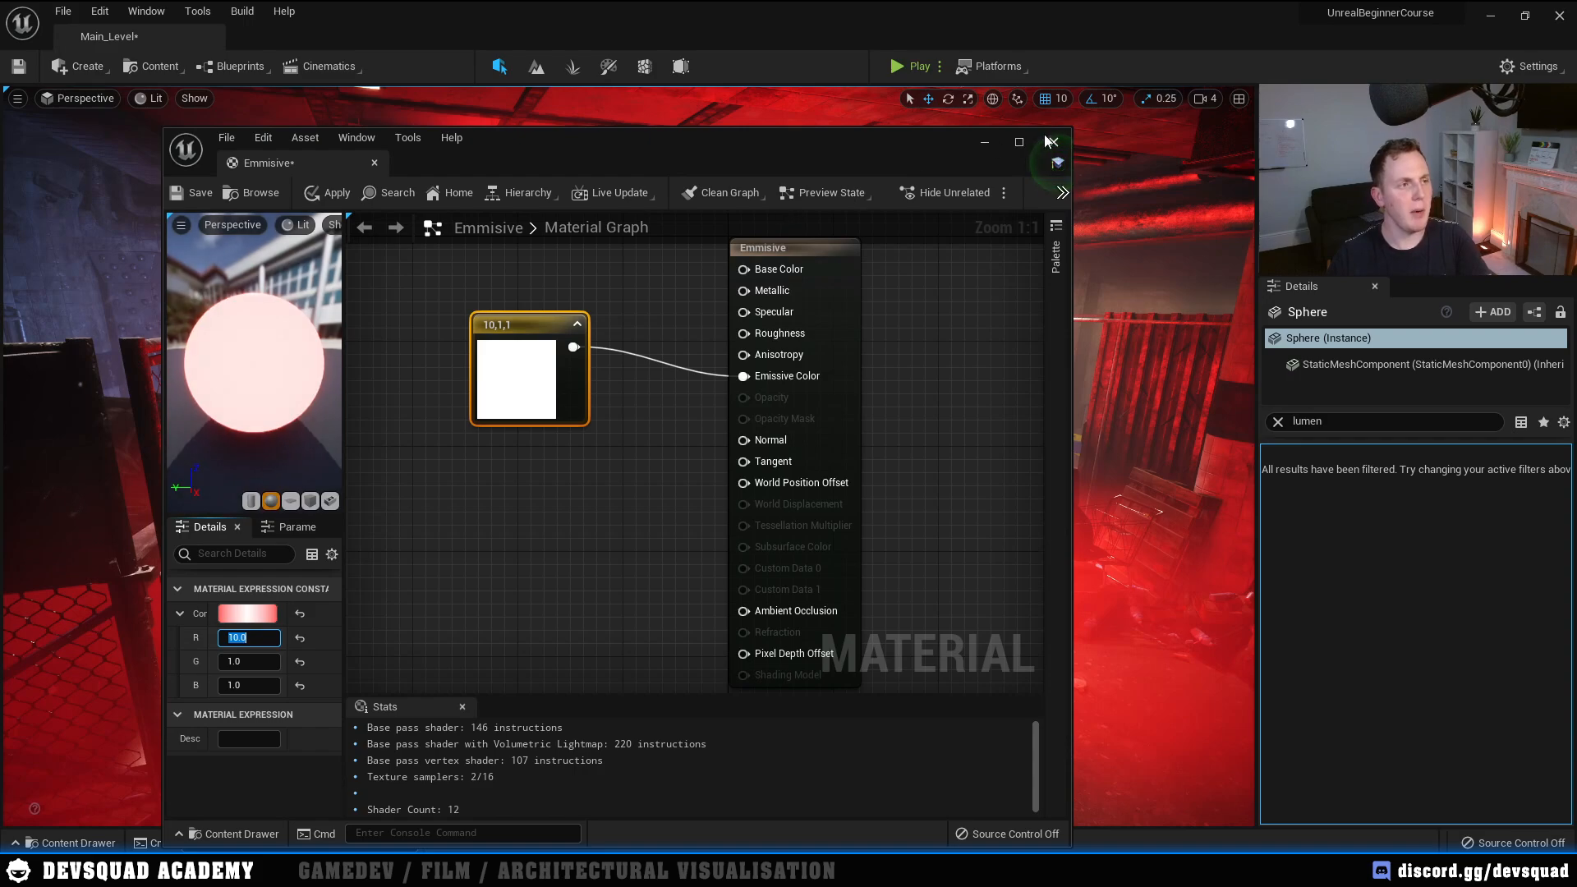
pyautogui.click(1051, 141)
pyautogui.write('g')
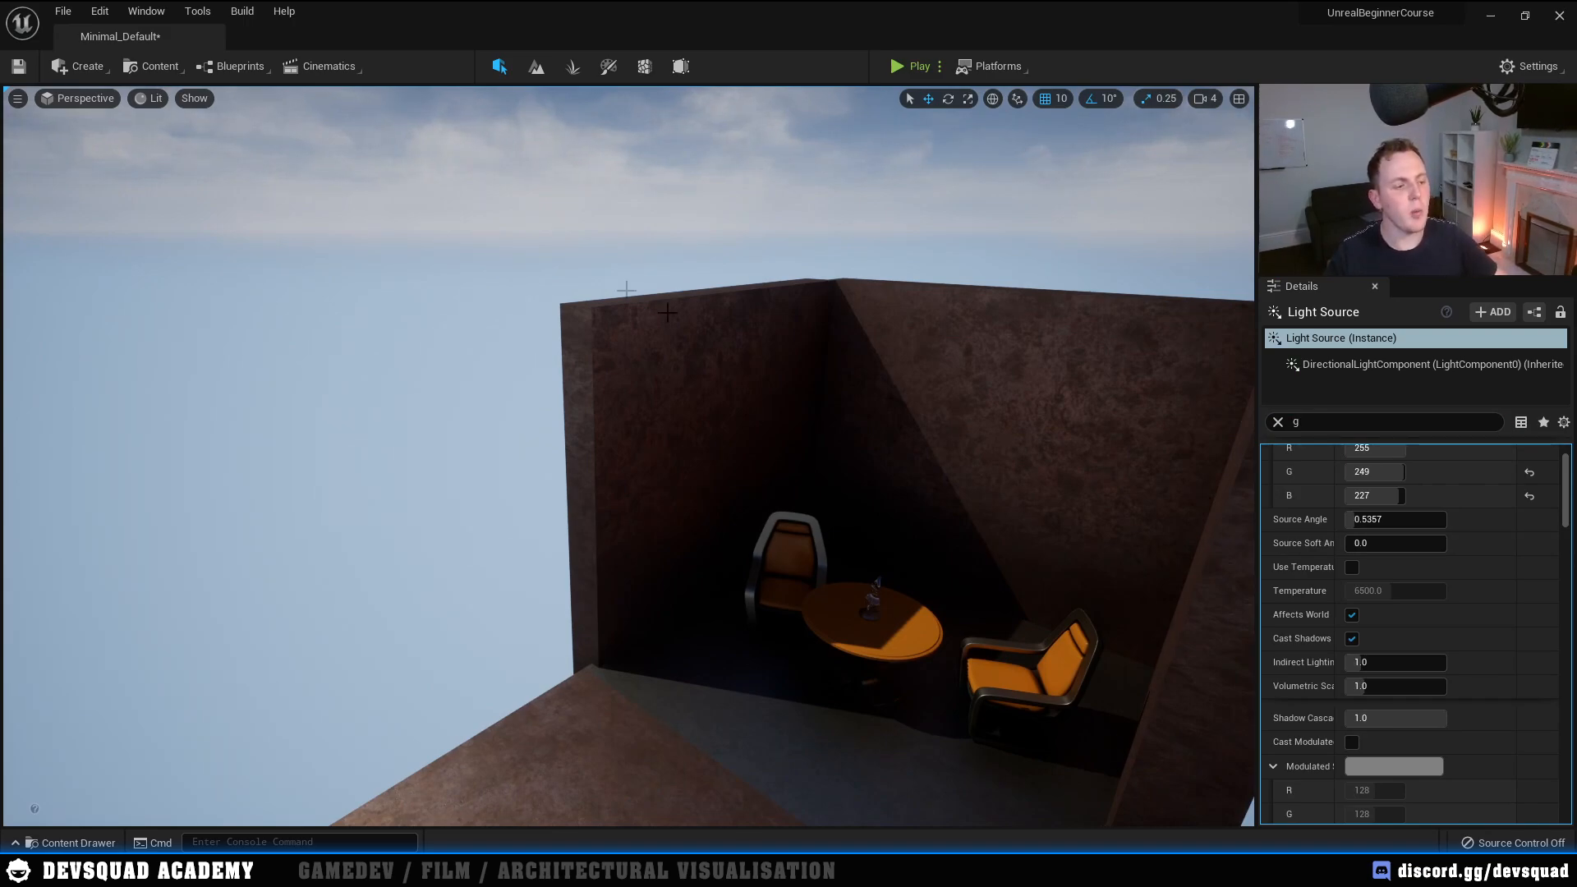
pyautogui.moveTo(391, 662)
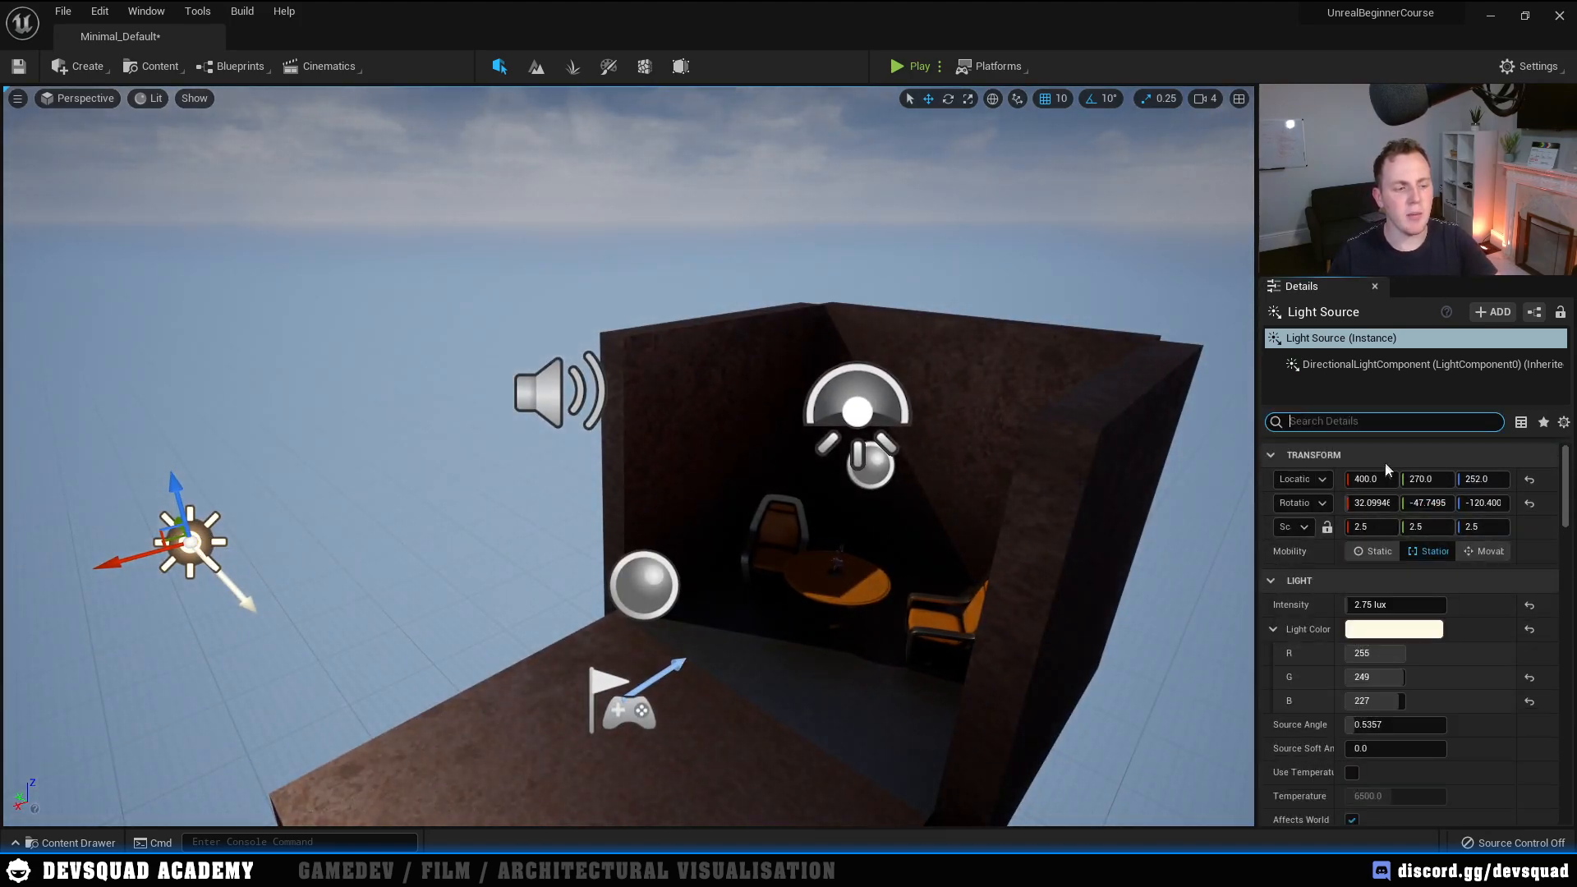
# Step: Set the directional light's Indirect Lighting Intensity to 6.0
pyautogui.scroll(-3)
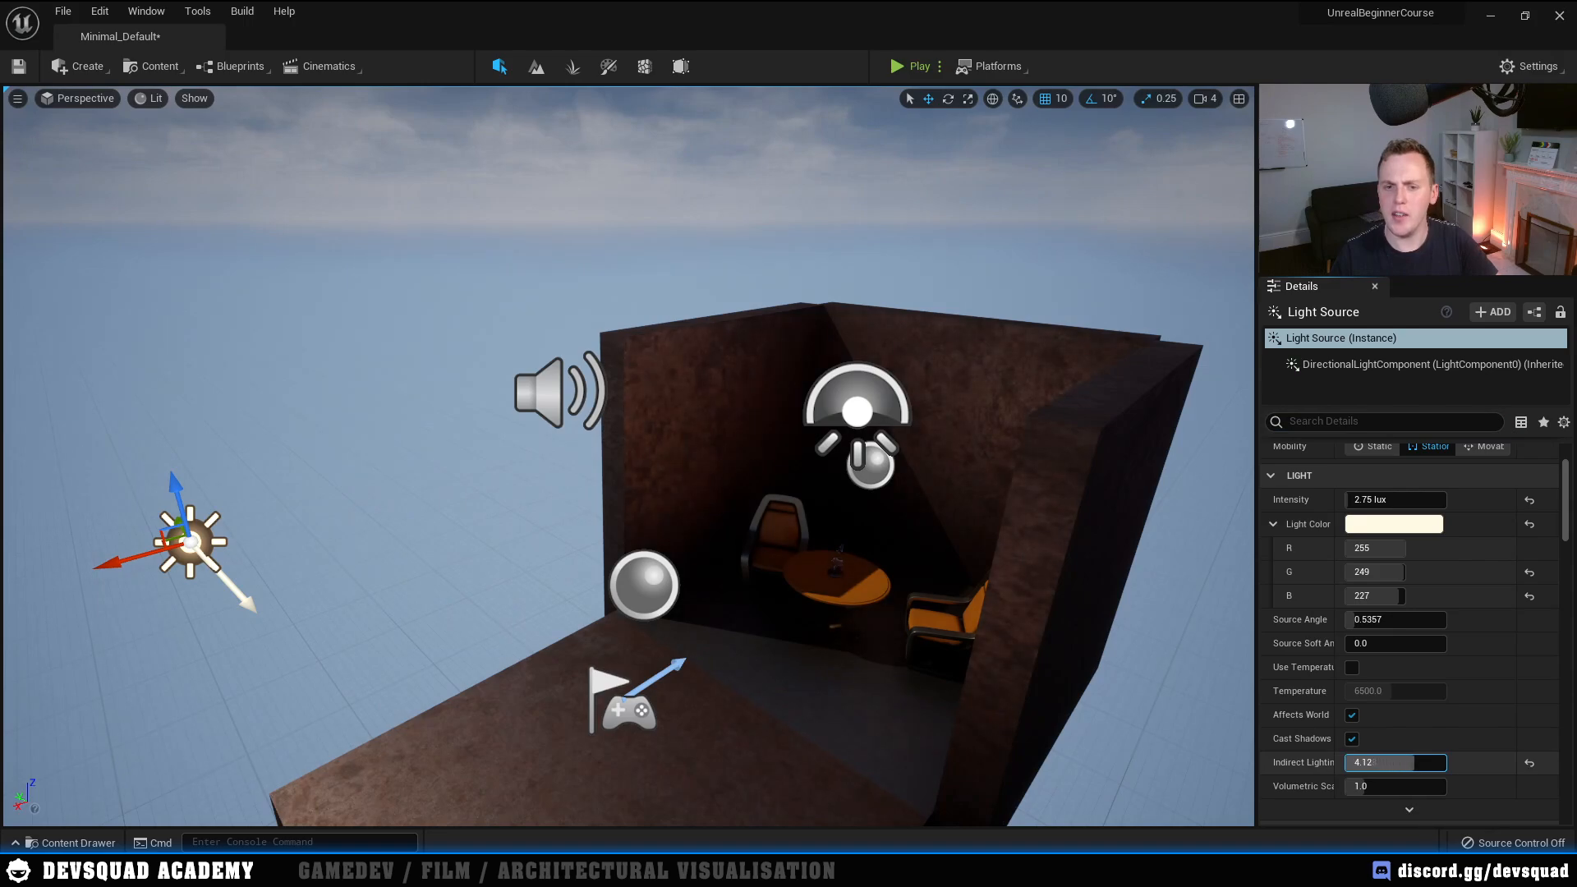
pyautogui.write('6.0')
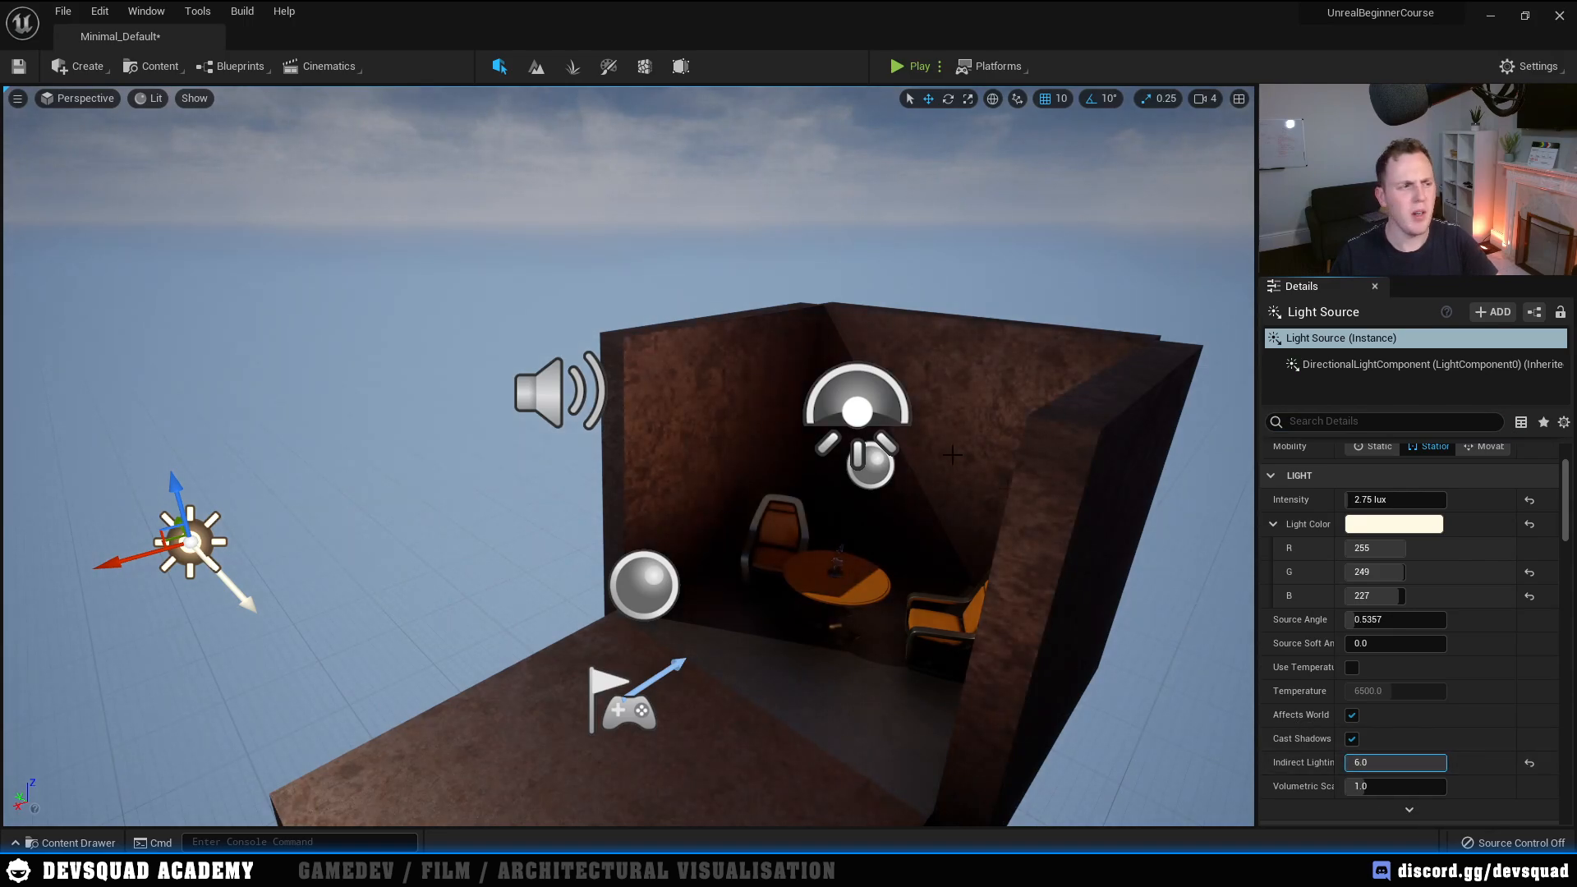
pyautogui.moveTo(687, 356)
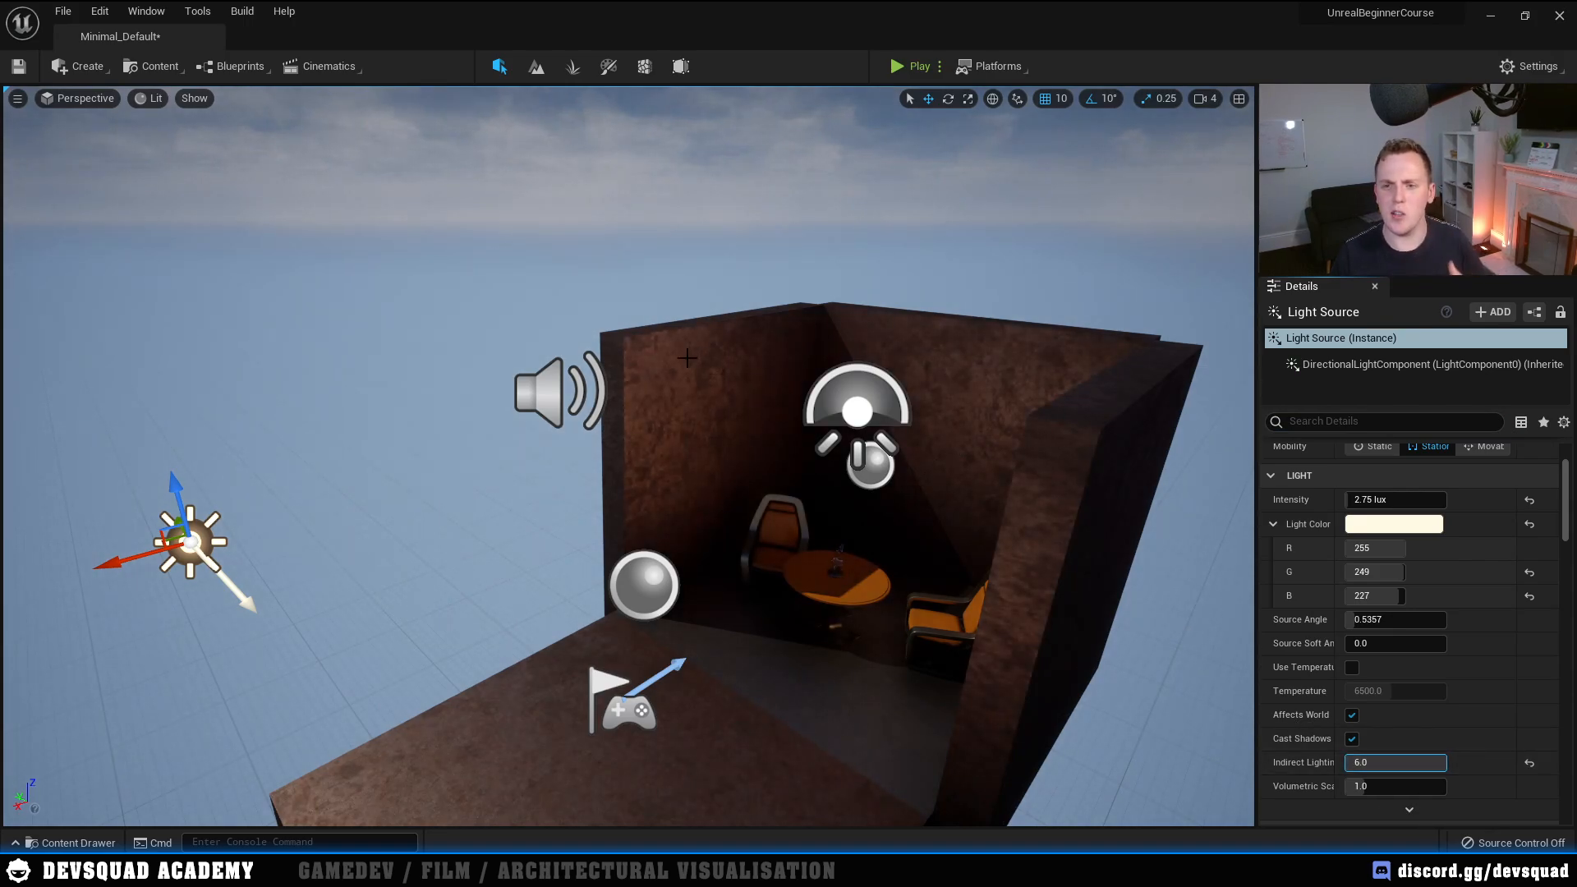